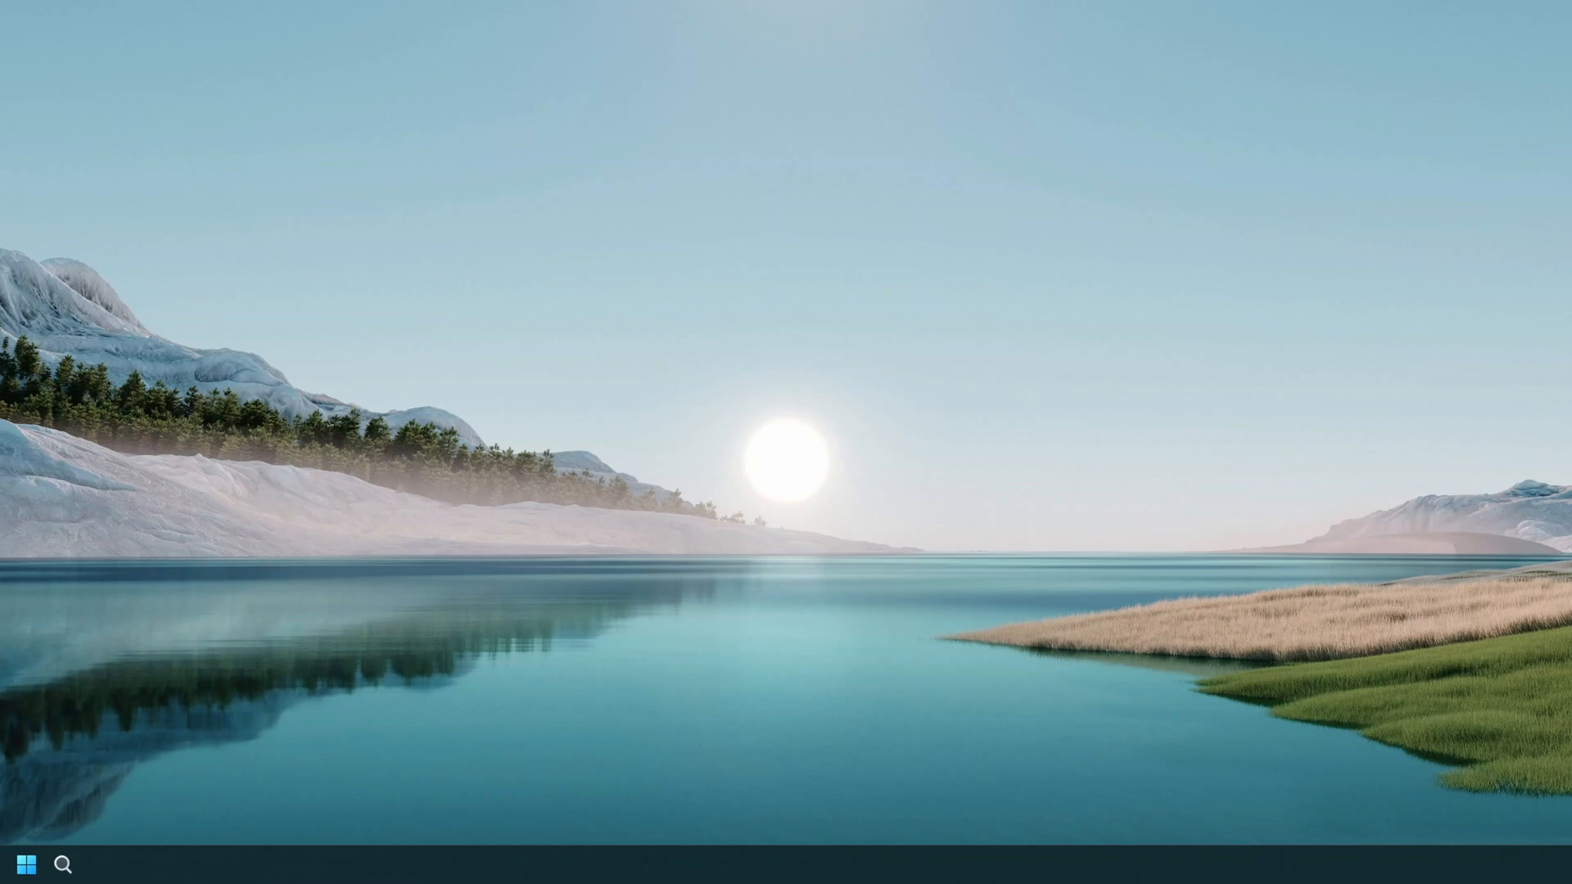
mouse_move(1173, 784)
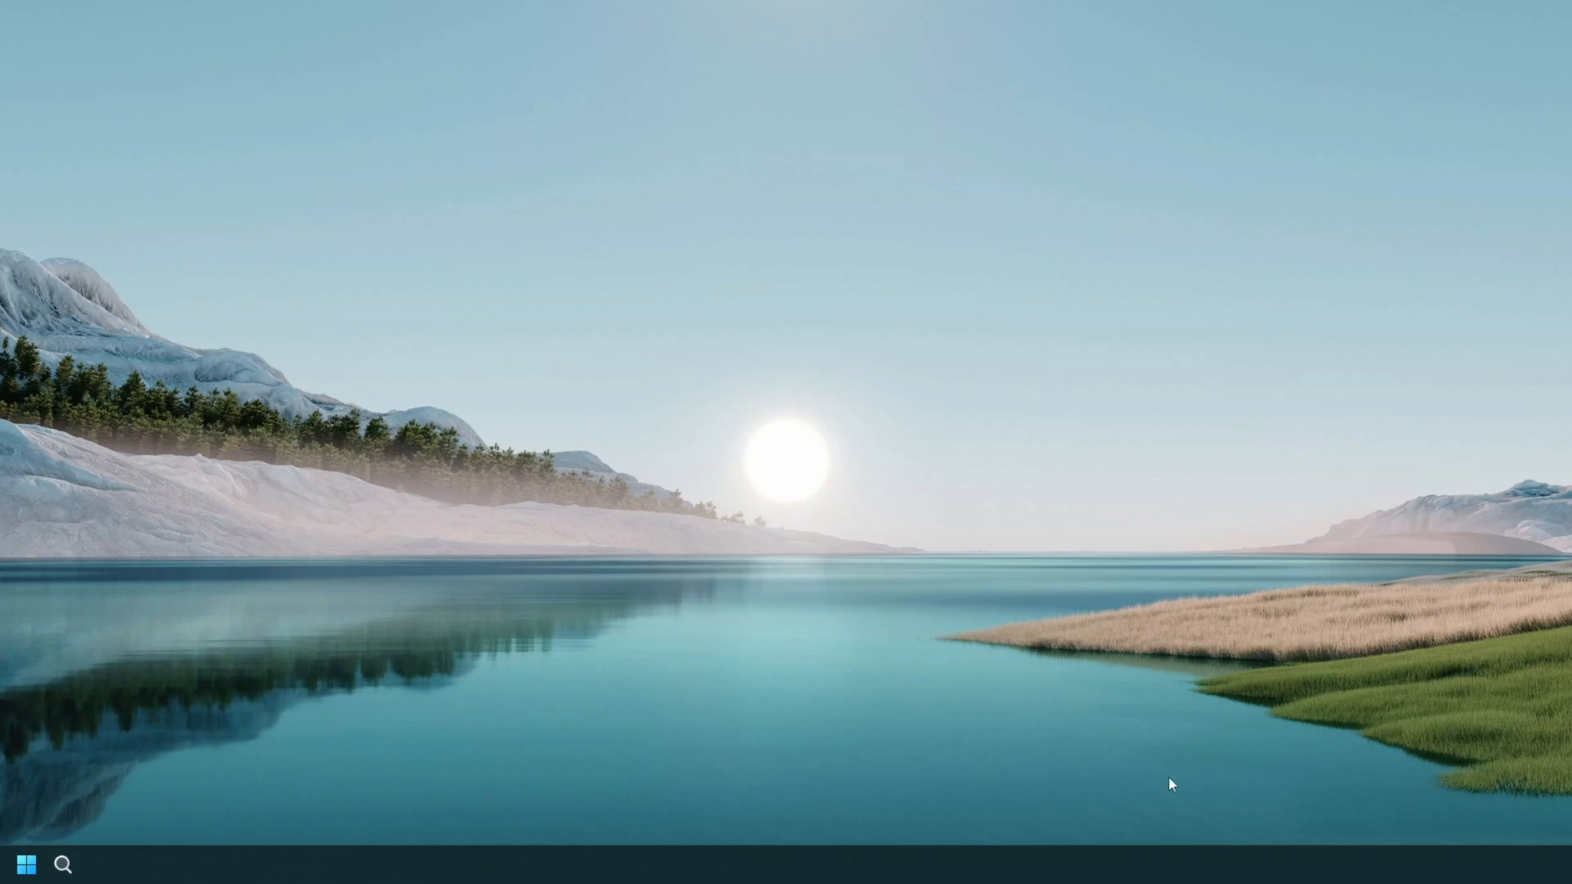
mouse_move(1552, 874)
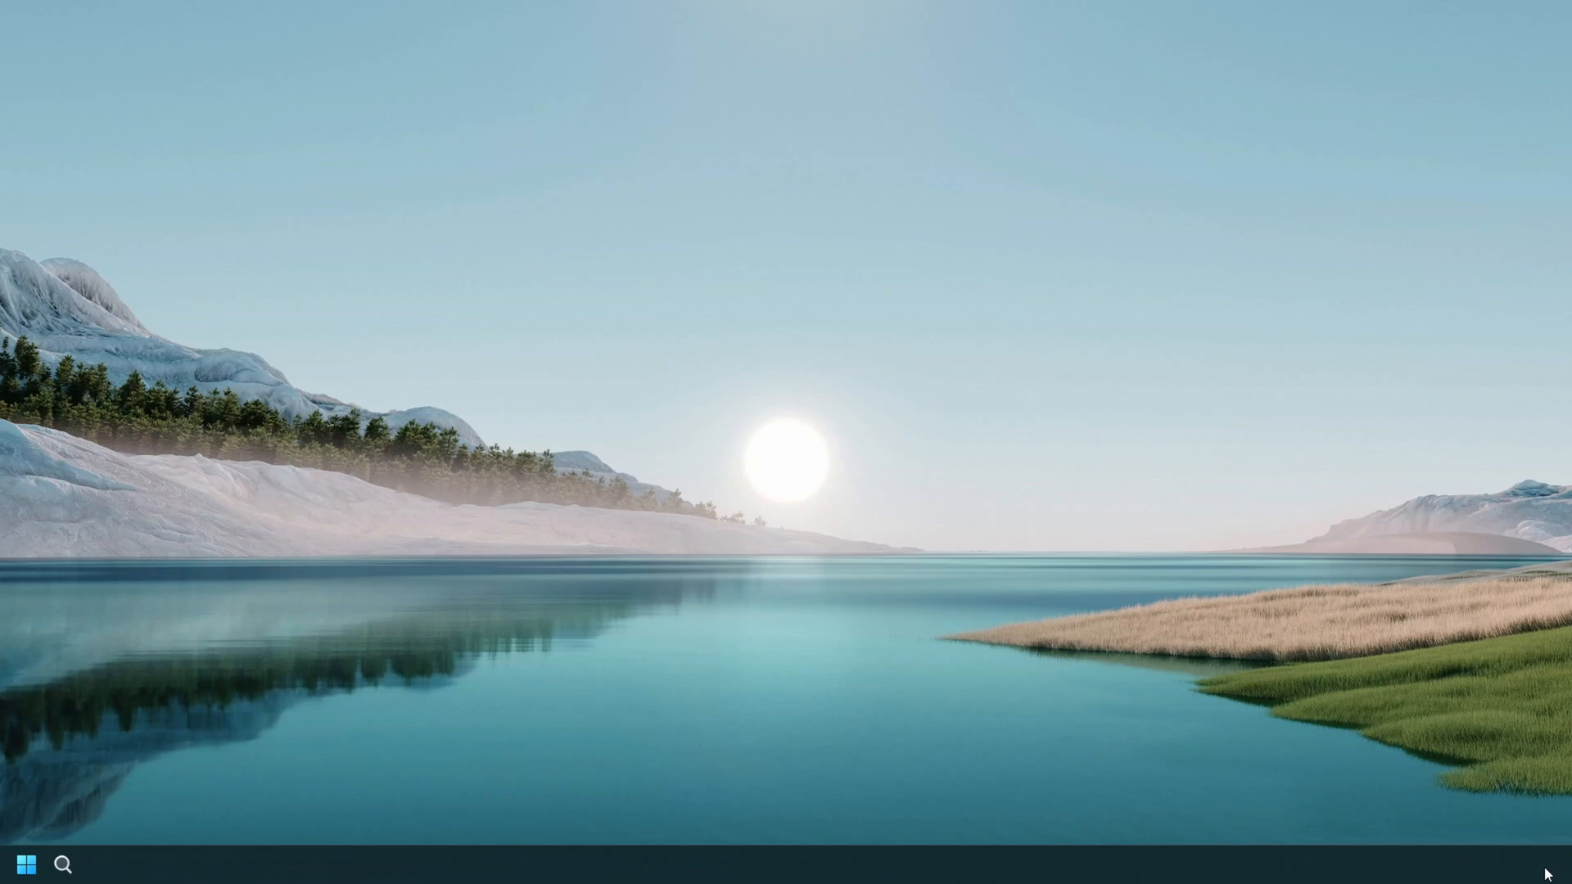
mouse_move(1342, 873)
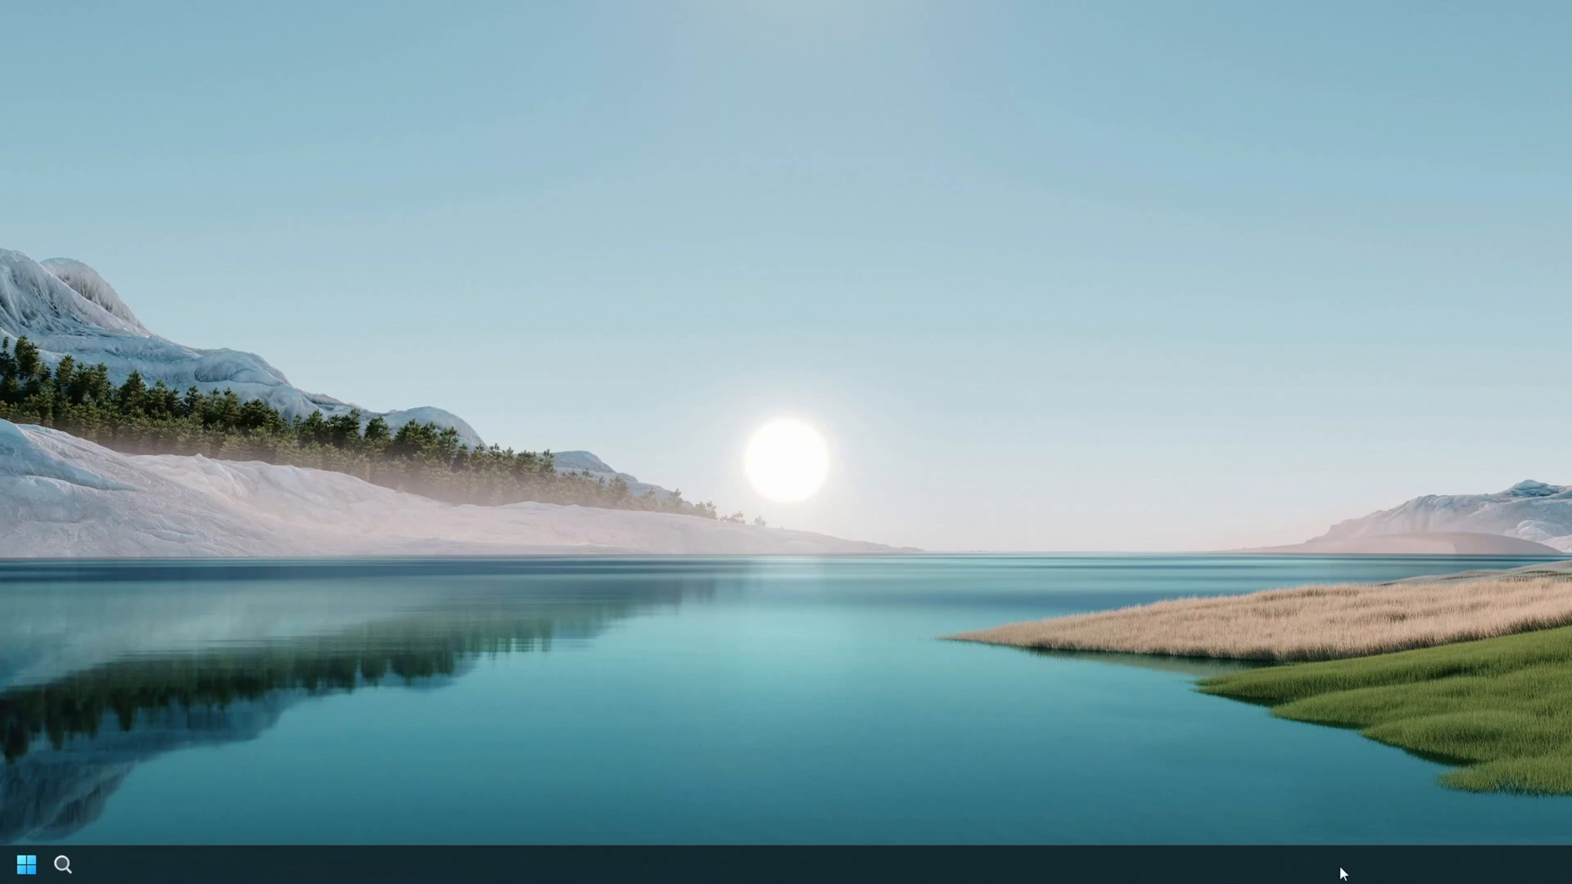
mouse_move(1288, 873)
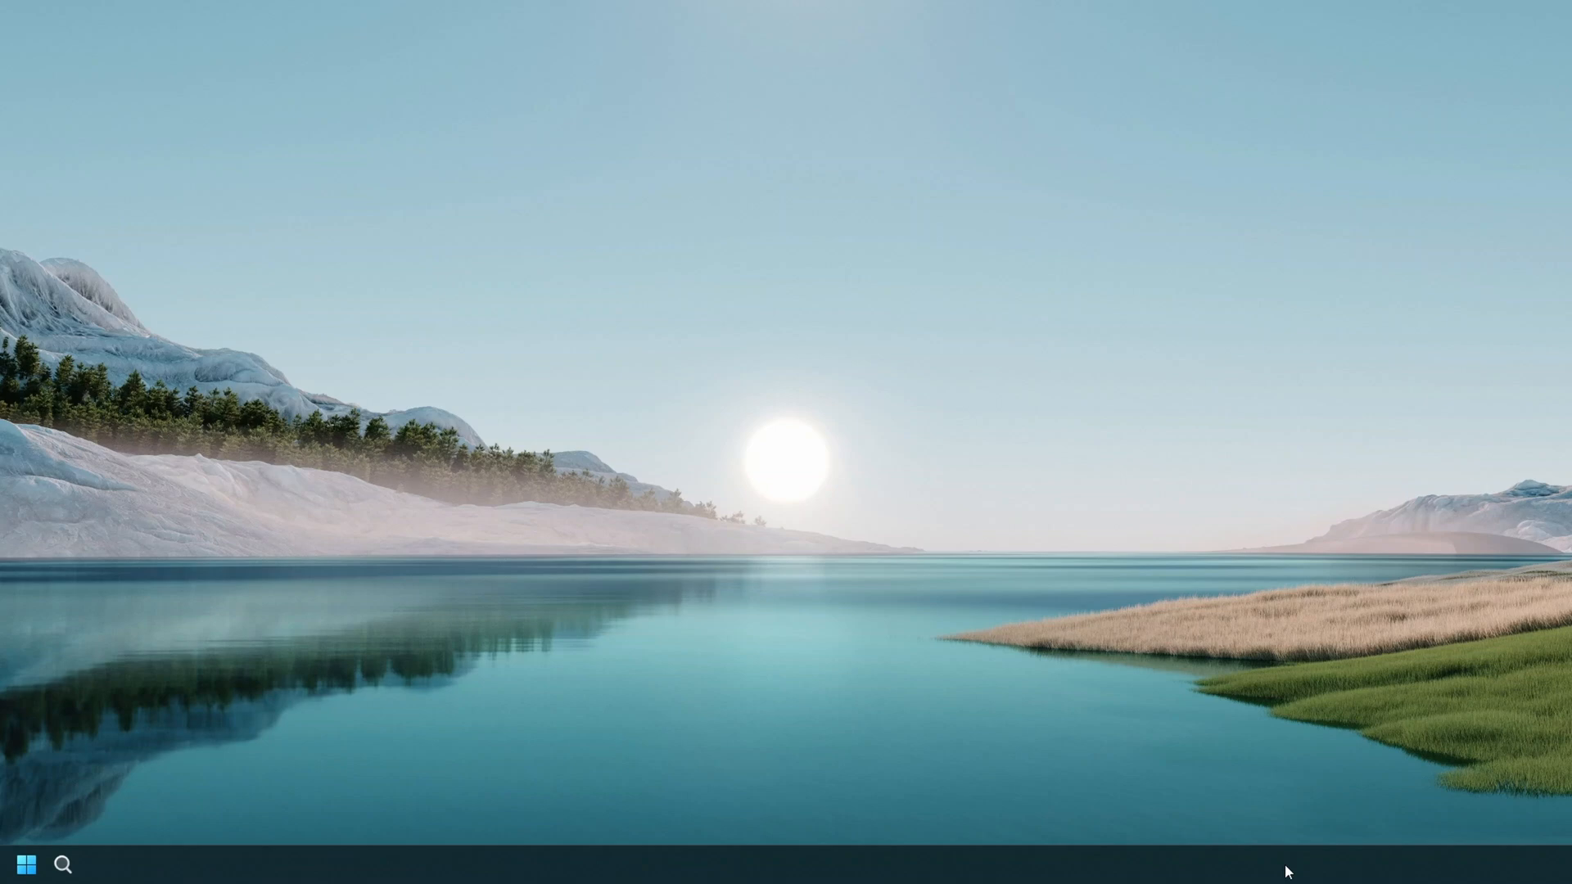
mouse_move(1560, 831)
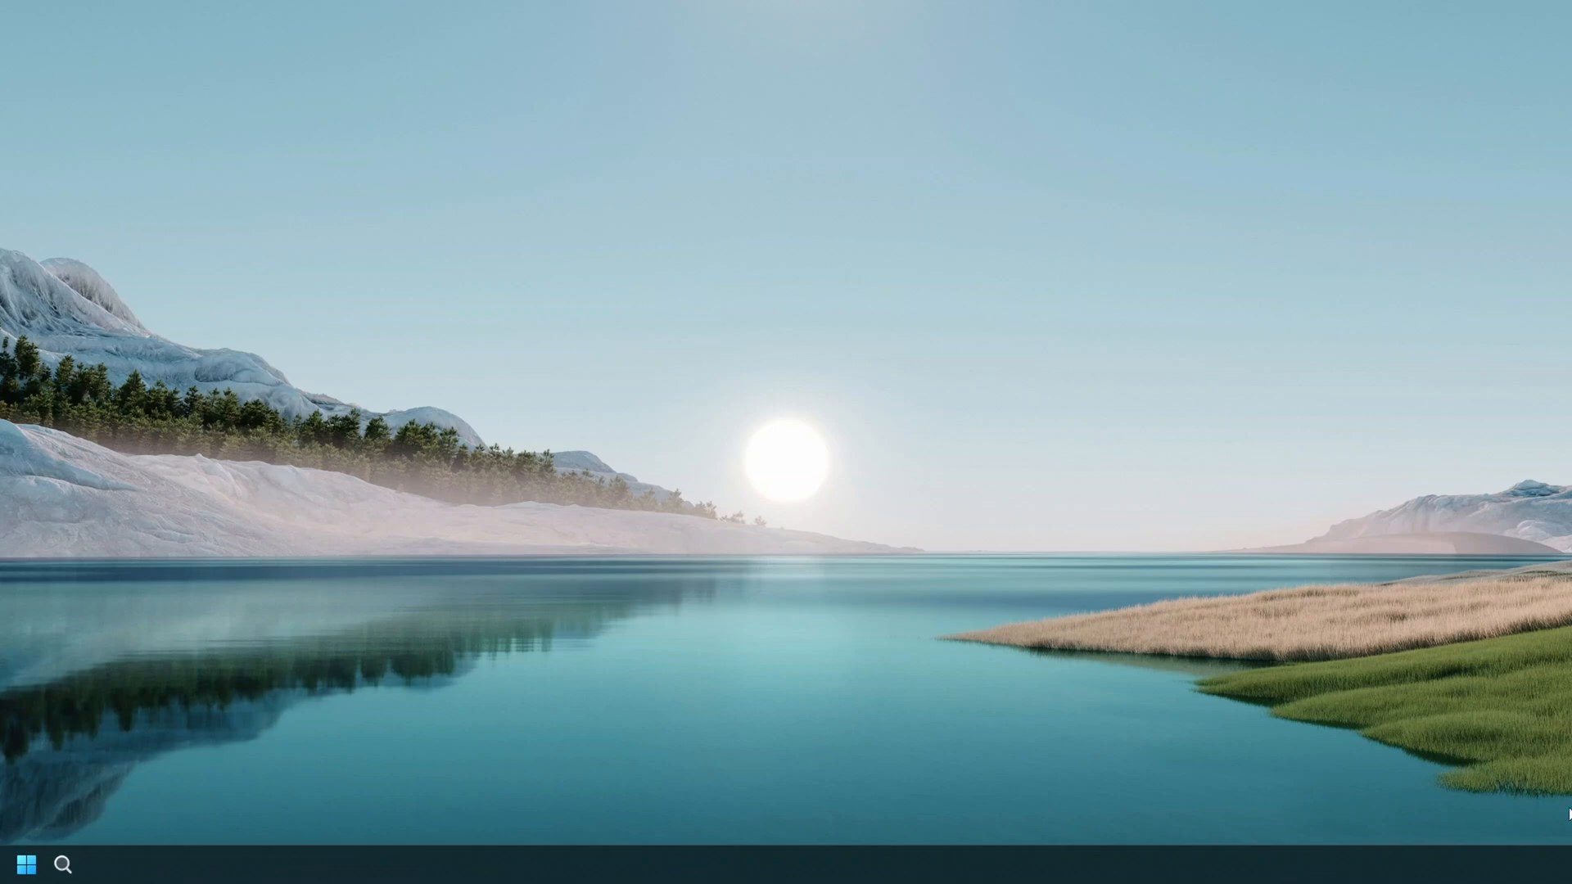
mouse_move(1423, 874)
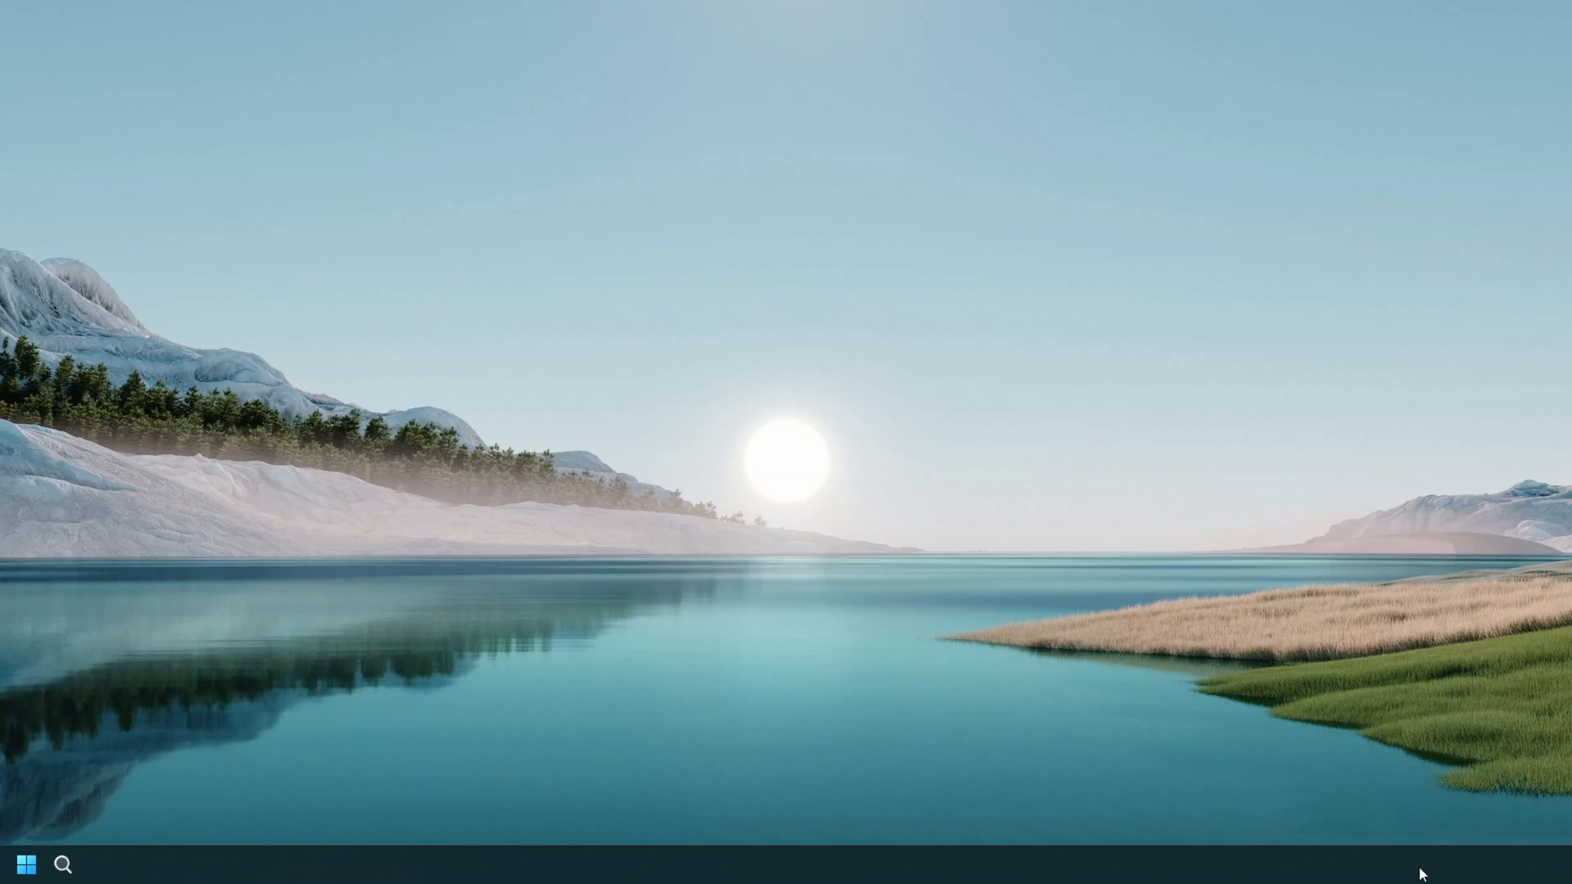
mouse_move(984, 735)
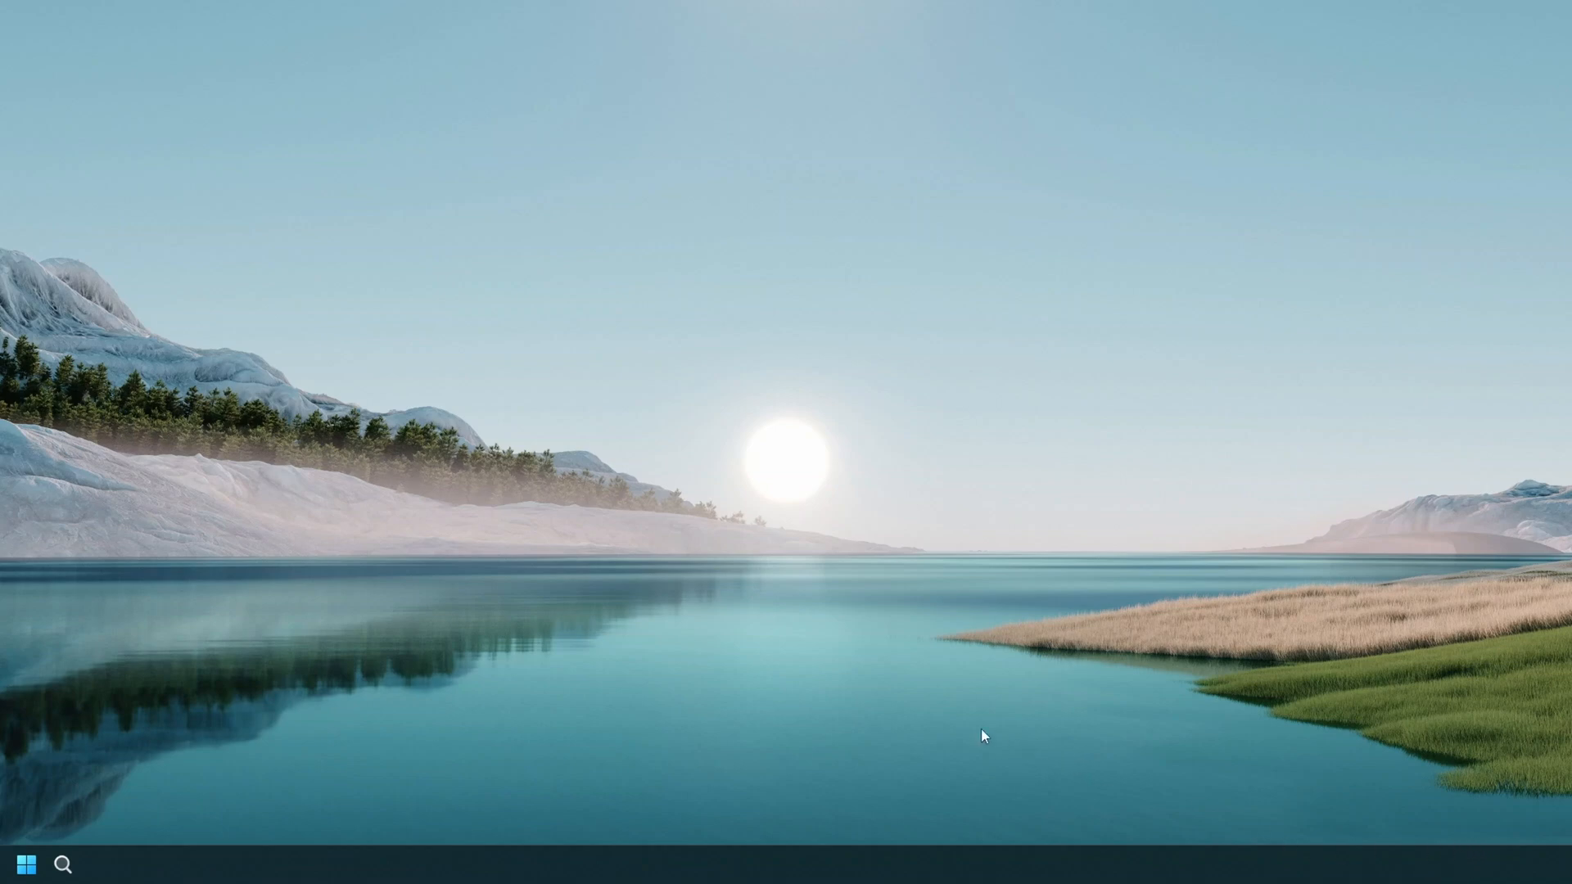
mouse_move(1538, 881)
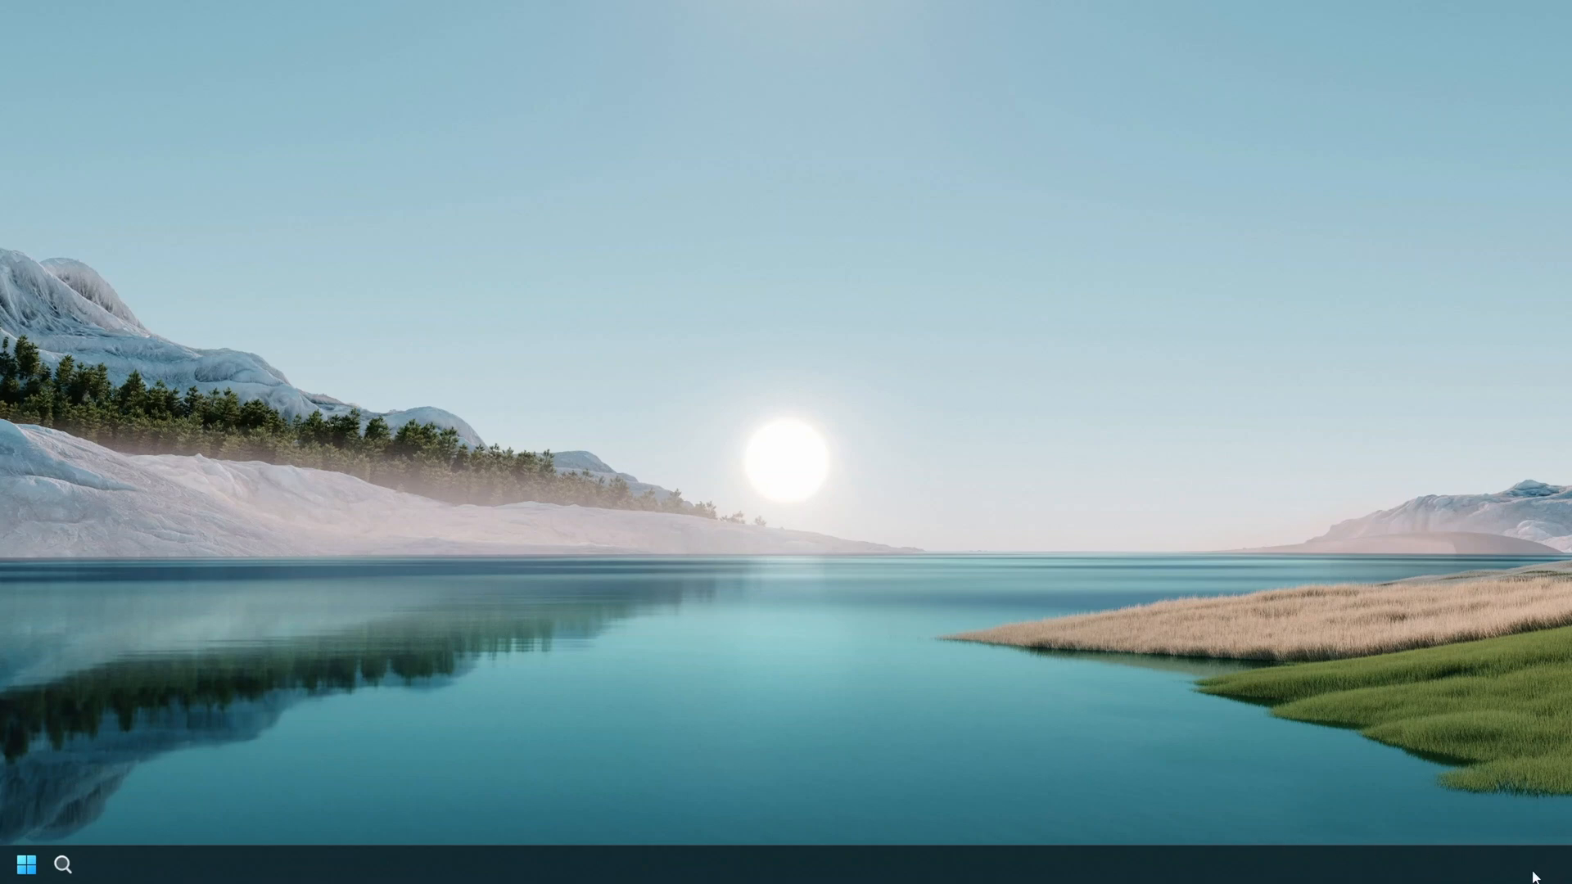
mouse_move(1271, 799)
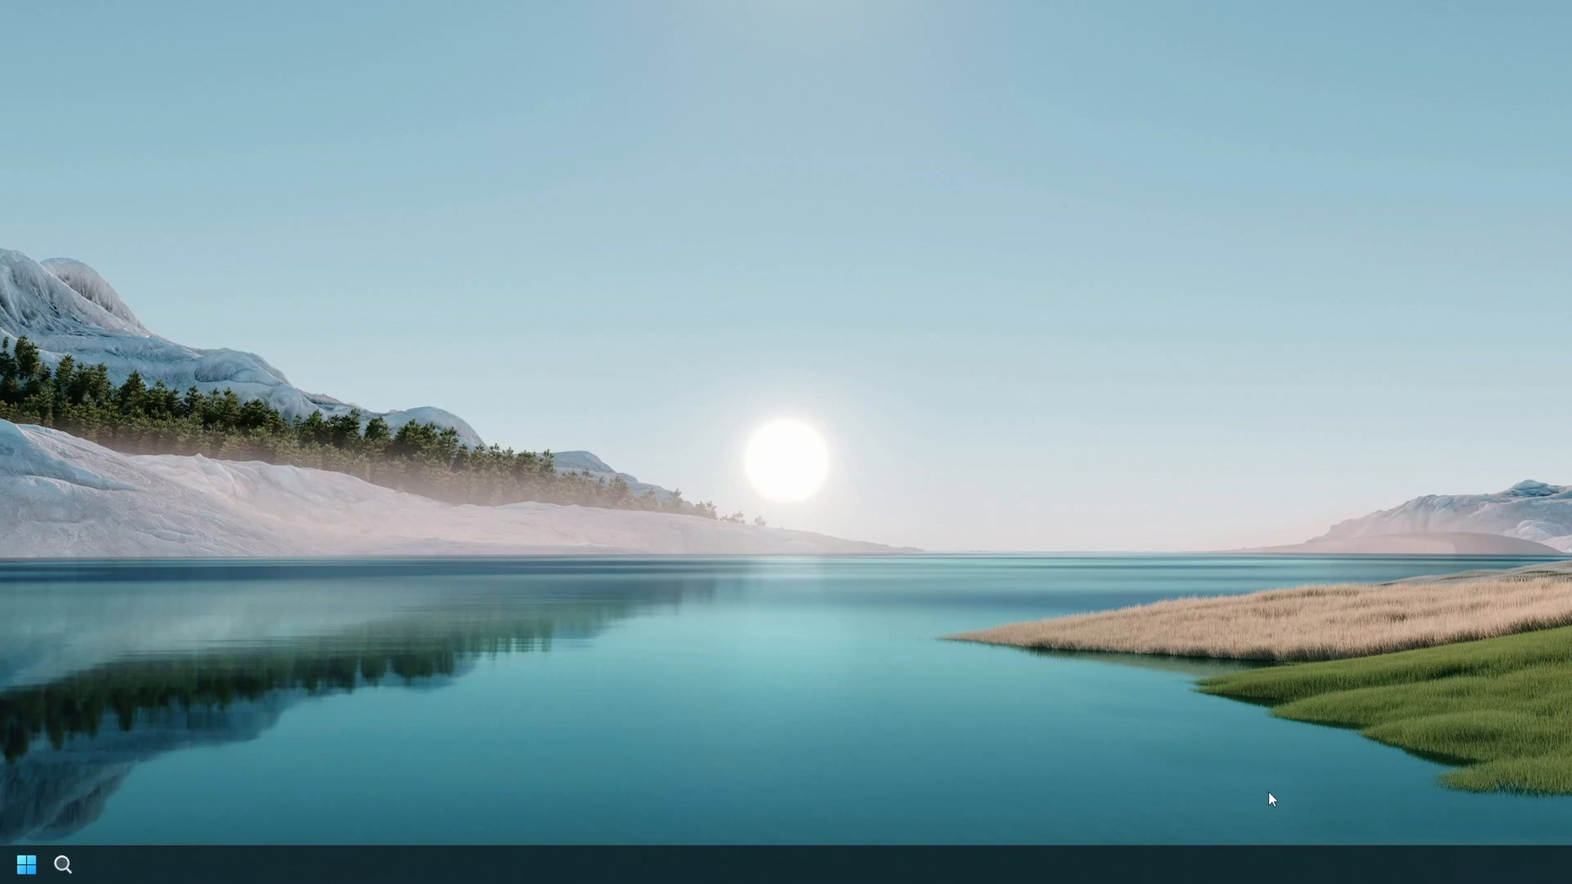
mouse_move(1493, 863)
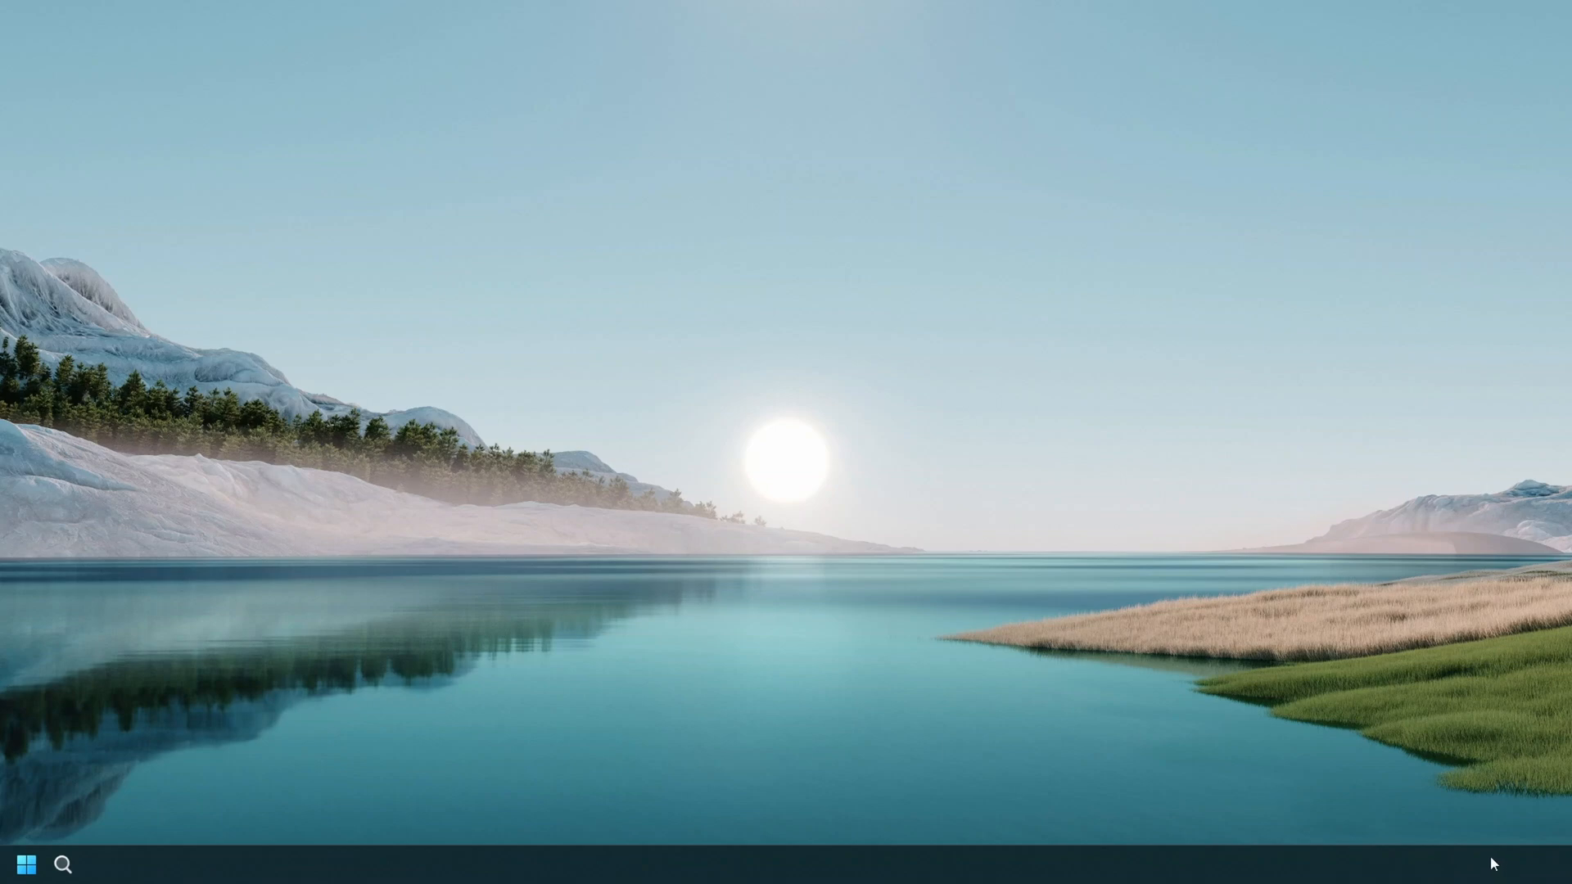
mouse_move(1468, 783)
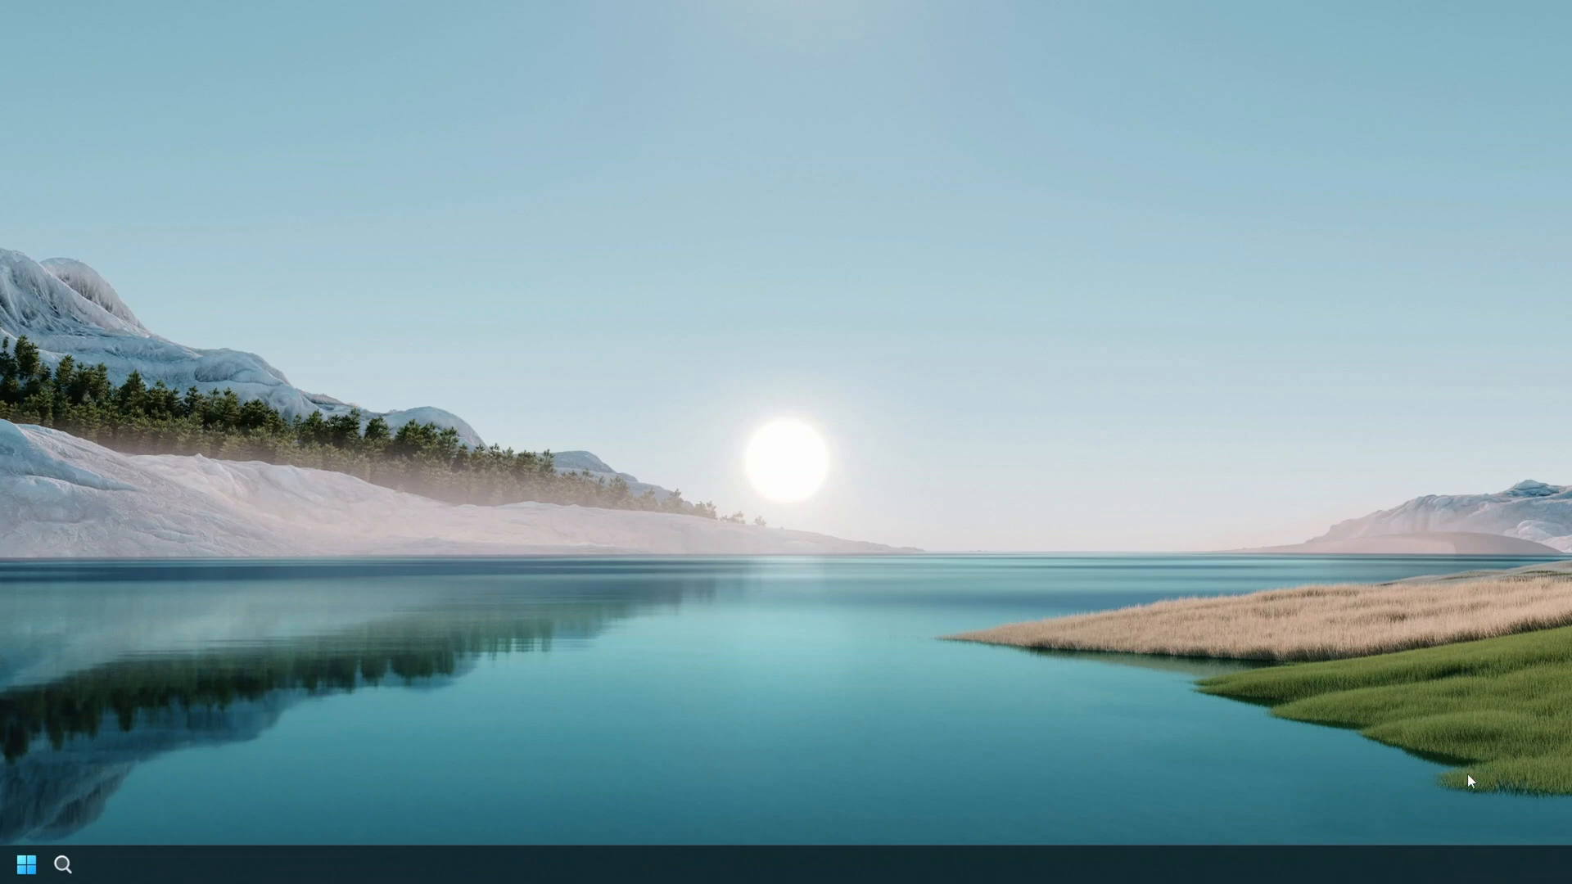
mouse_move(1404, 840)
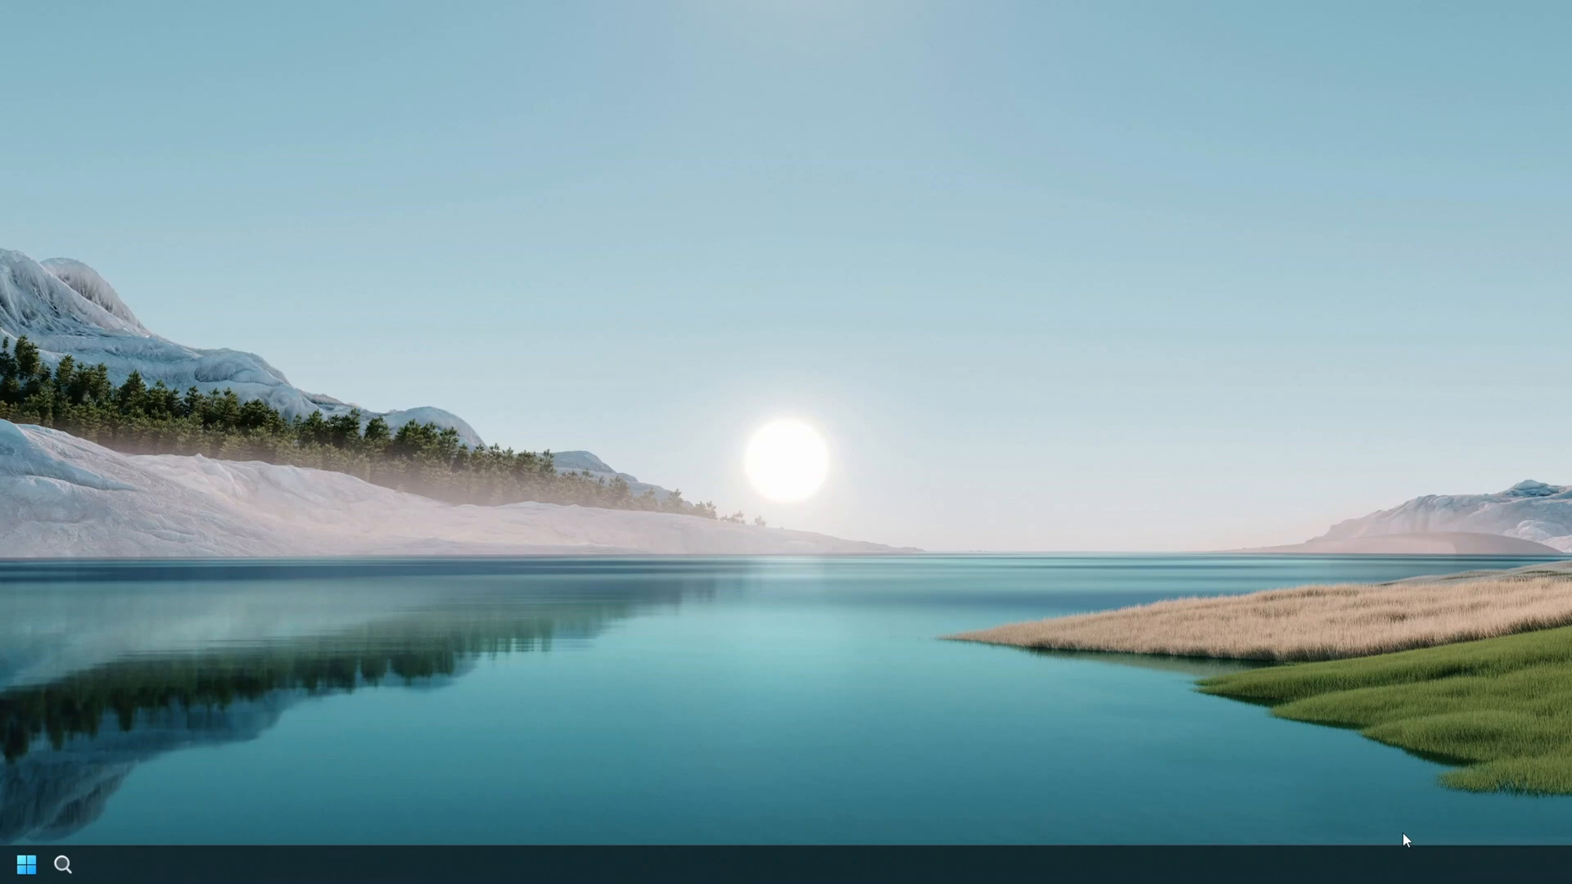
Step: Bring up Windows Search so 'date and time' can be looked up
click(26, 864)
text(date and time)
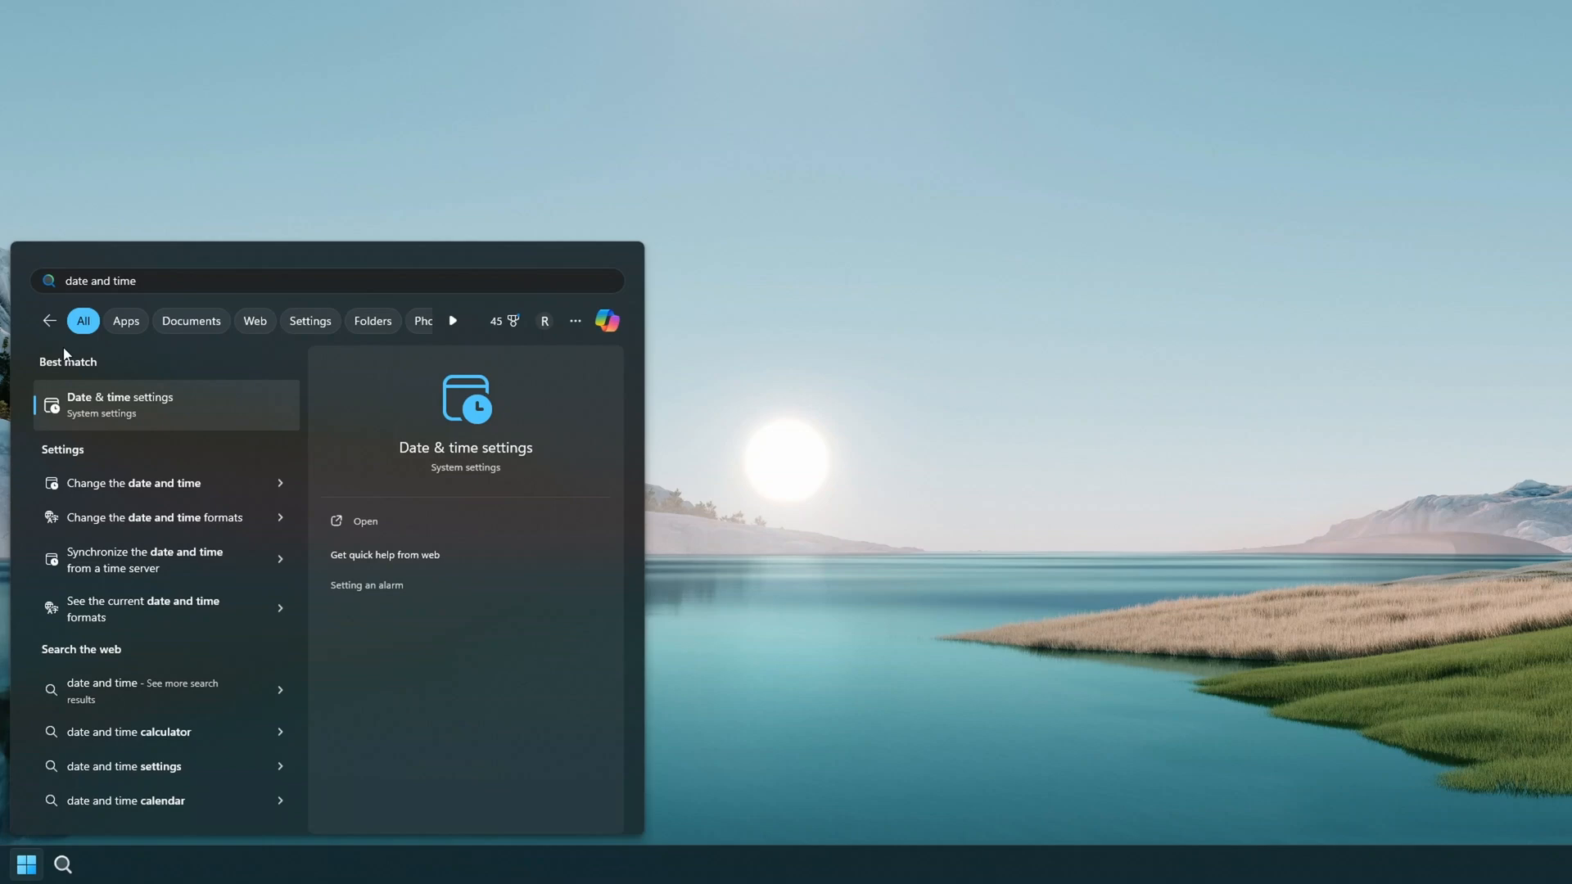
mouse_move(90, 432)
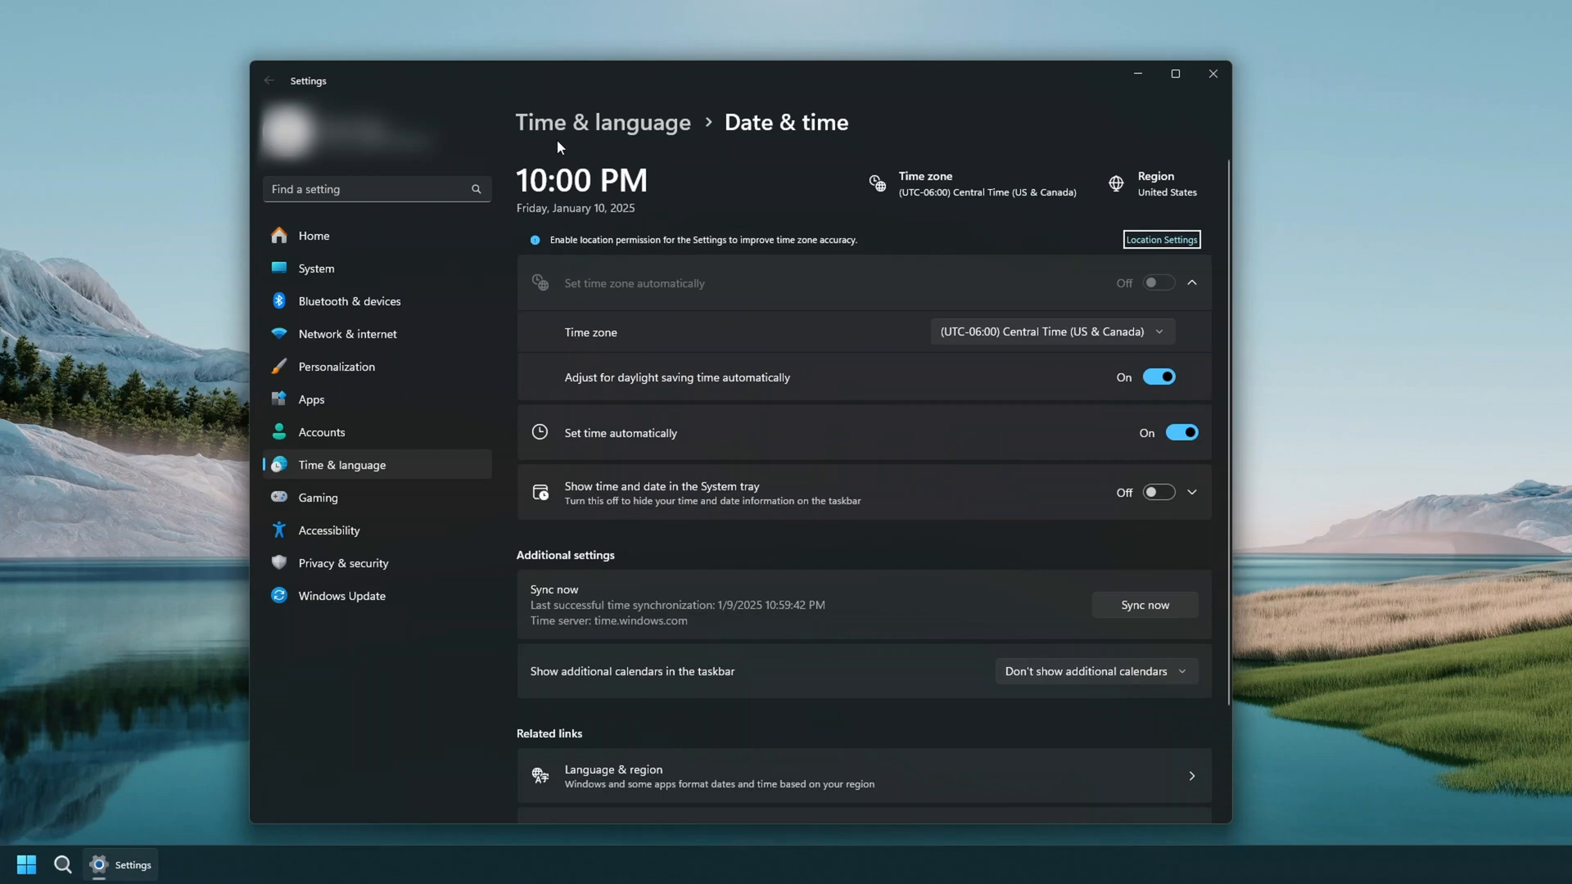
mouse_move(676, 144)
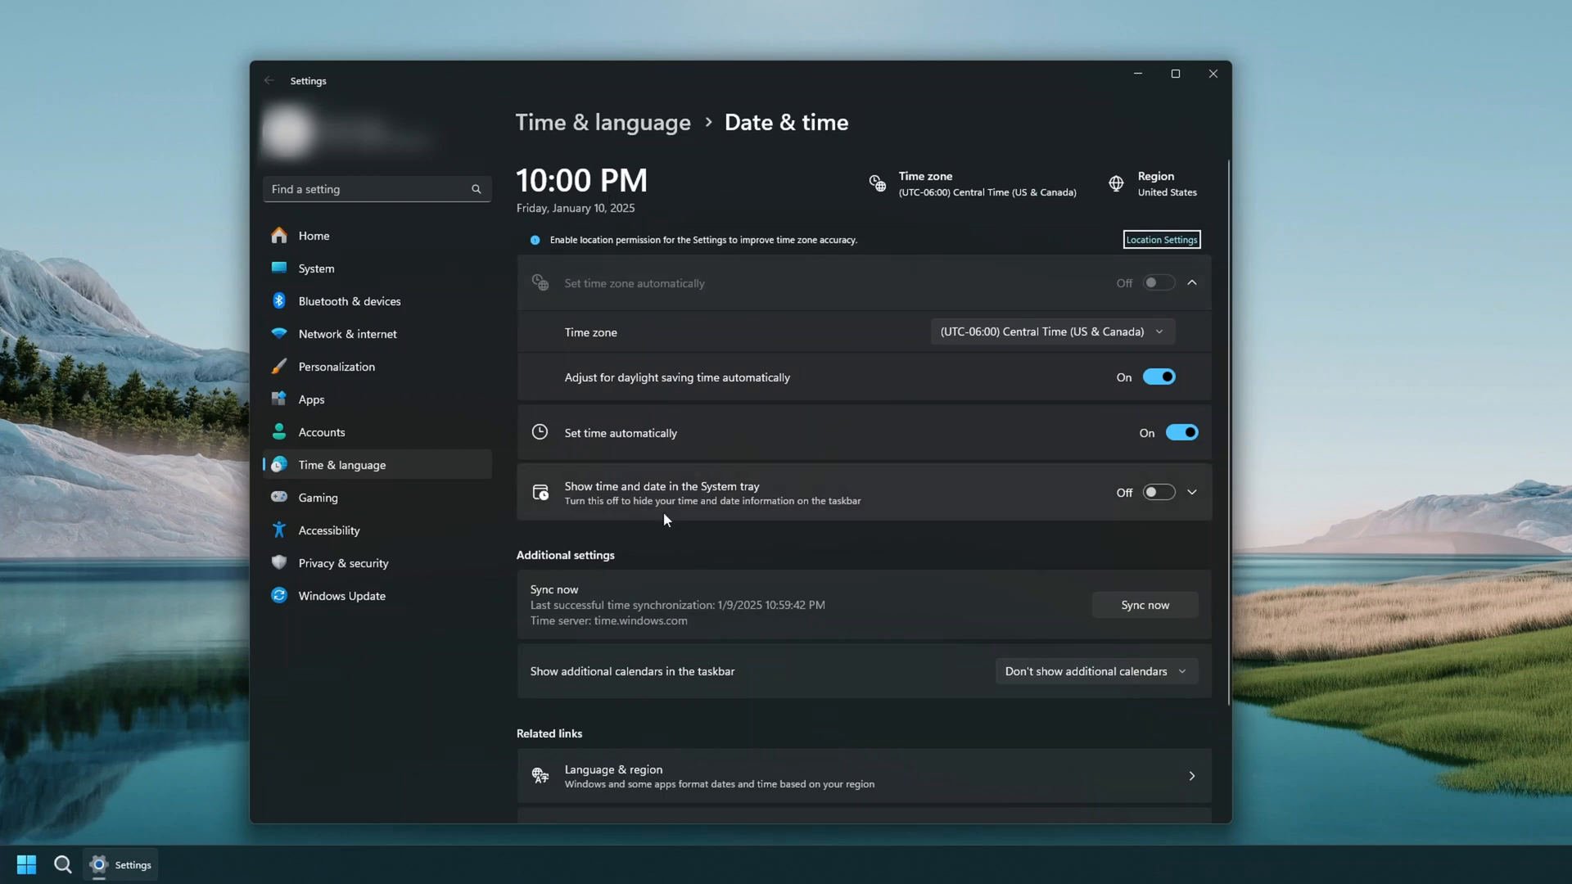
mouse_move(586, 507)
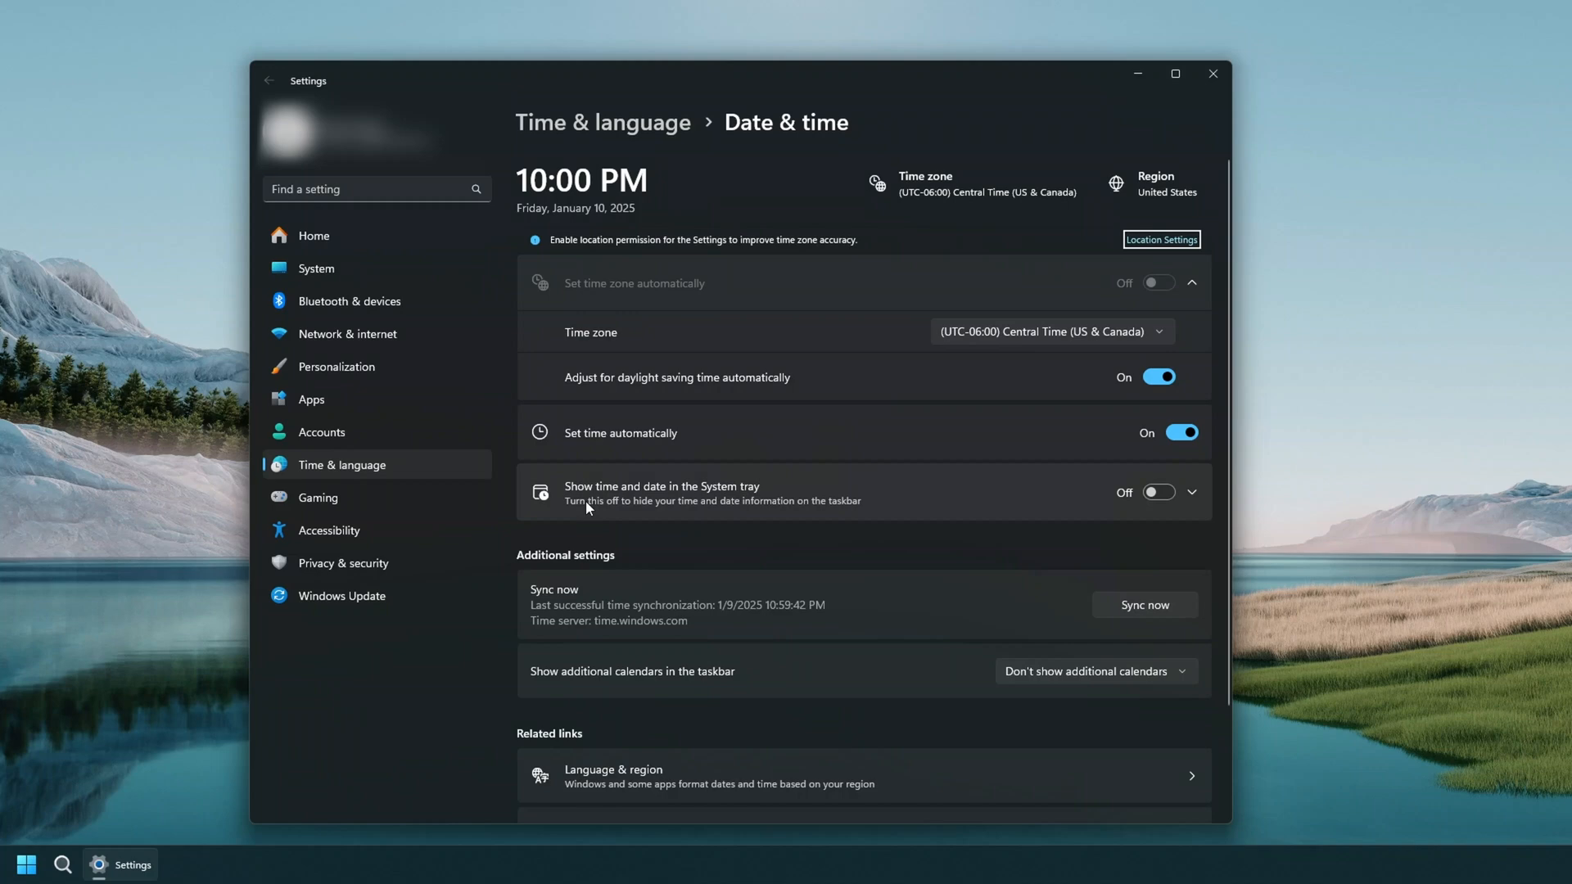
mouse_move(750, 503)
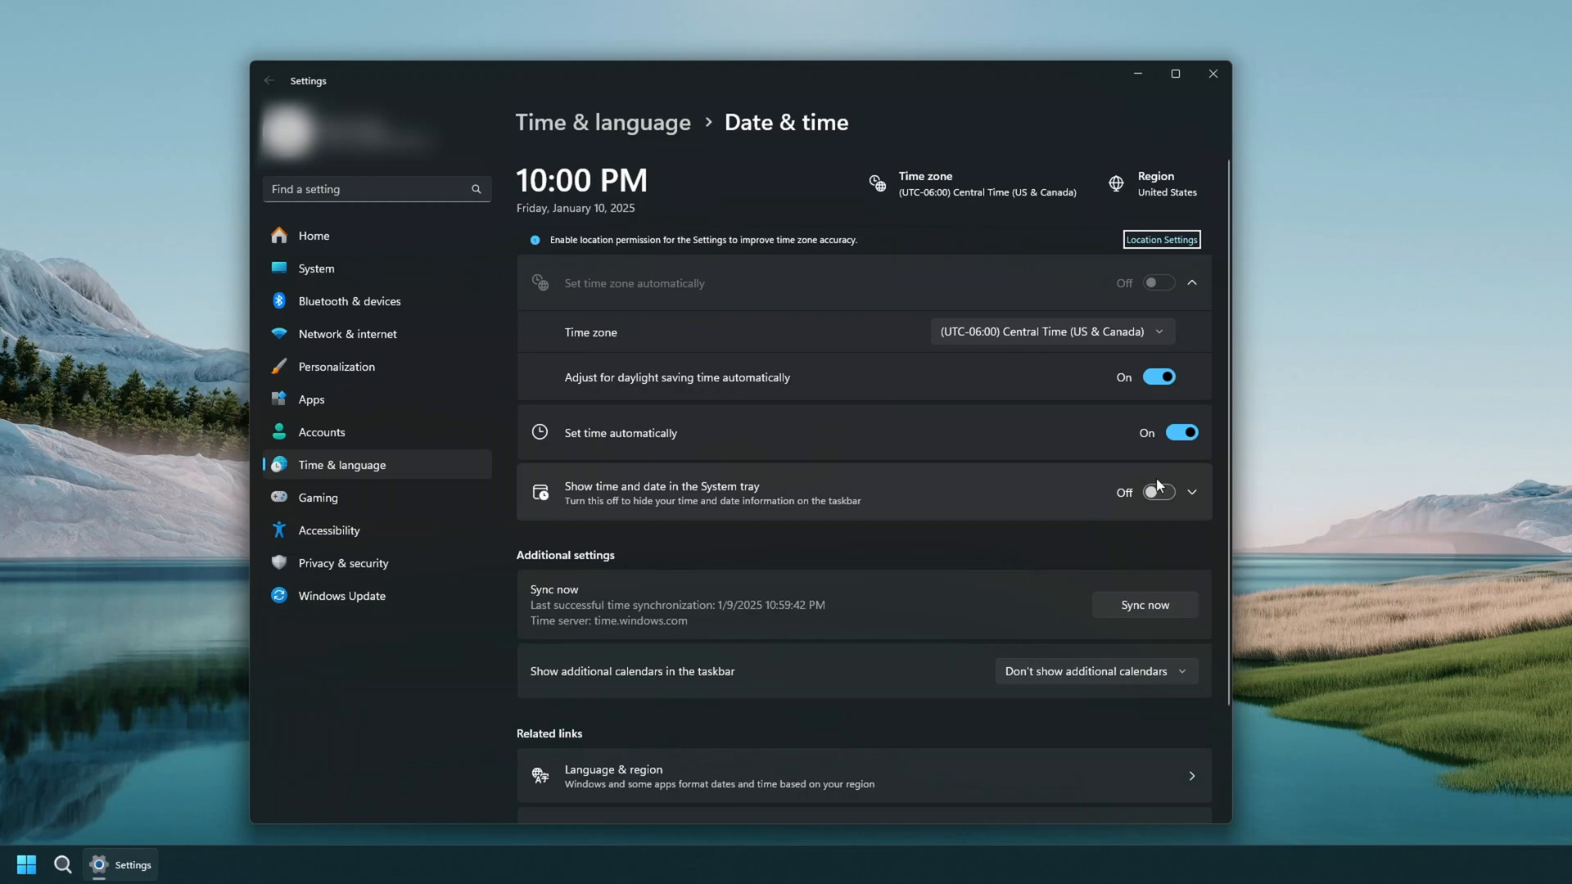
Step: Enable 'Show time and date in the System tray' so the taskbar shows 10:00 PM, 1/10/2025
click(1160, 493)
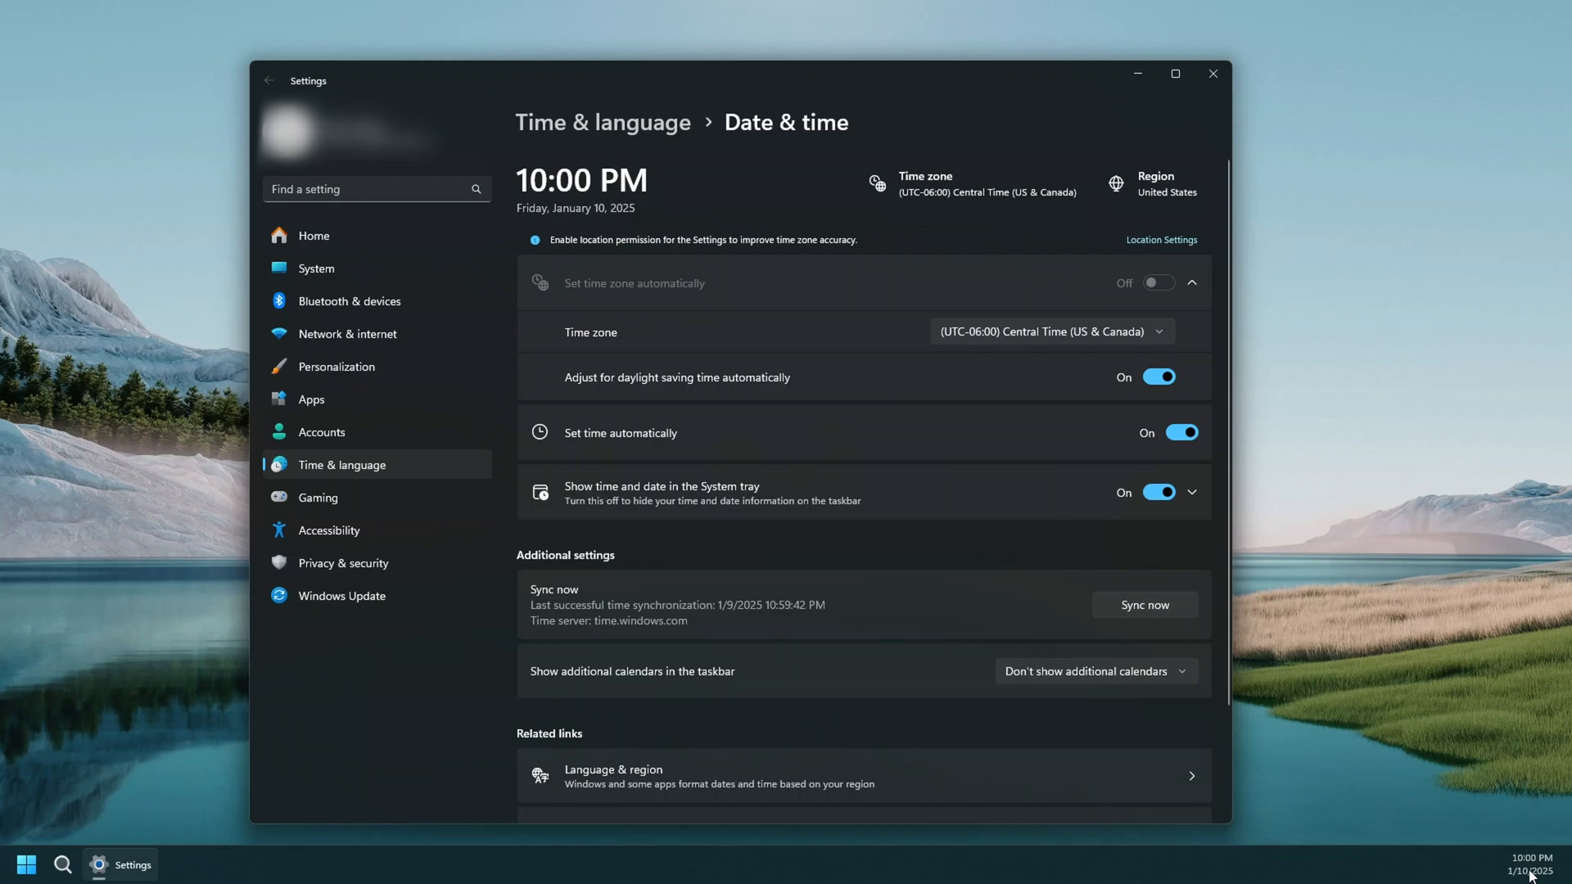
mouse_move(932, 572)
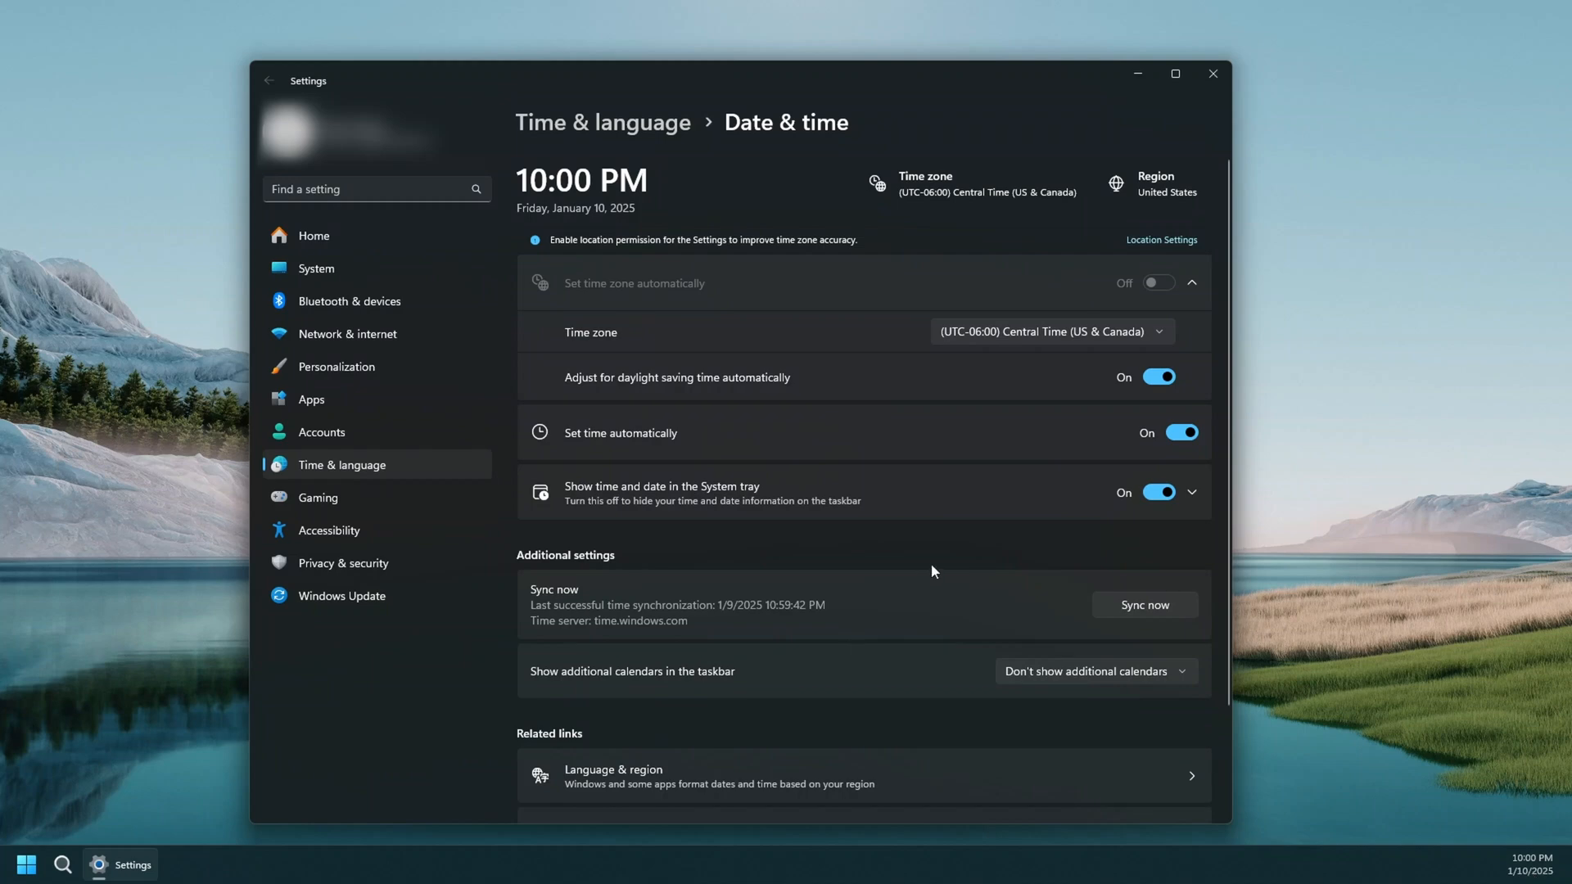
mouse_move(1094, 327)
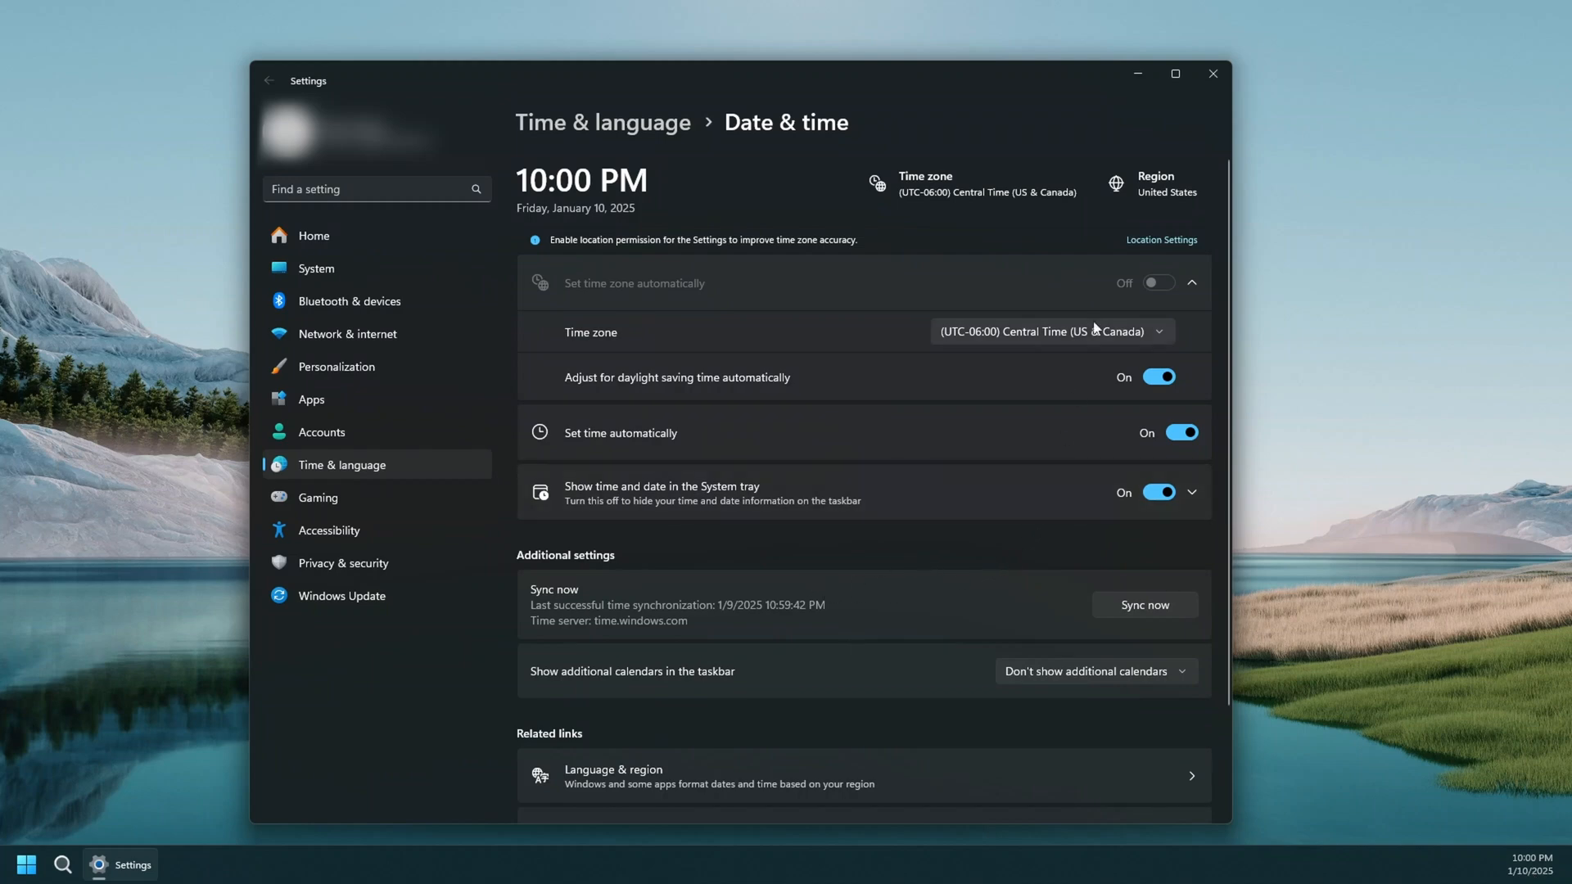
mouse_move(1154, 183)
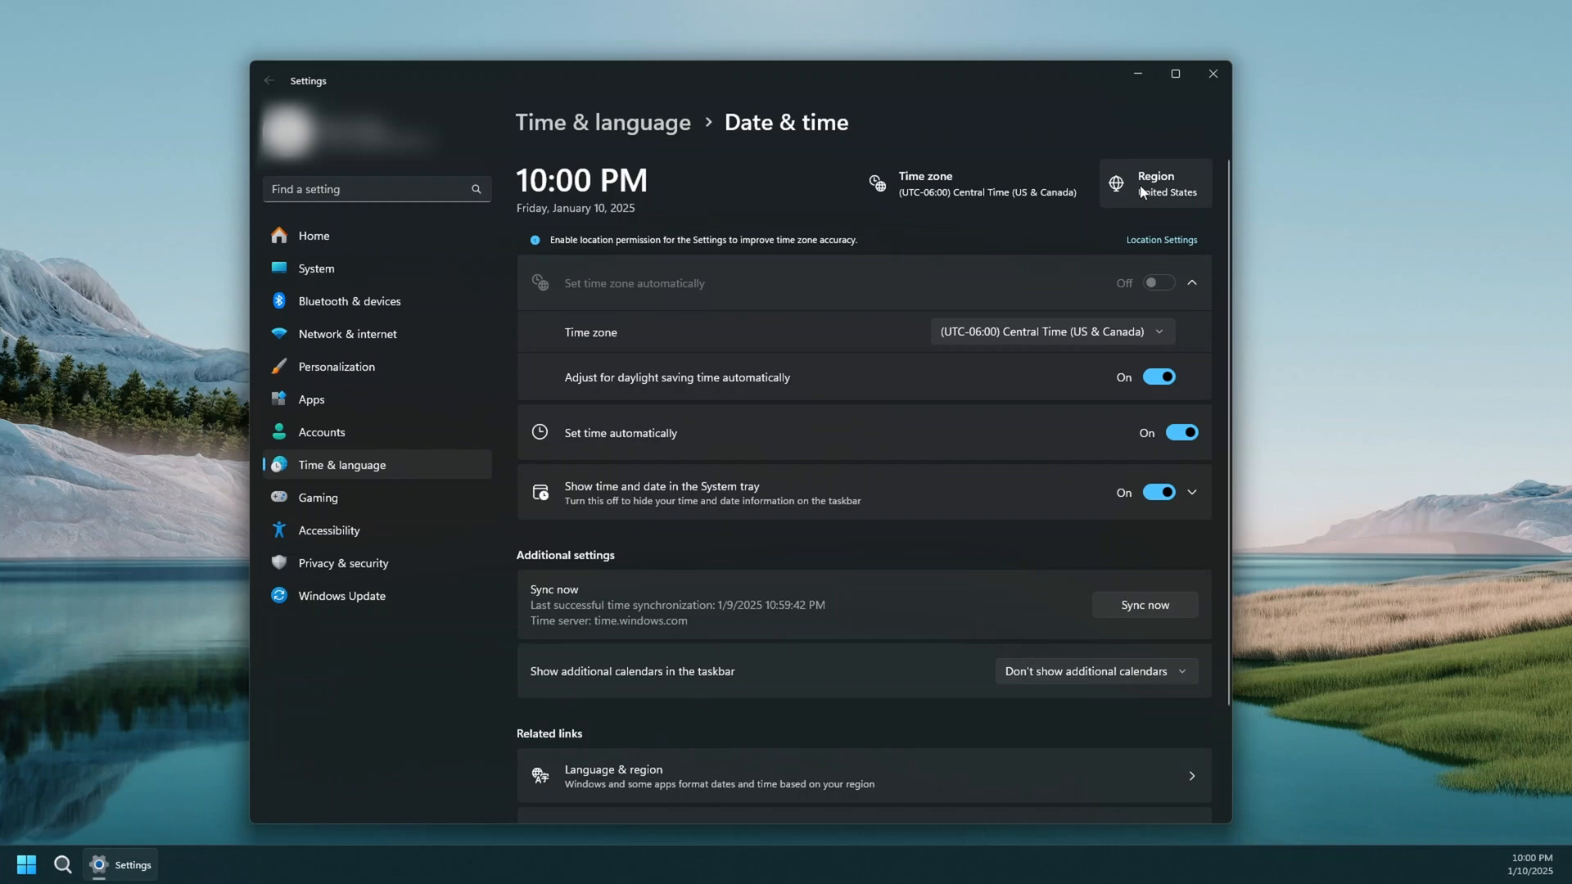
mouse_move(1547, 862)
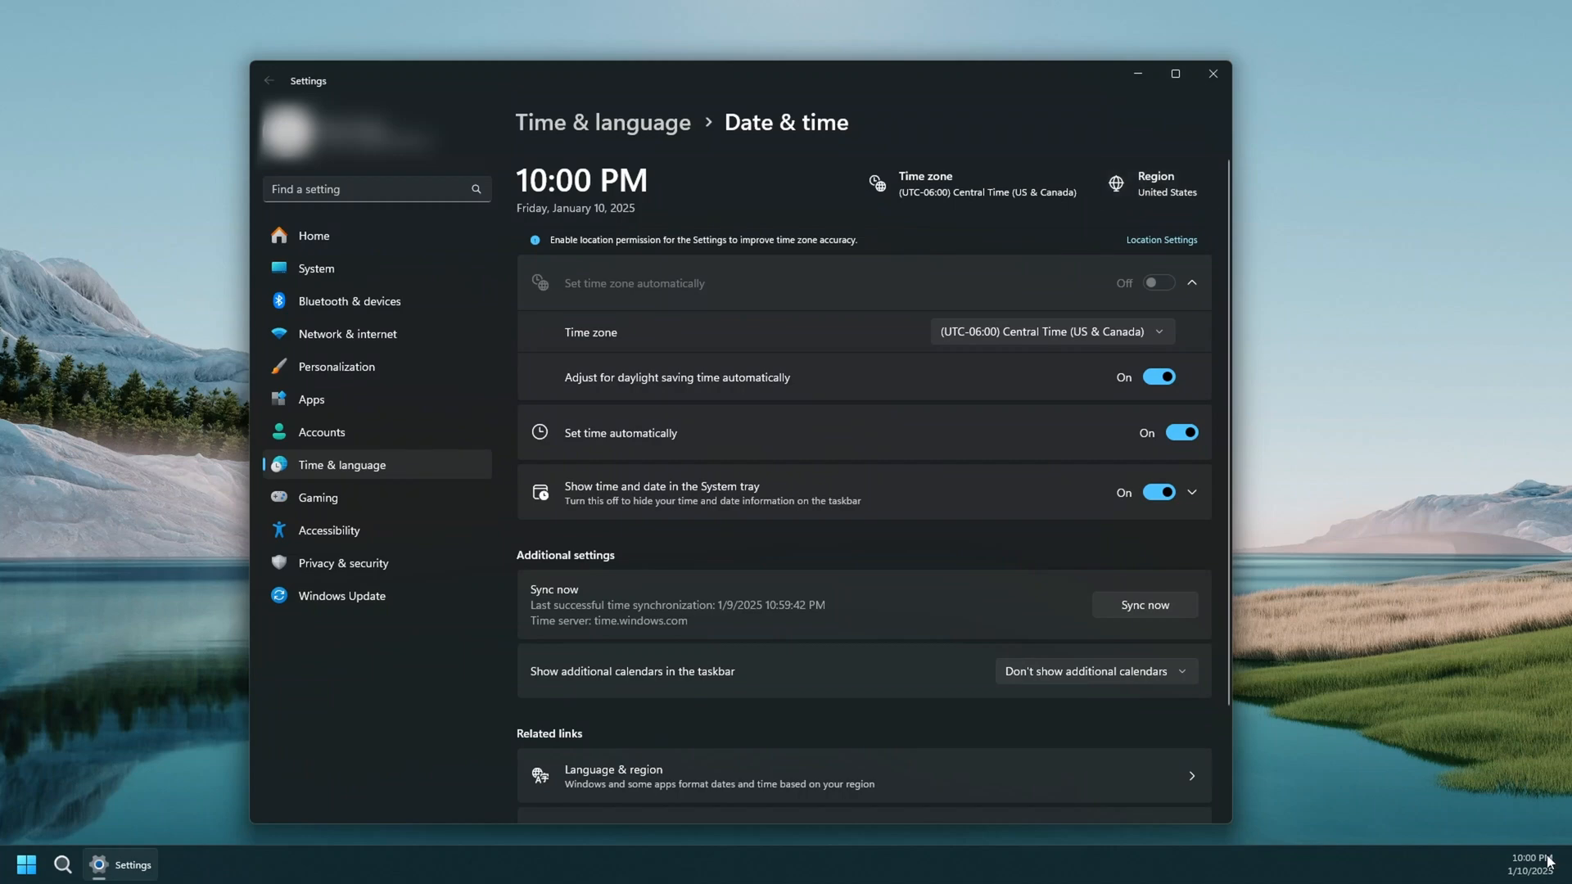
mouse_move(719, 542)
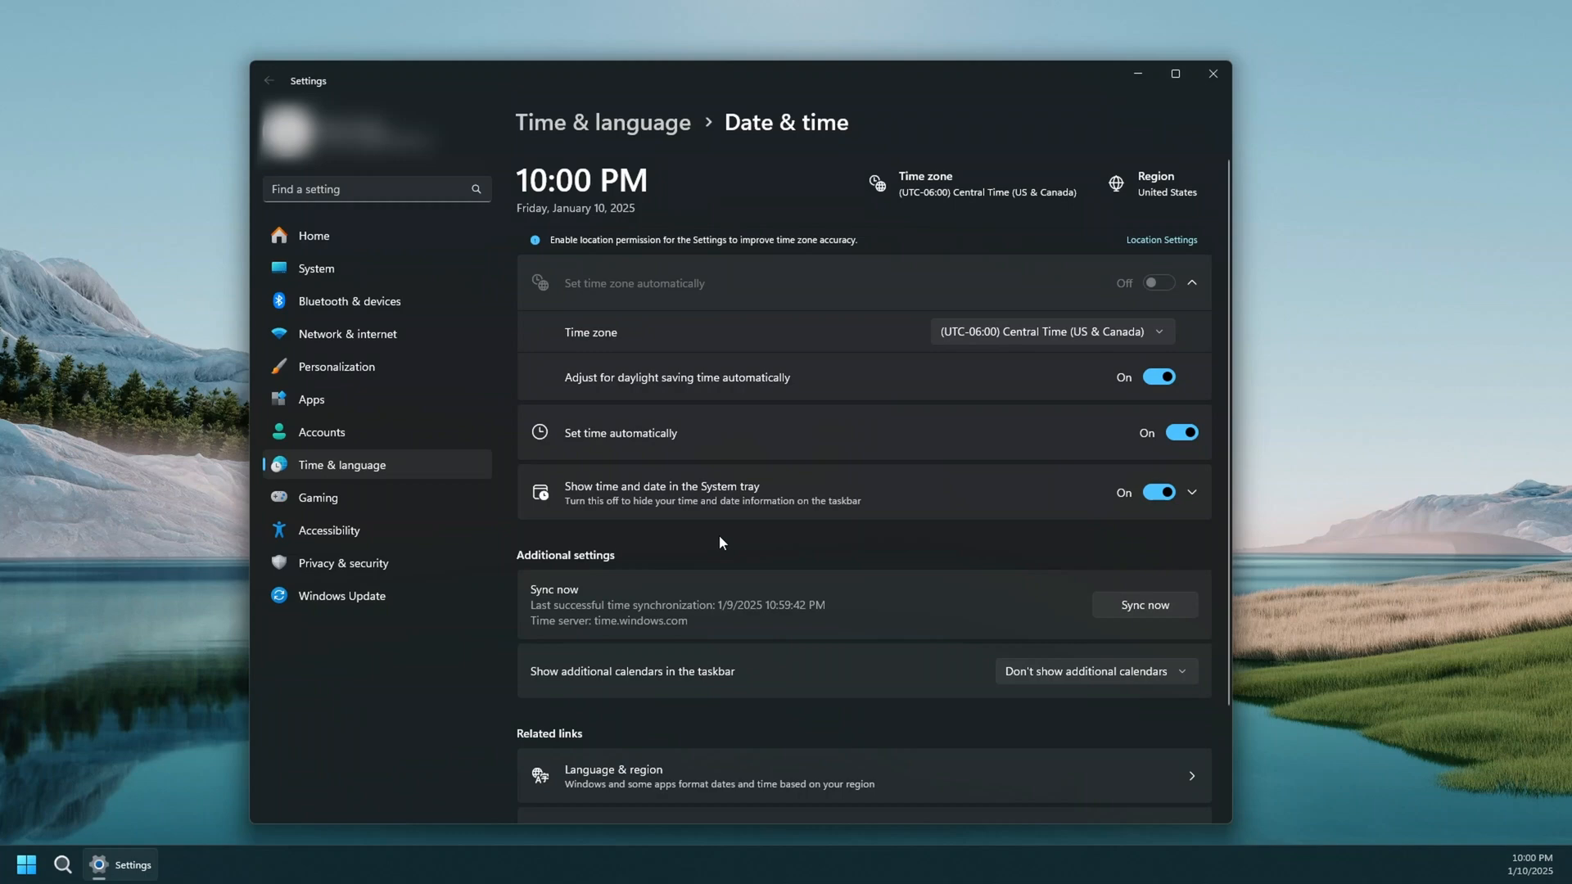
mouse_move(1153, 185)
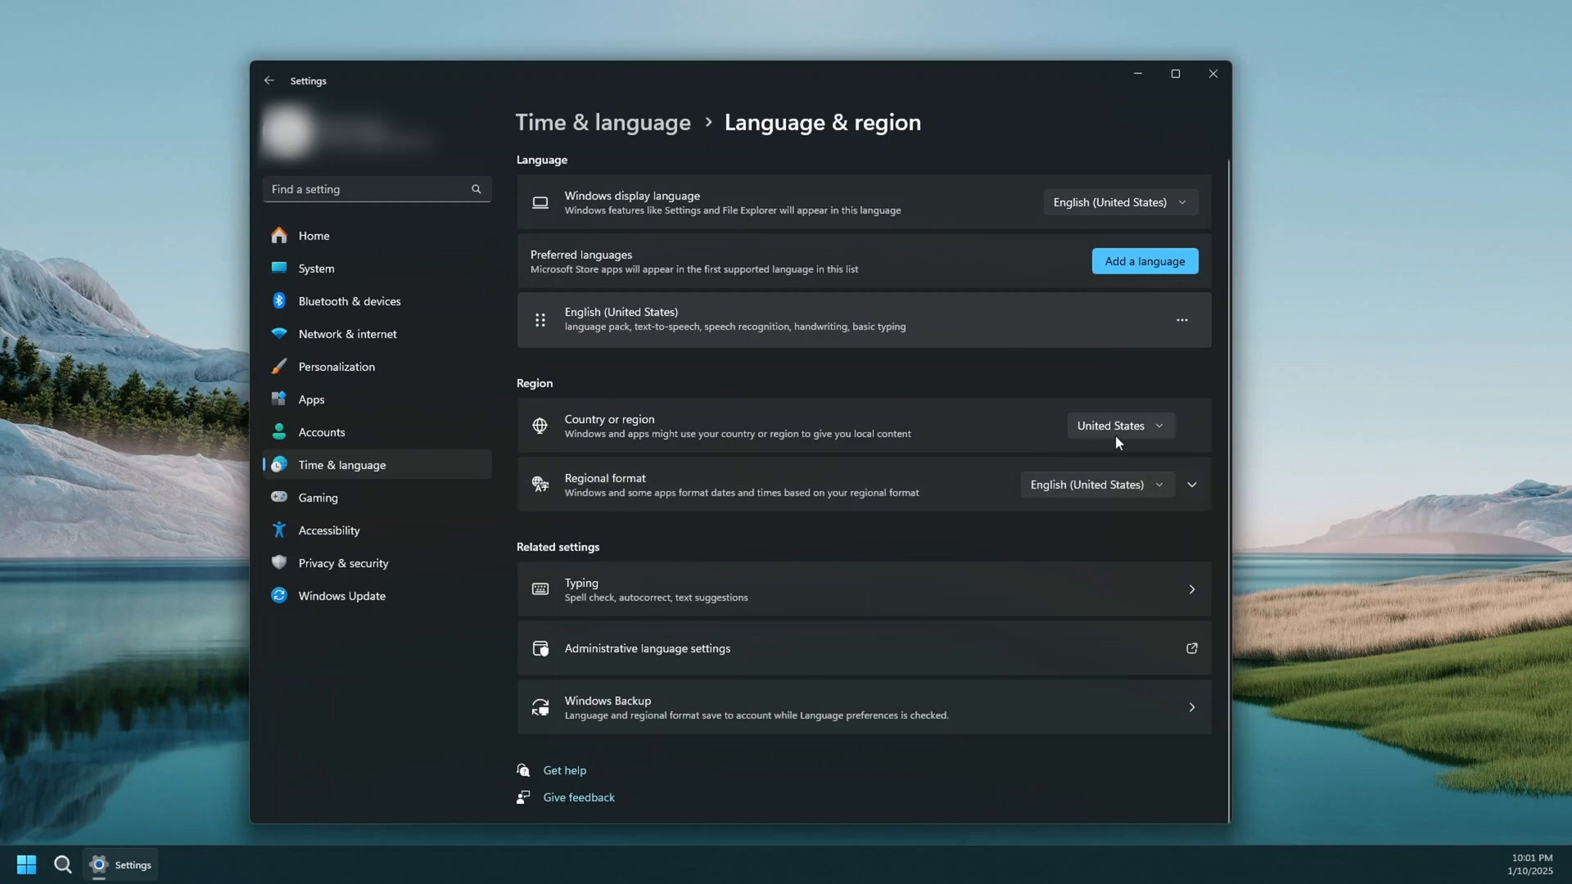
mouse_move(624, 478)
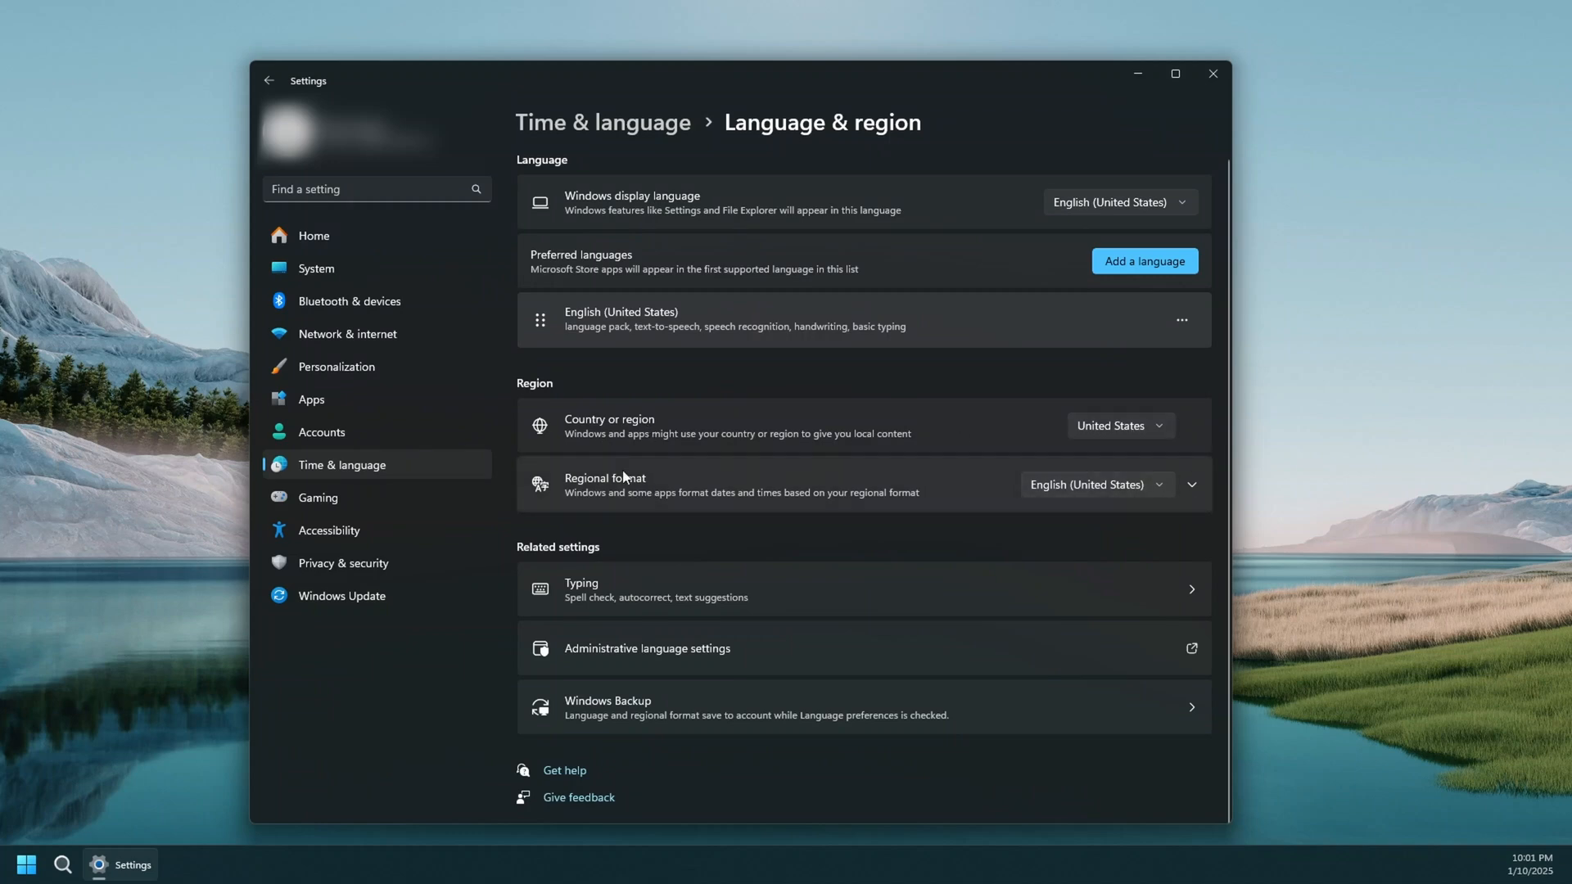
mouse_move(624, 478)
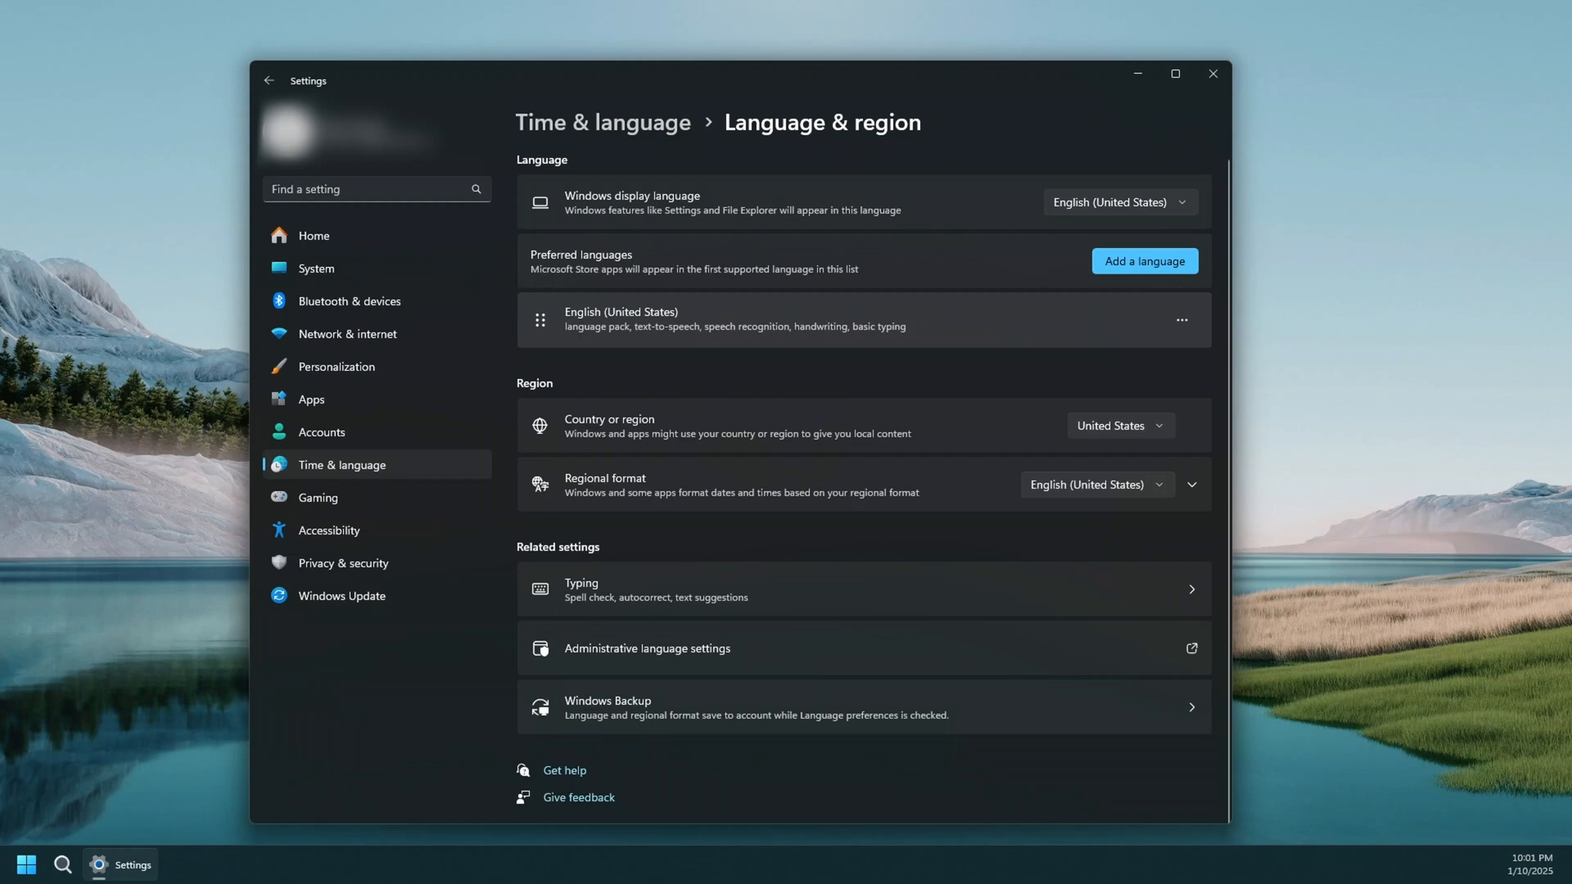
mouse_move(1346, 767)
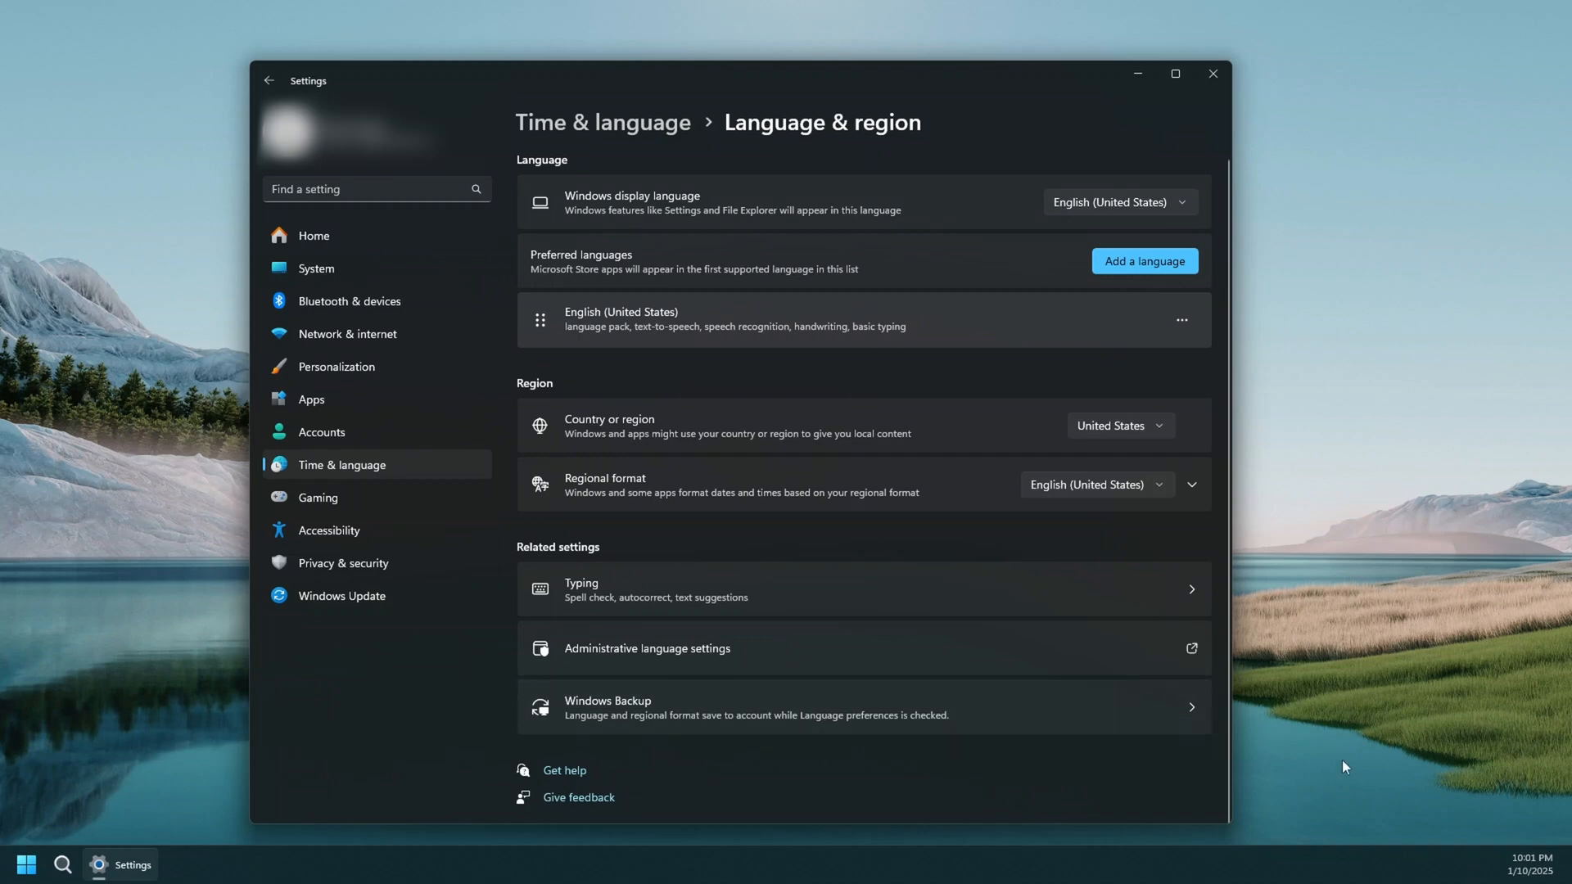
mouse_move(1537, 844)
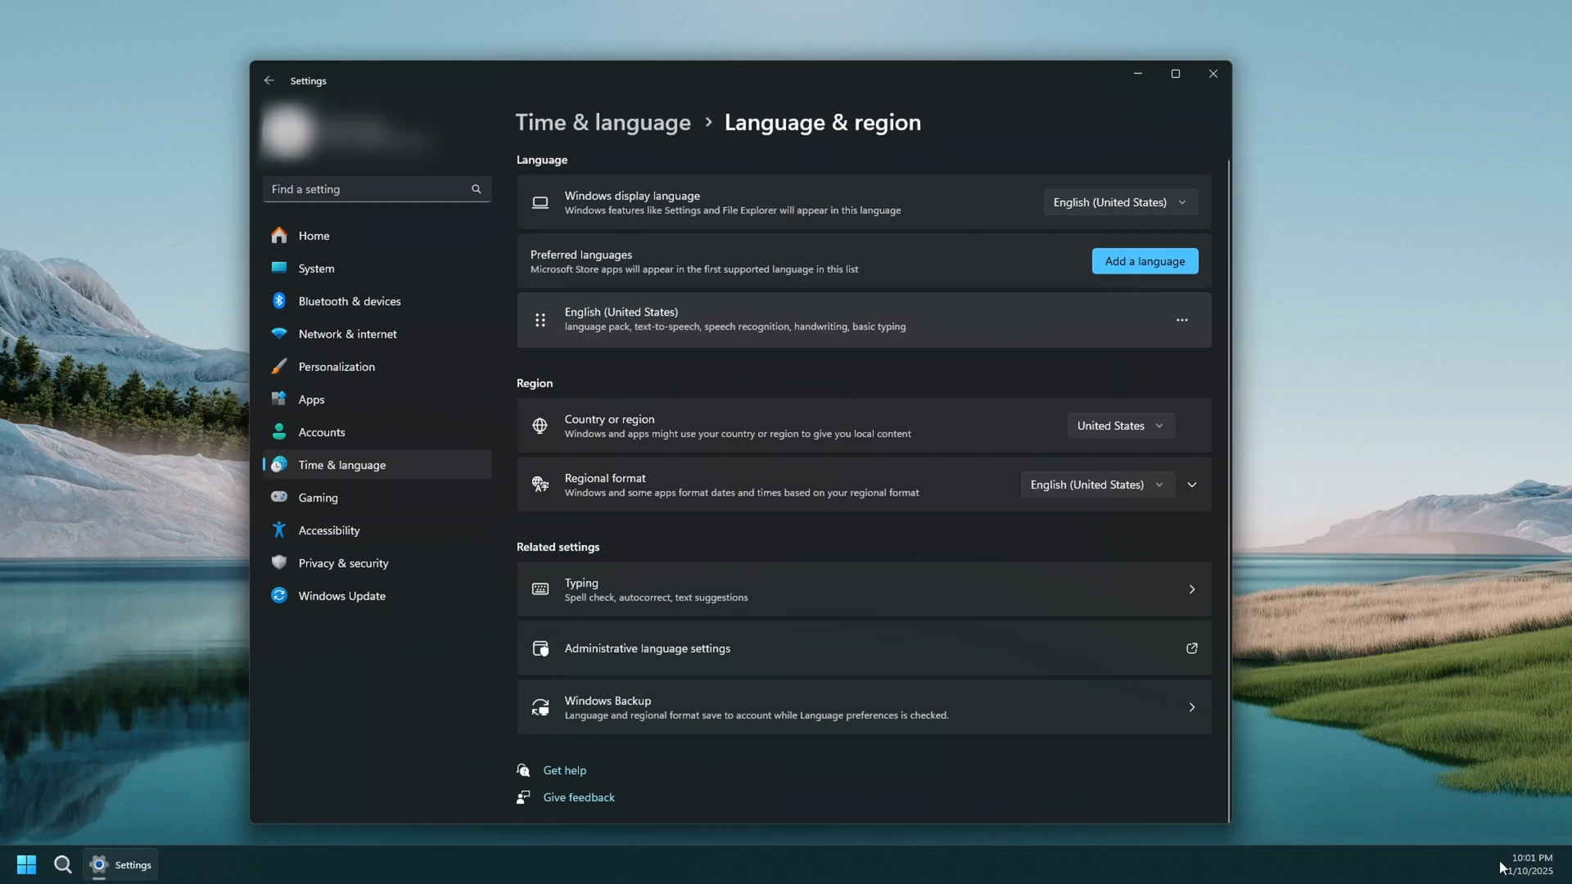
Step: Expand the Regional format row on Language & region to show the current date and time formats
click(1192, 485)
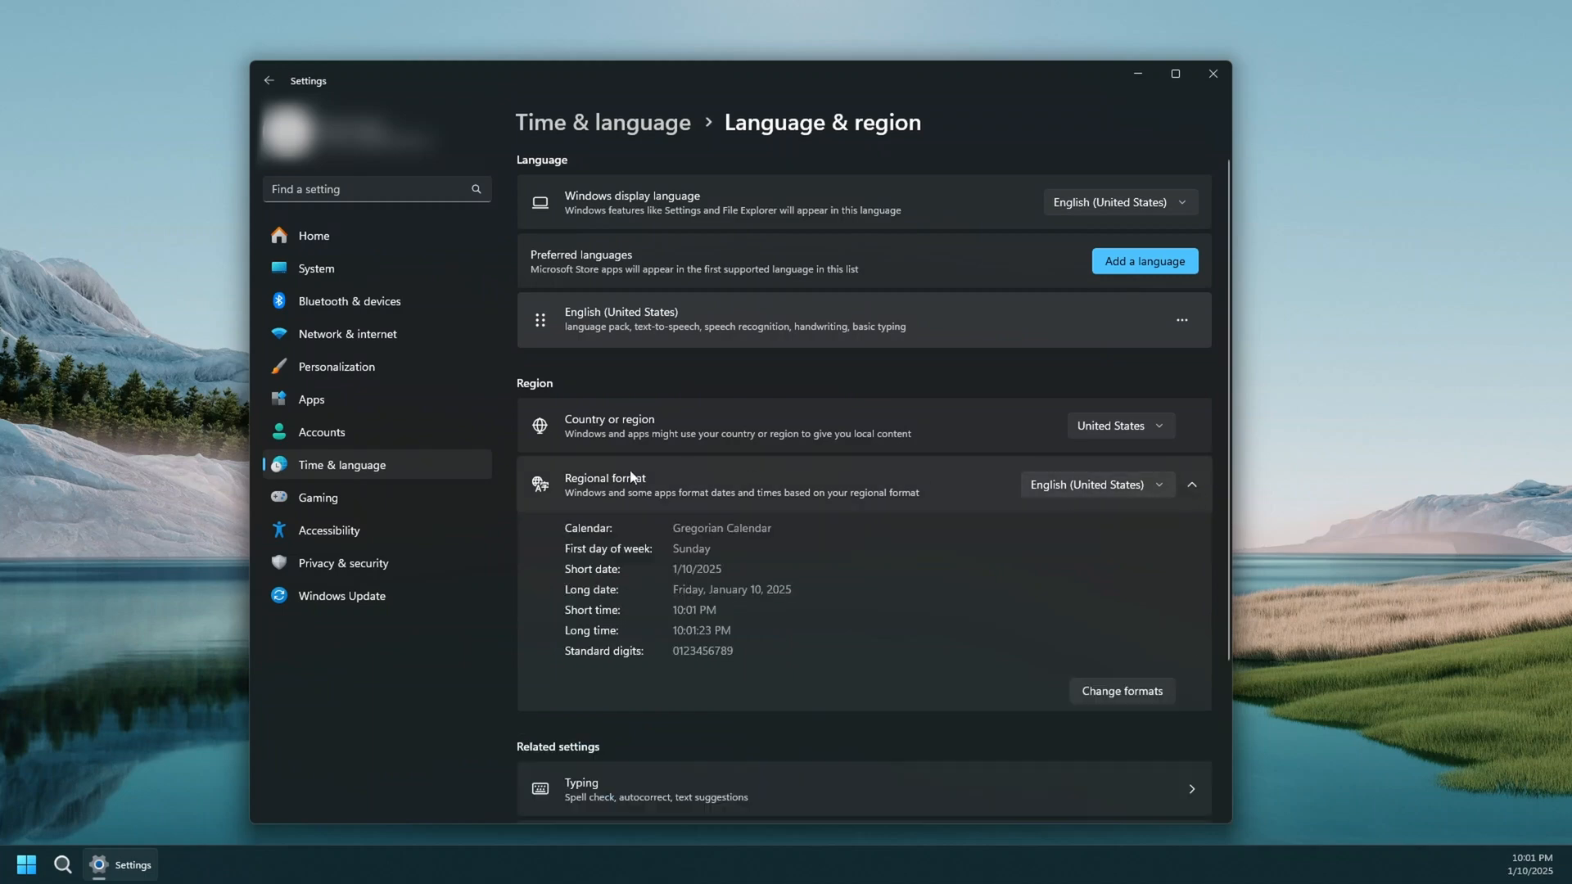
mouse_move(1010, 560)
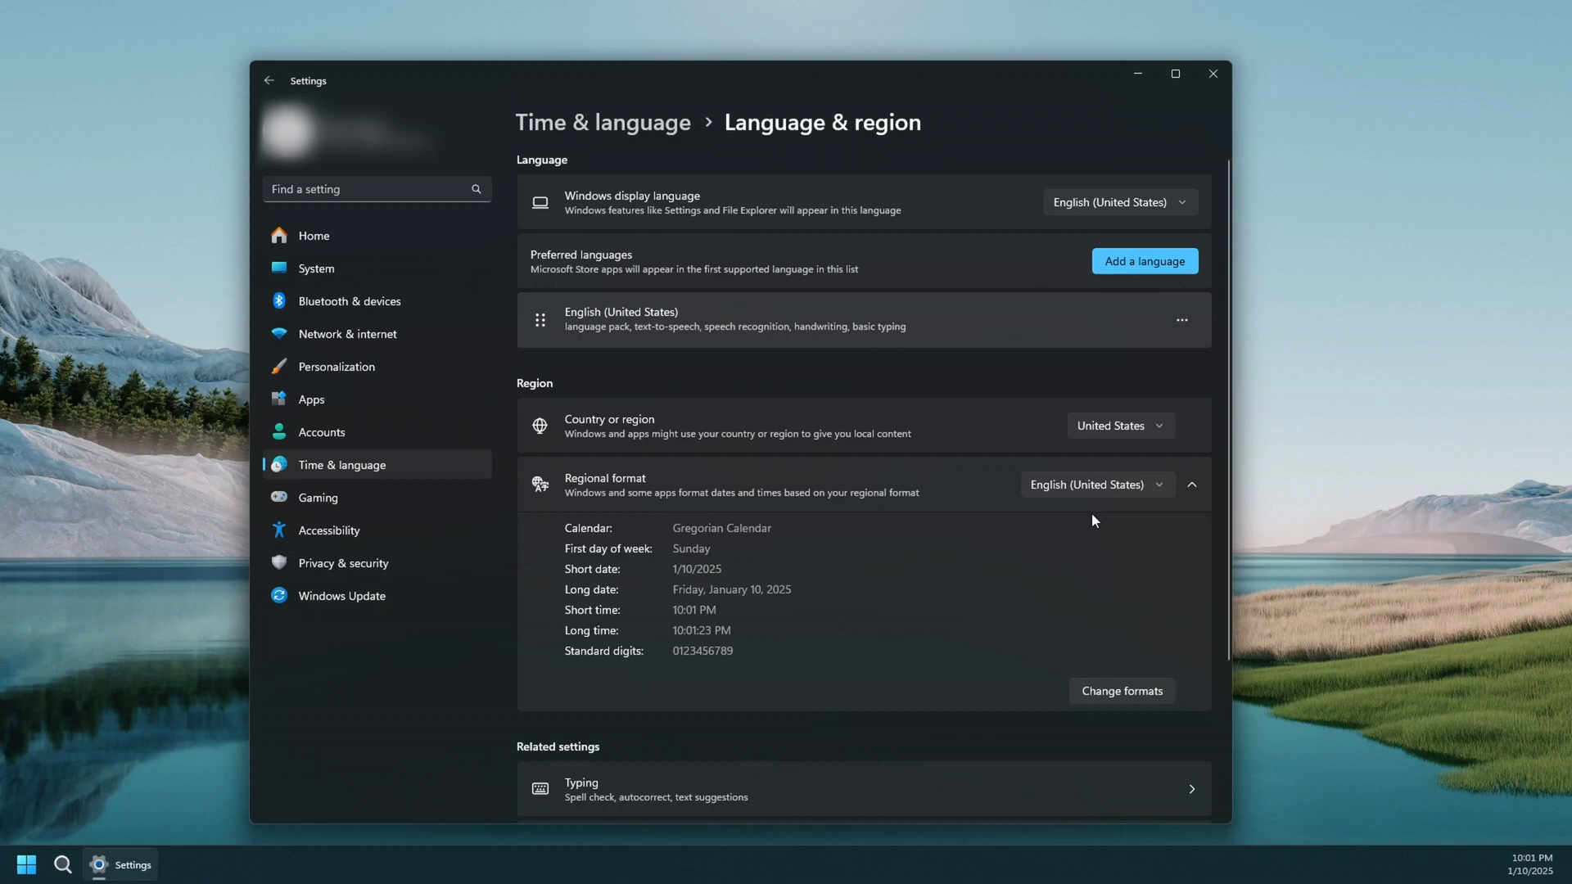
mouse_move(1110, 494)
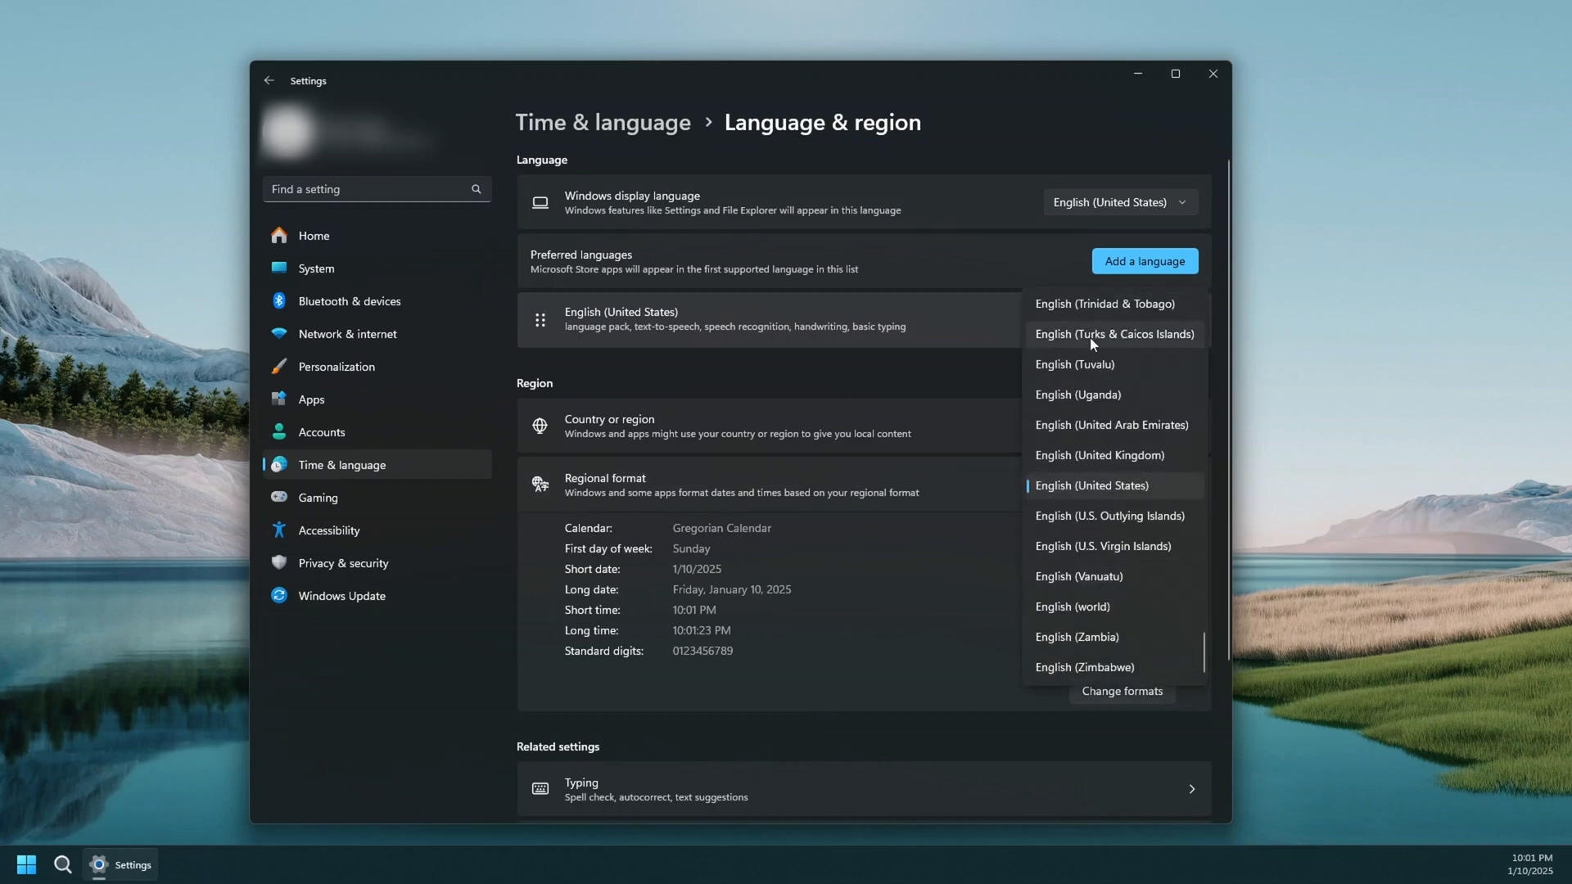
mouse_move(899, 550)
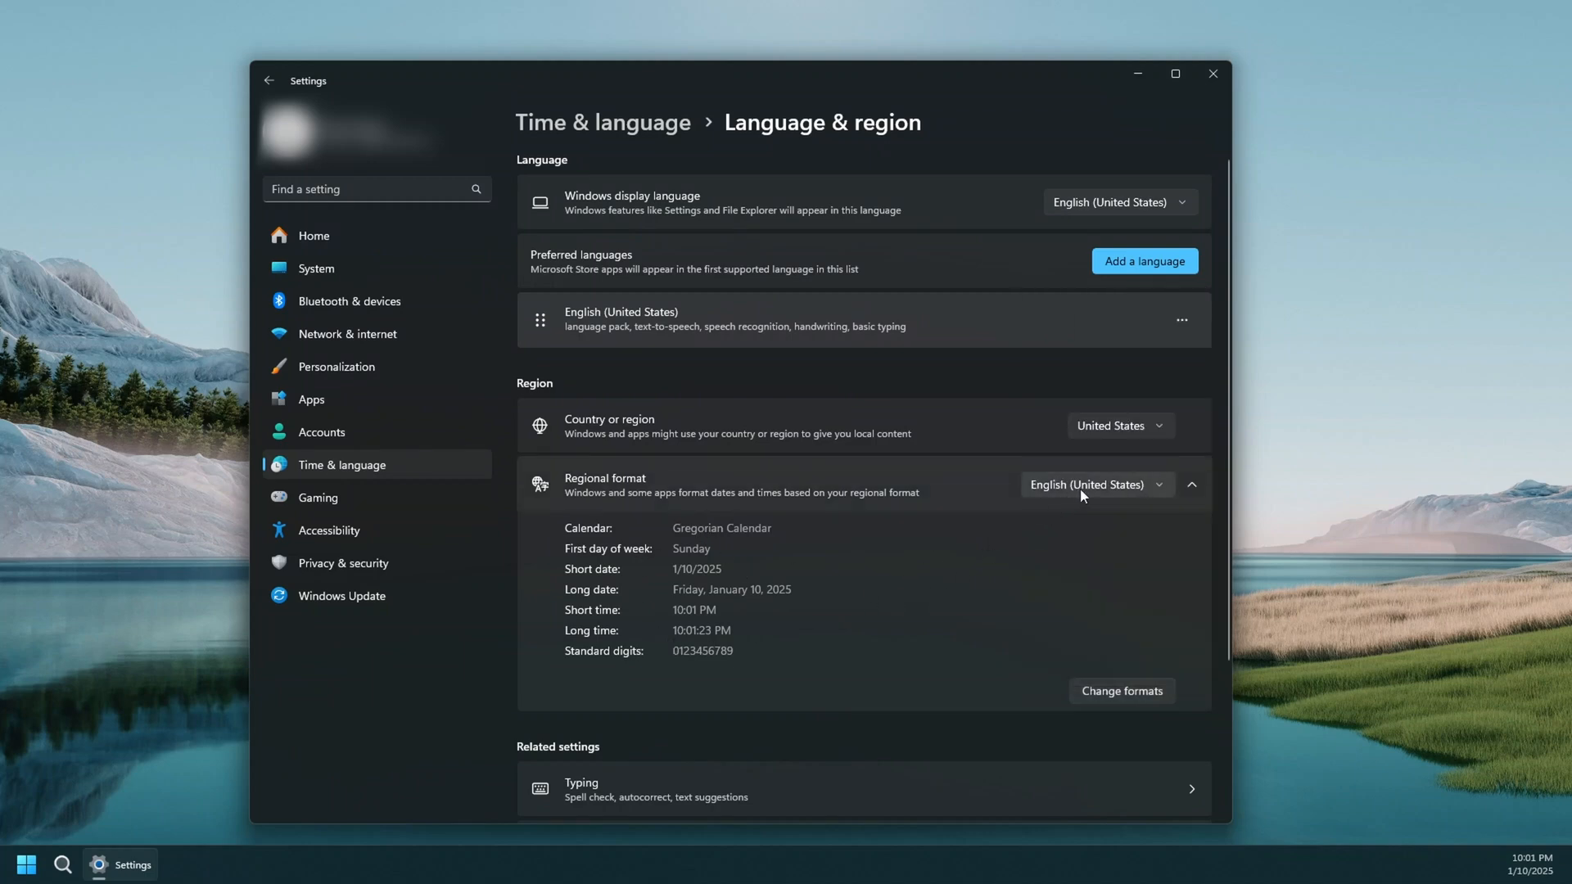
mouse_move(1090, 503)
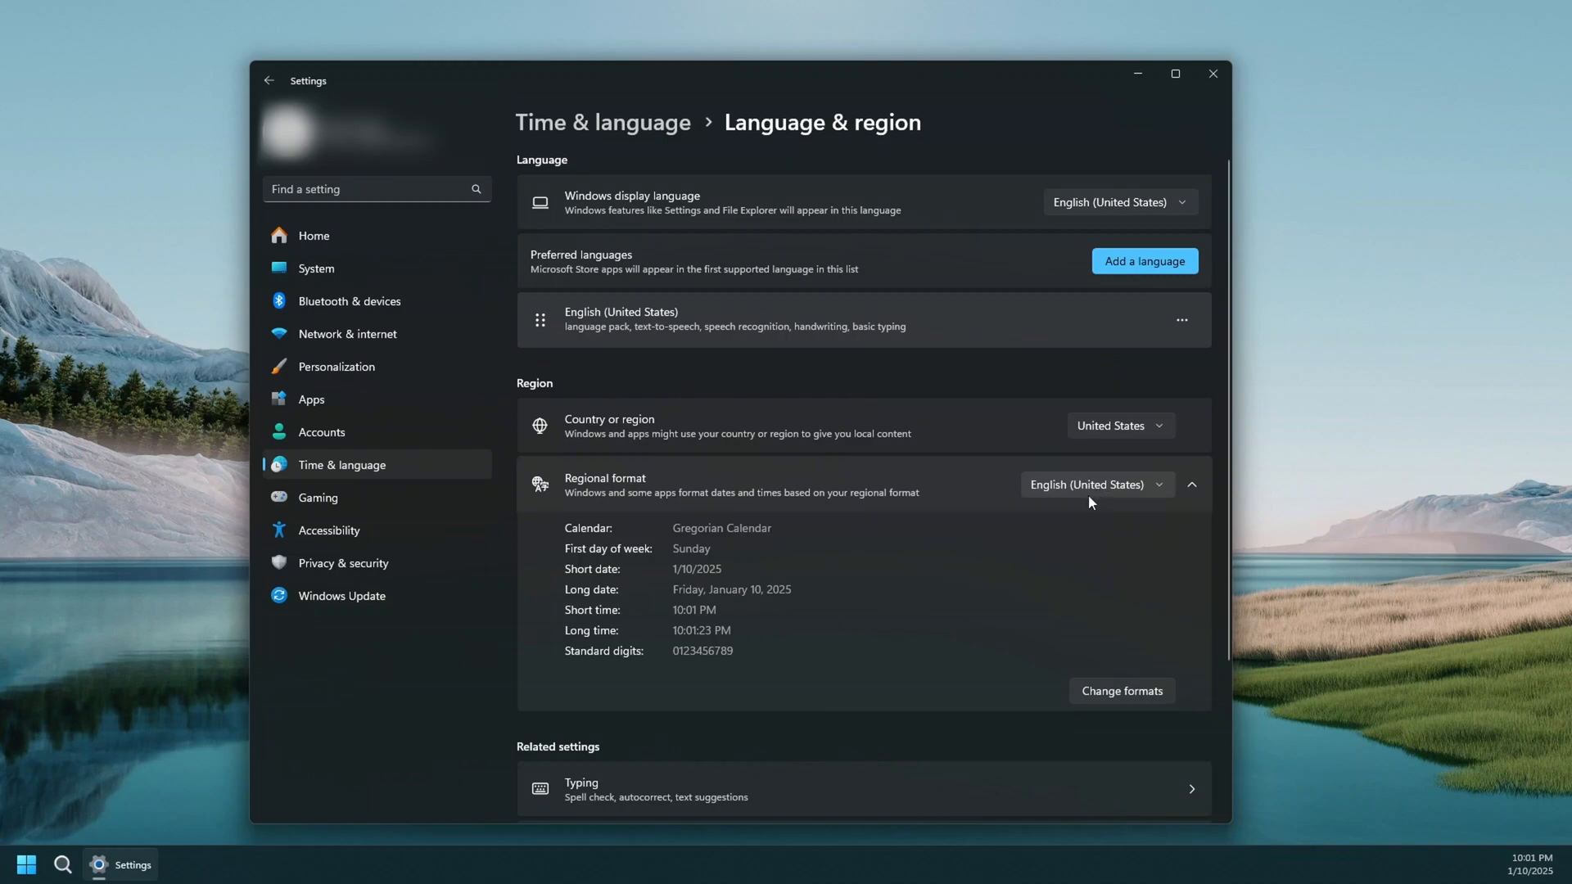
mouse_move(1119, 691)
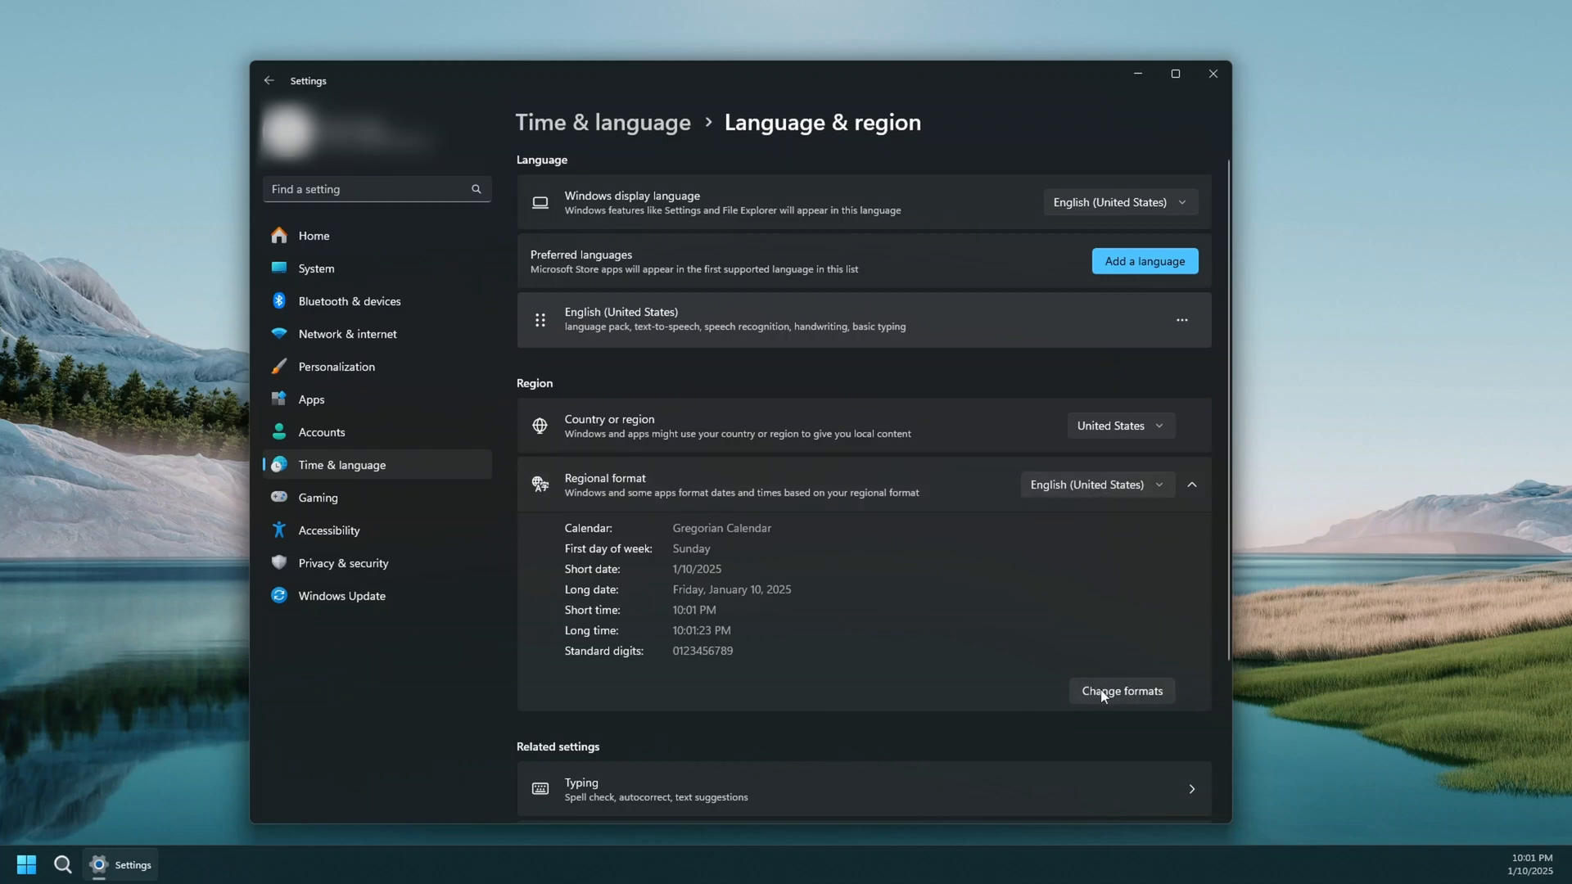
Step: Go into Change formats to reach the calendar, date and time format choices
click(1120, 691)
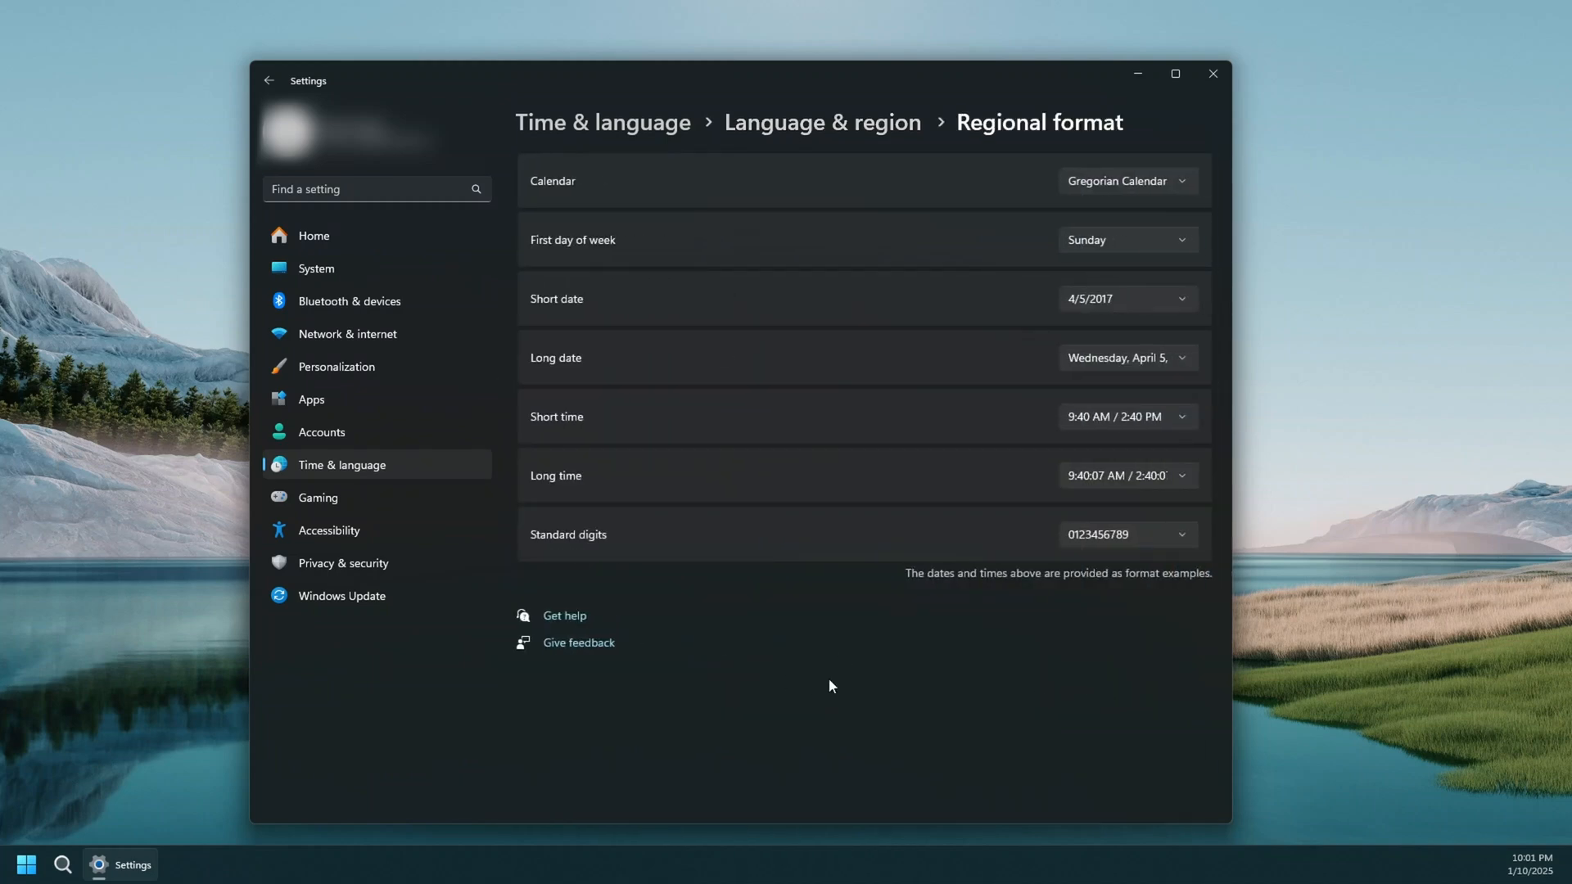
mouse_move(576, 278)
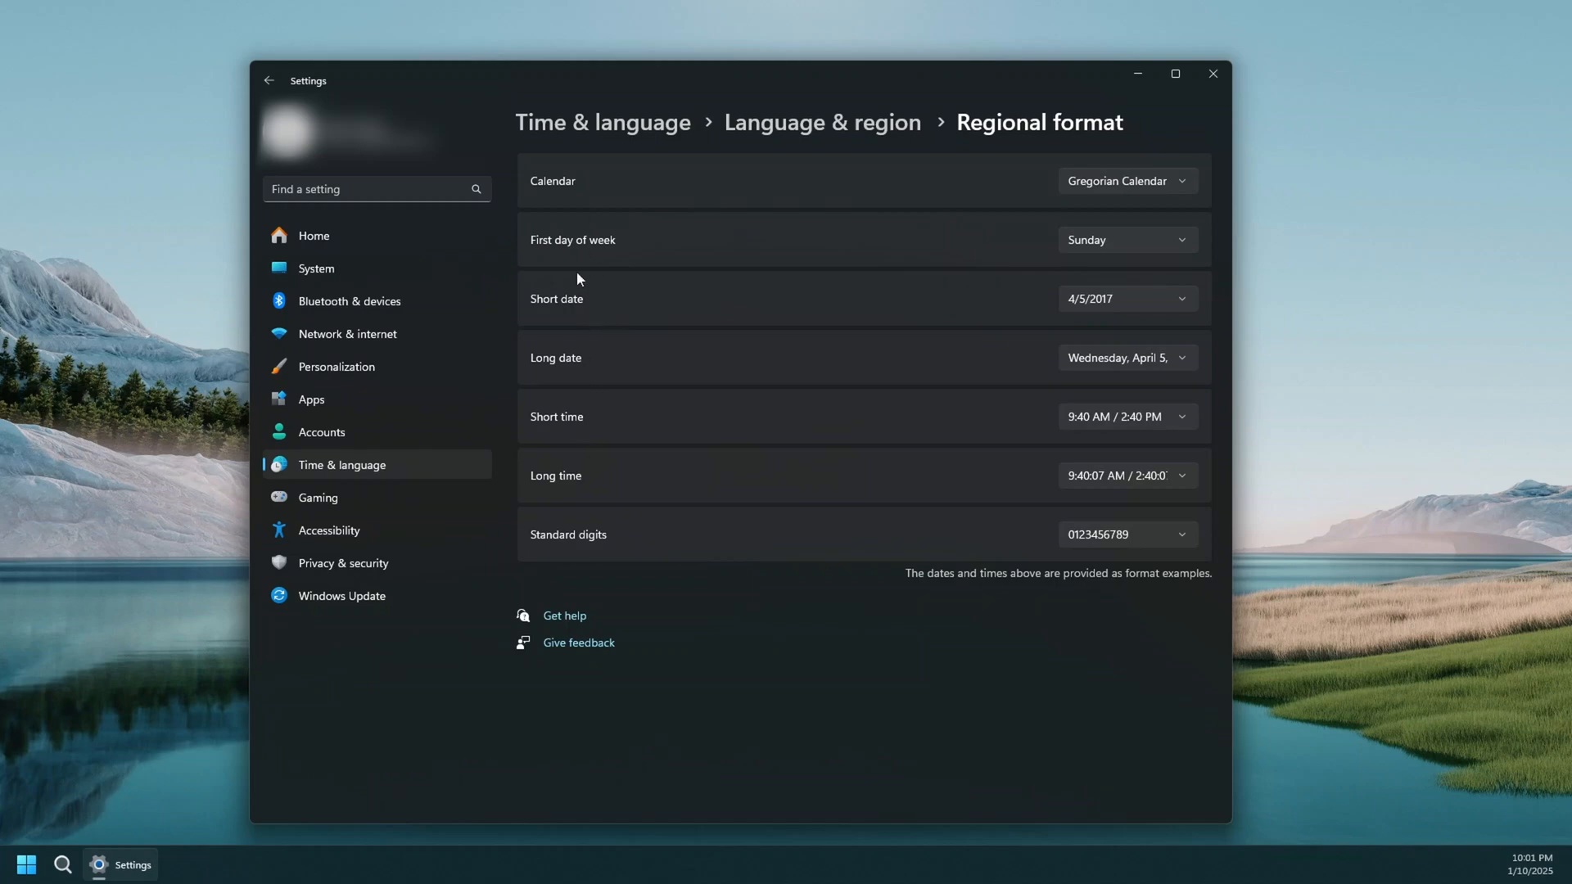
mouse_move(585, 485)
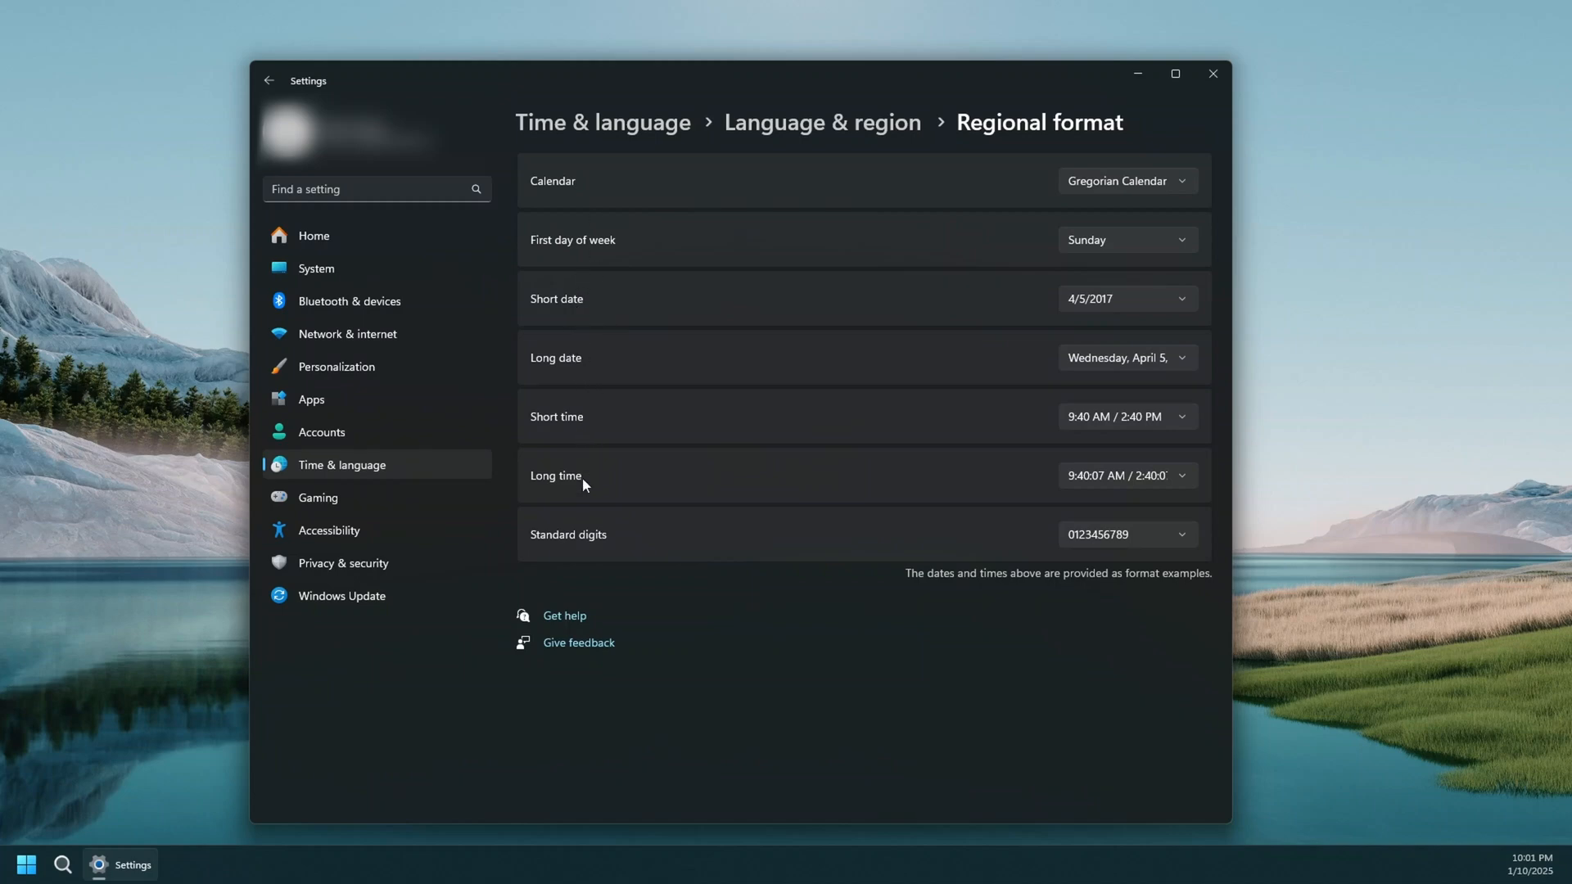
mouse_move(1540, 856)
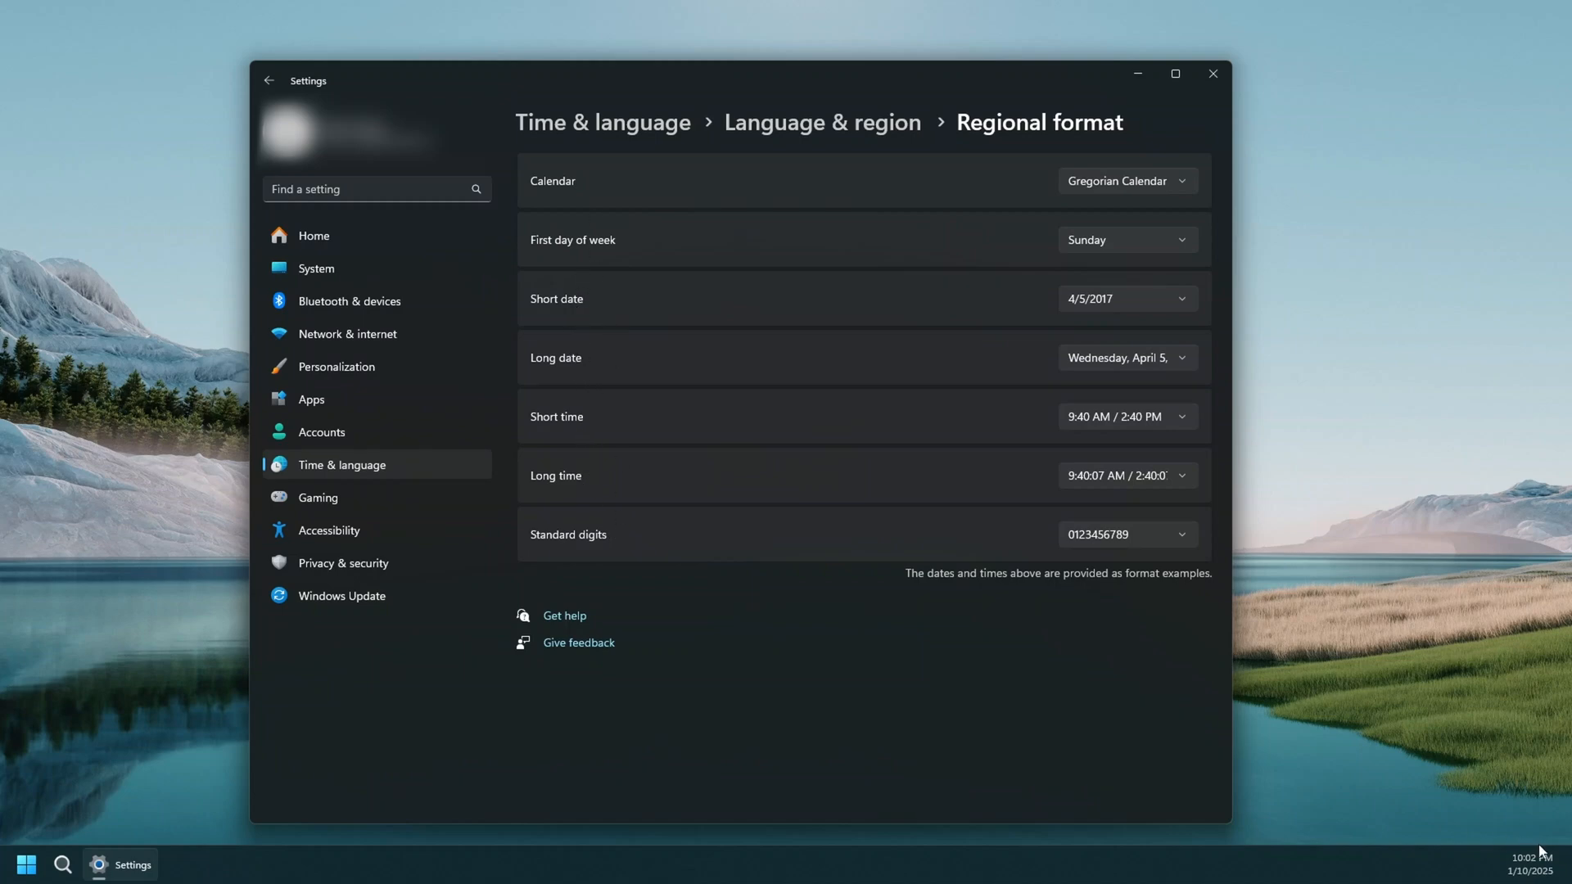
mouse_move(561, 437)
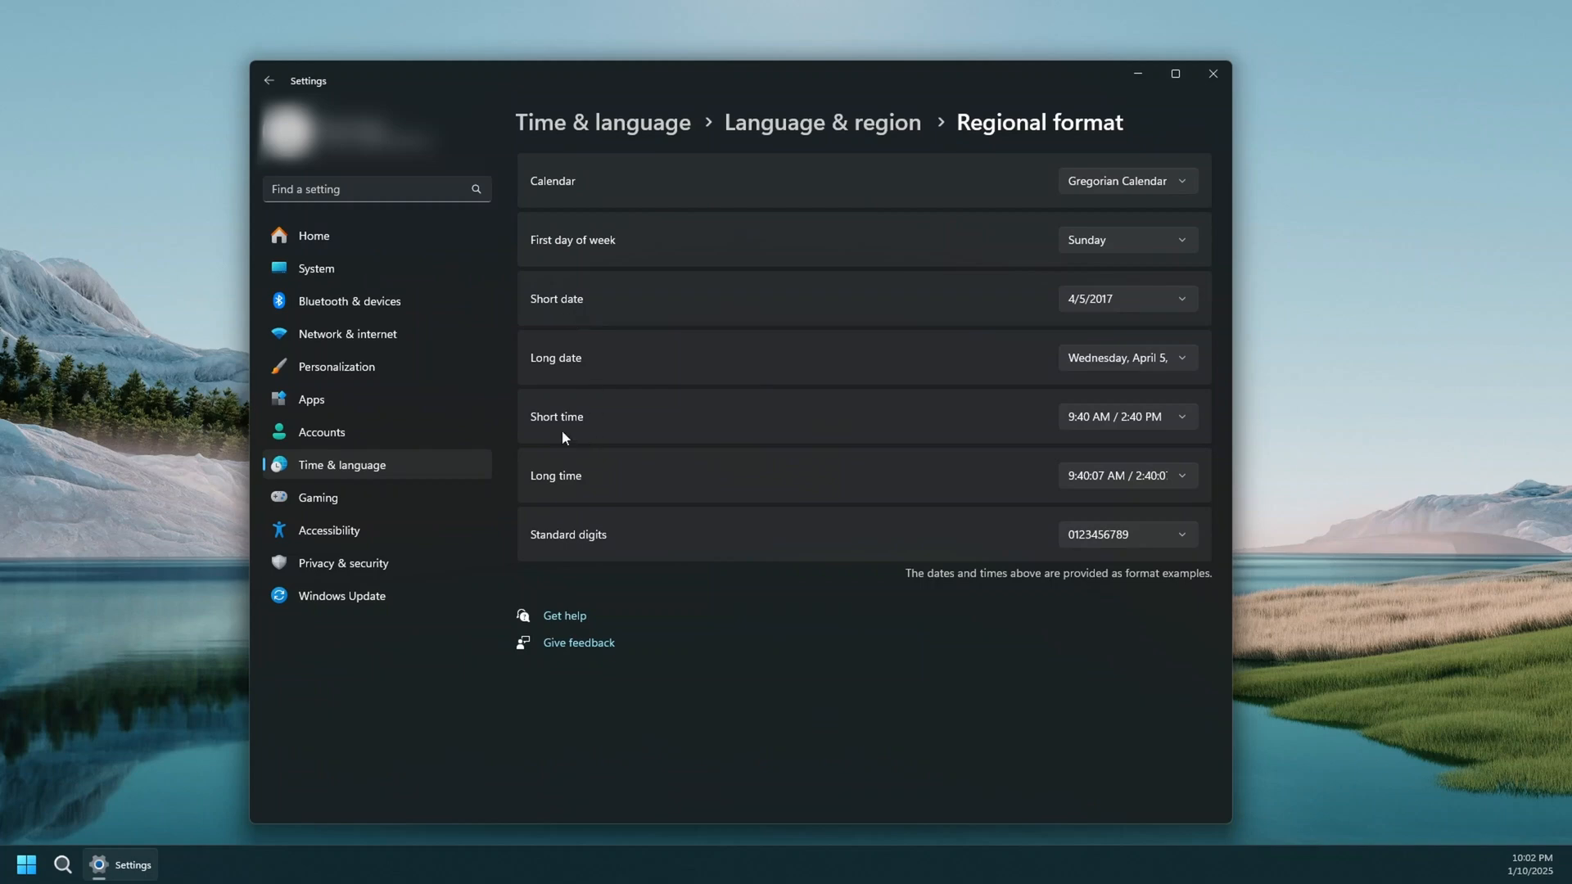
mouse_move(1141, 422)
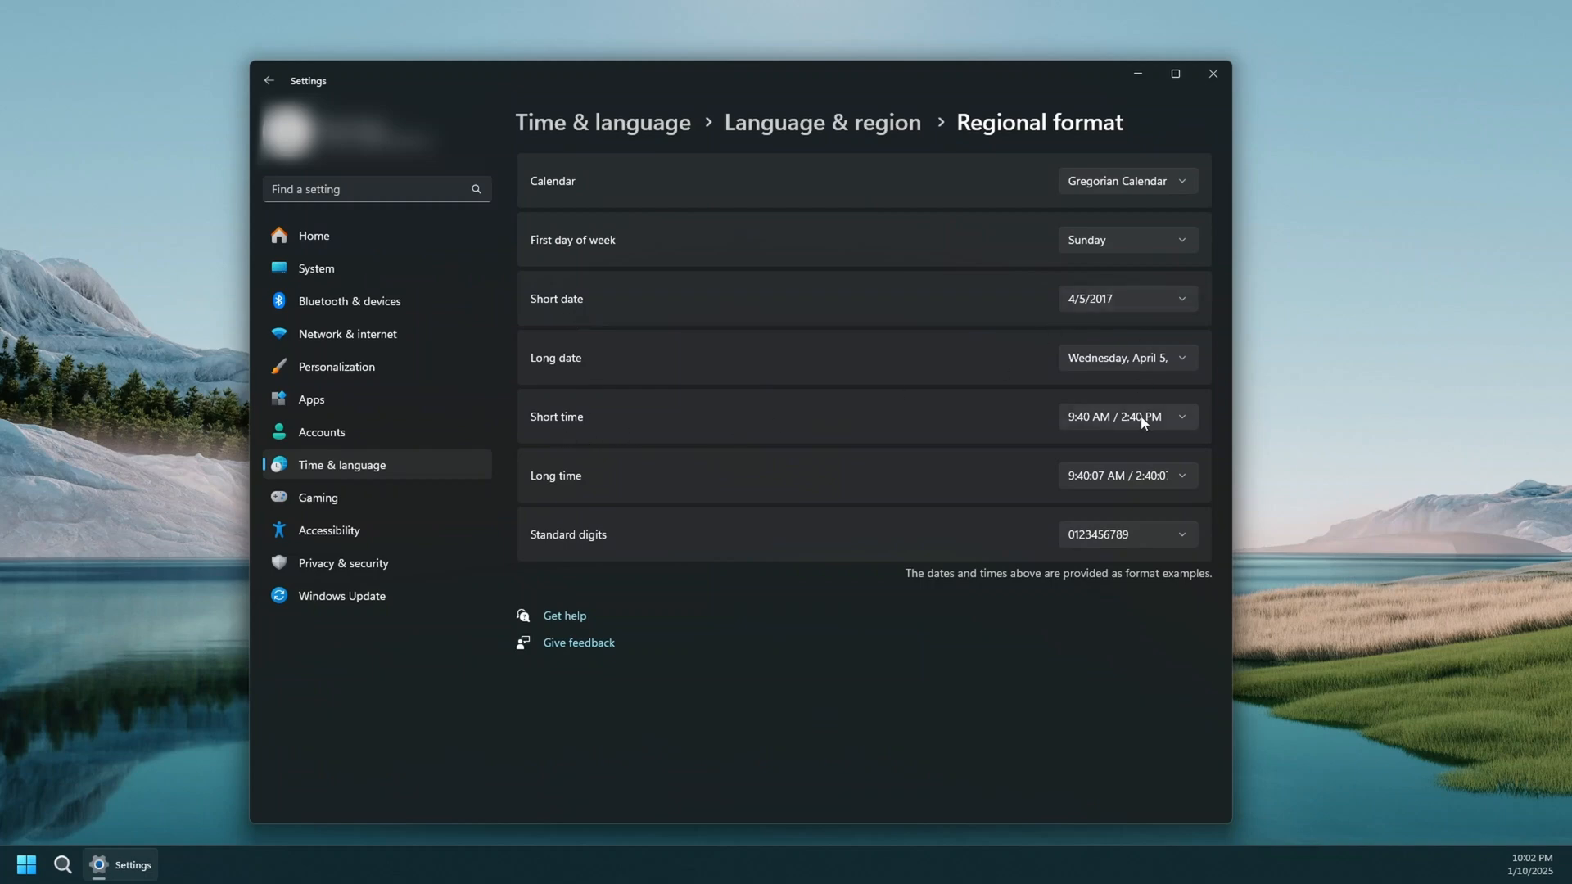
Step: Set Short date to the 05-Apr-17 style so the taskbar reads 10-Jan-25
click(1127, 298)
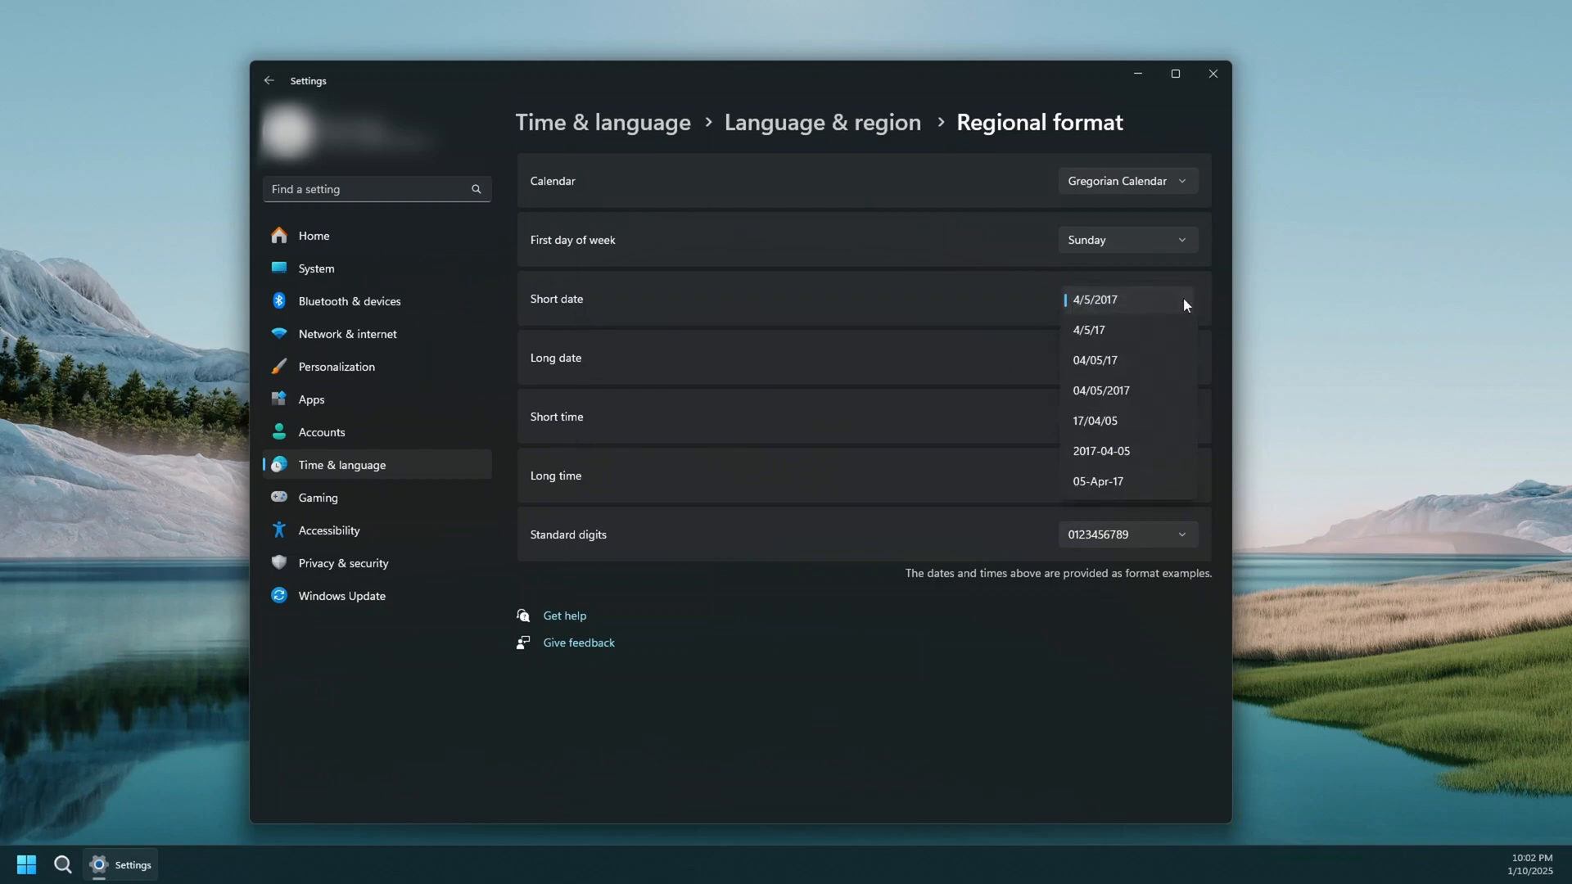
mouse_move(1114, 339)
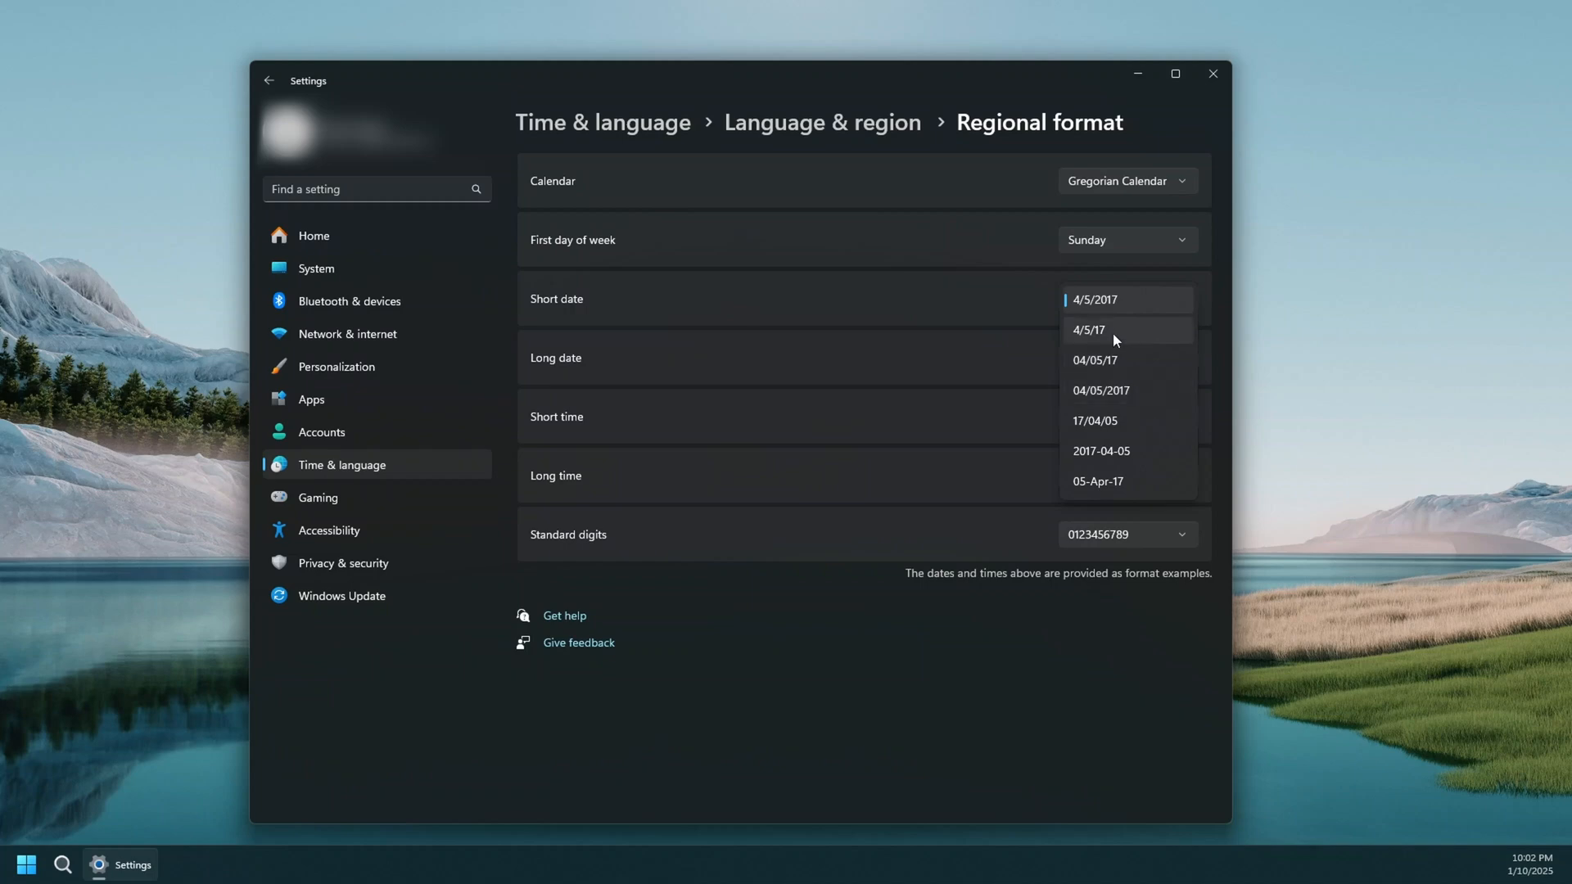
mouse_move(1101, 340)
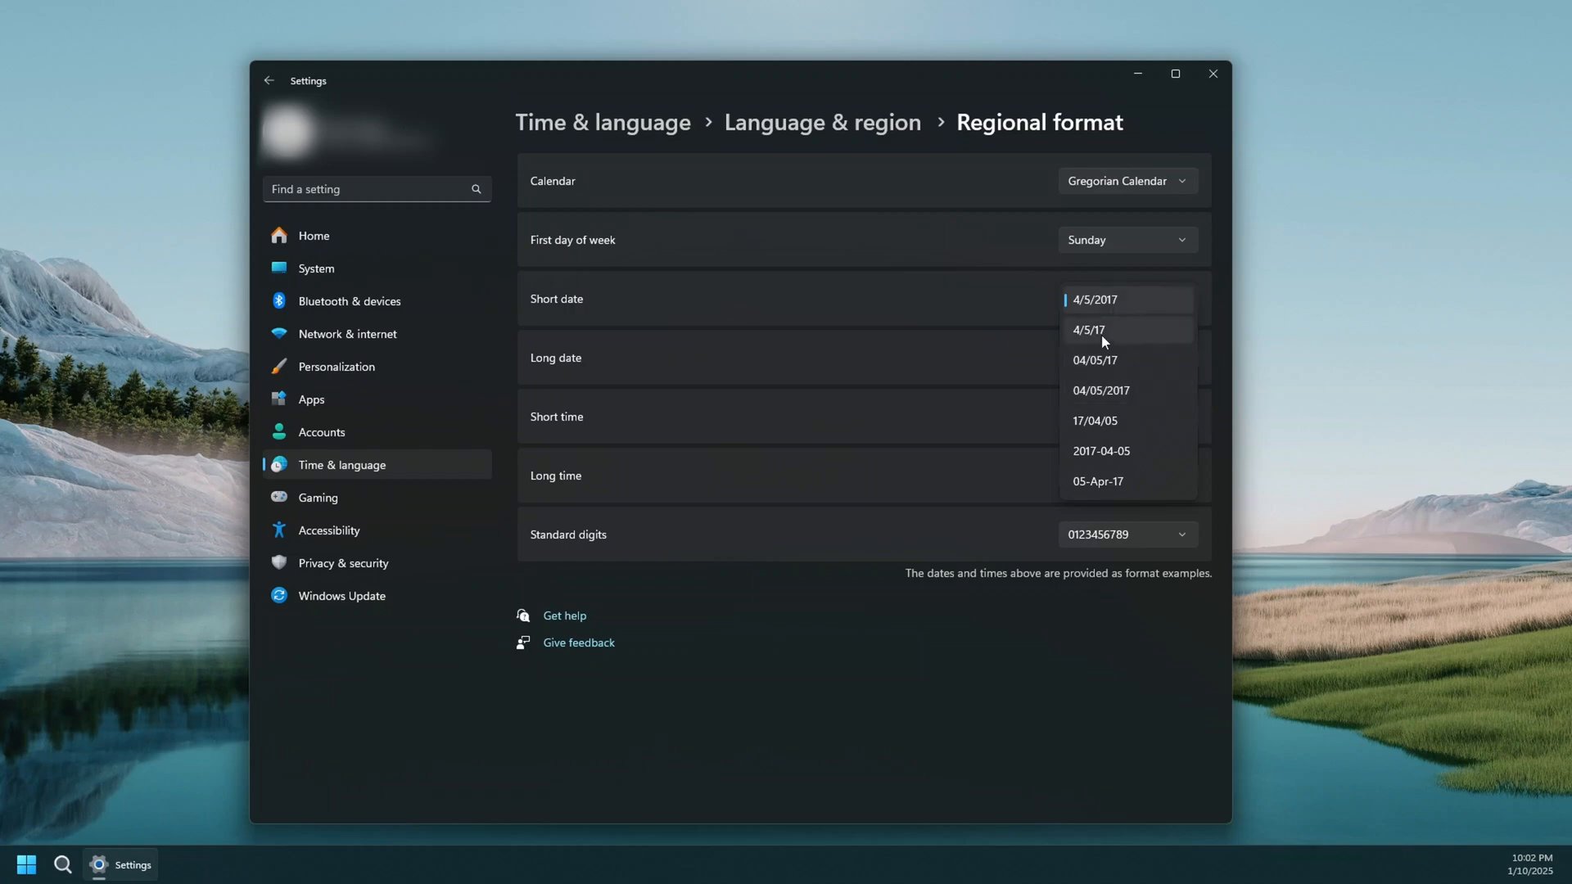
mouse_move(1093, 421)
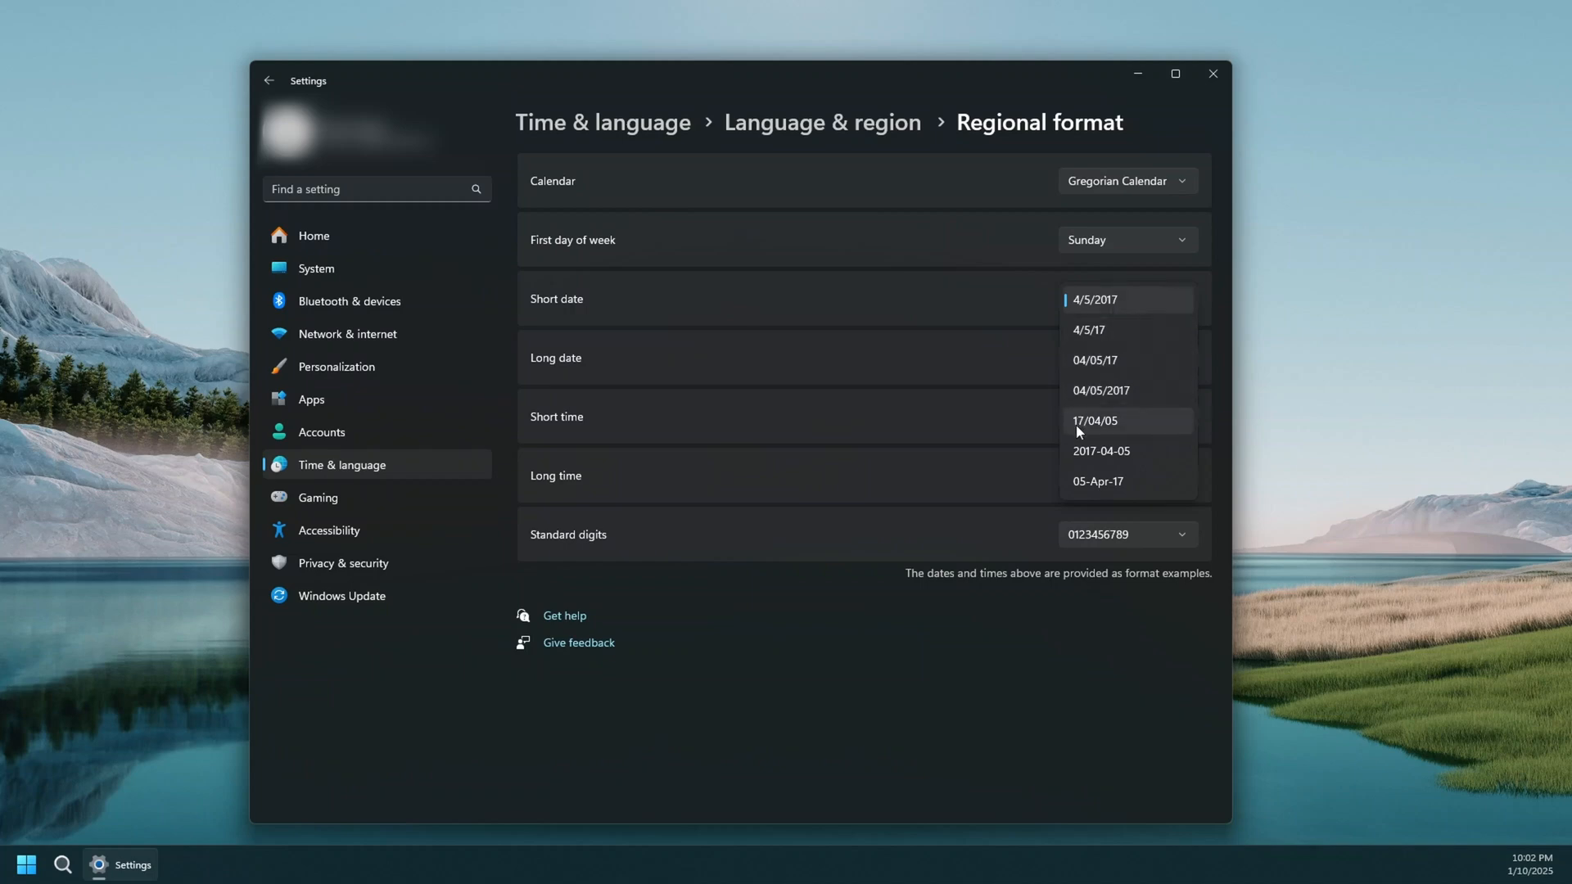
mouse_move(1114, 481)
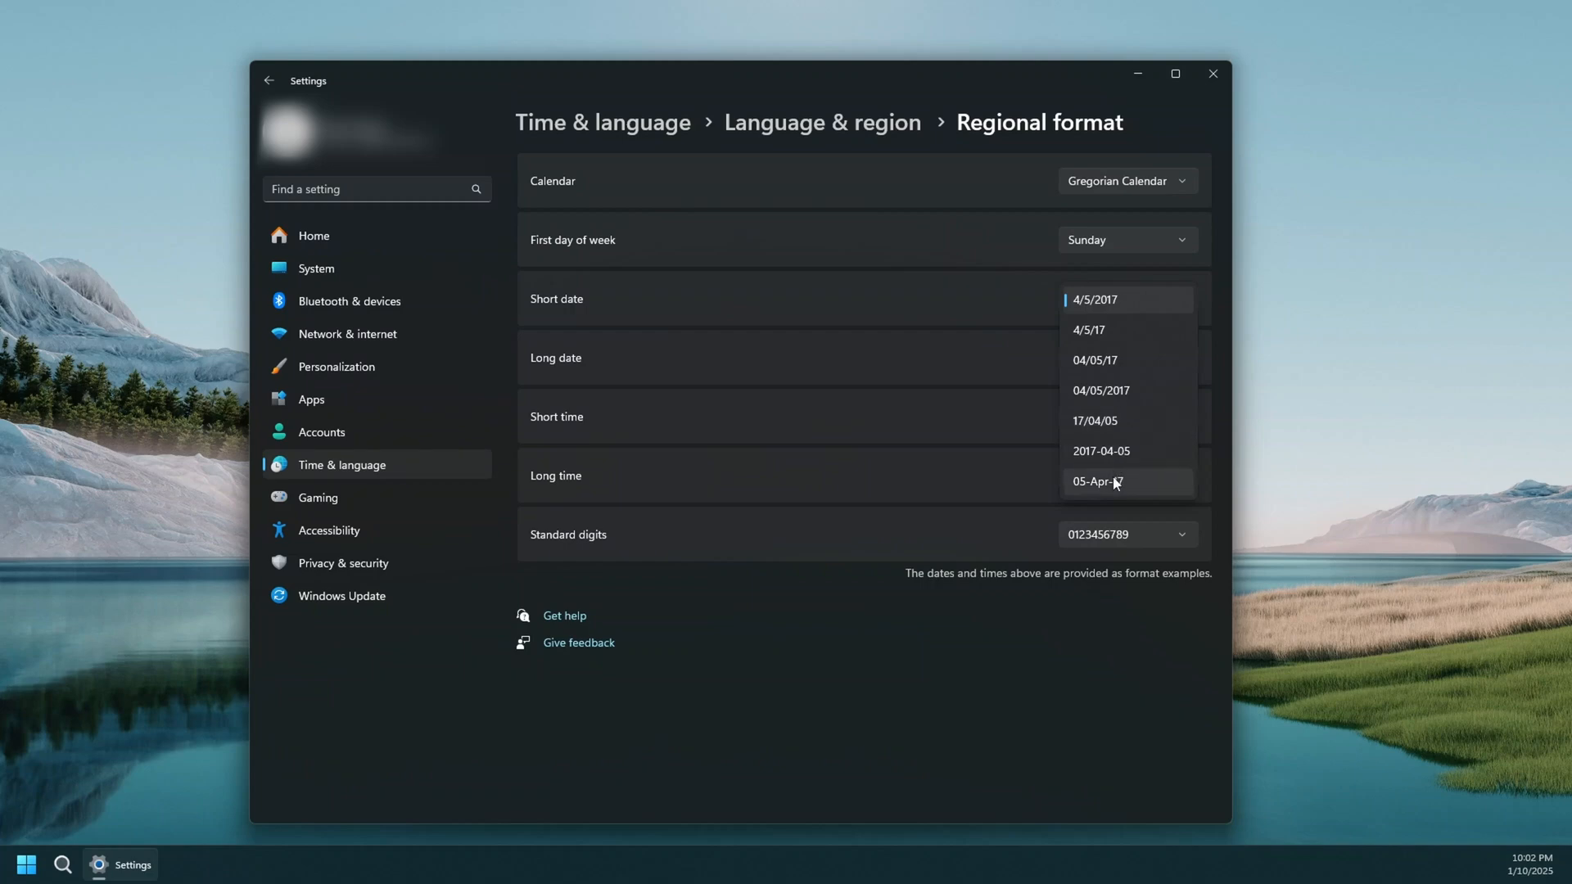
mouse_move(1084, 493)
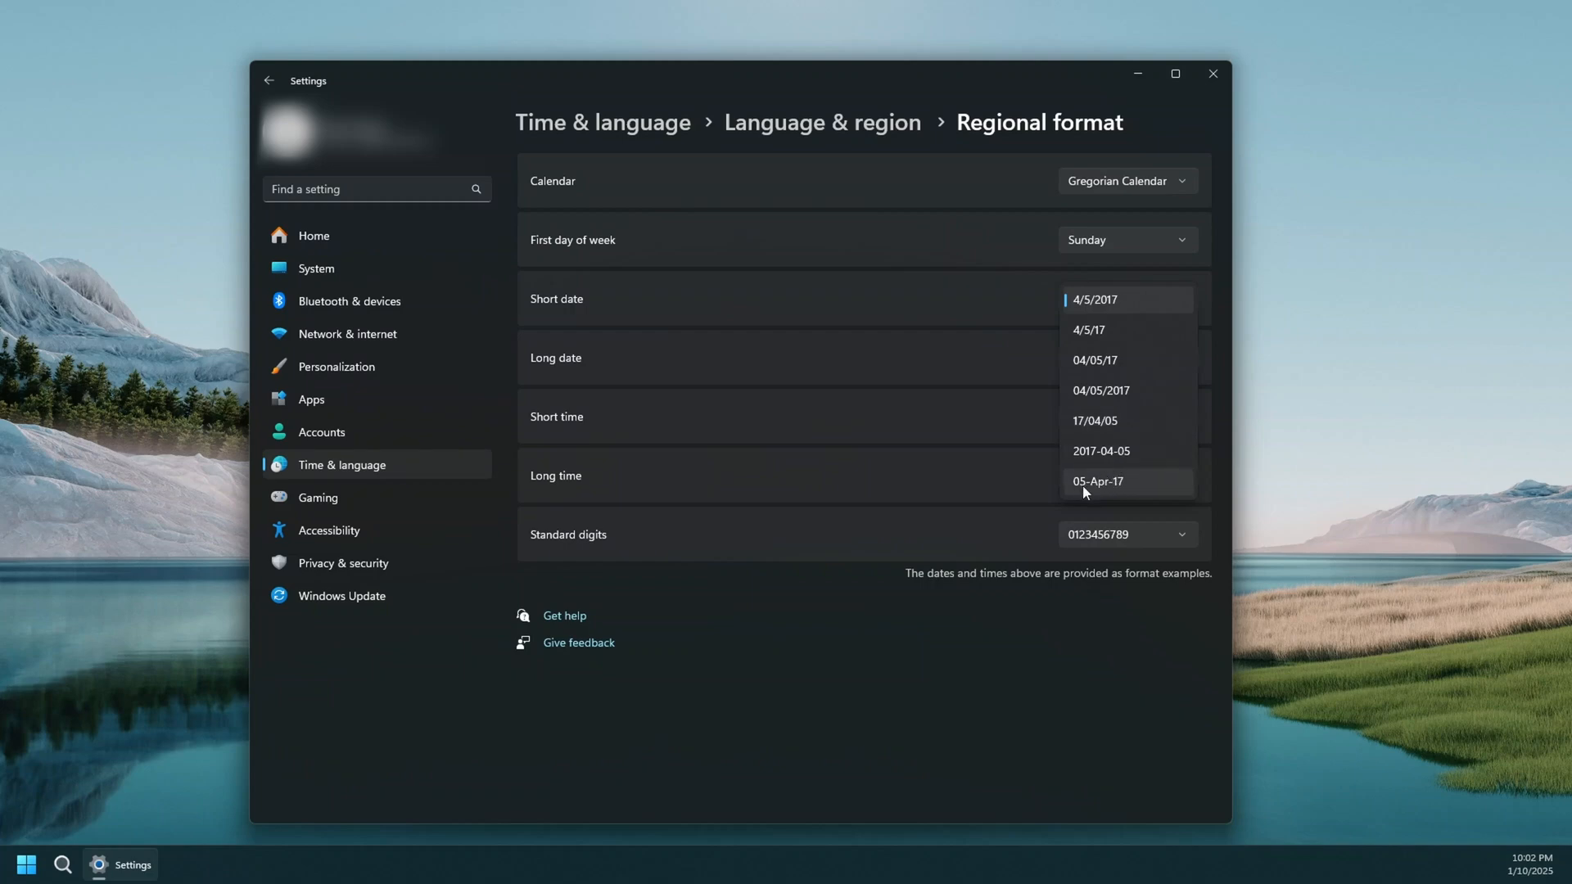
click(1096, 481)
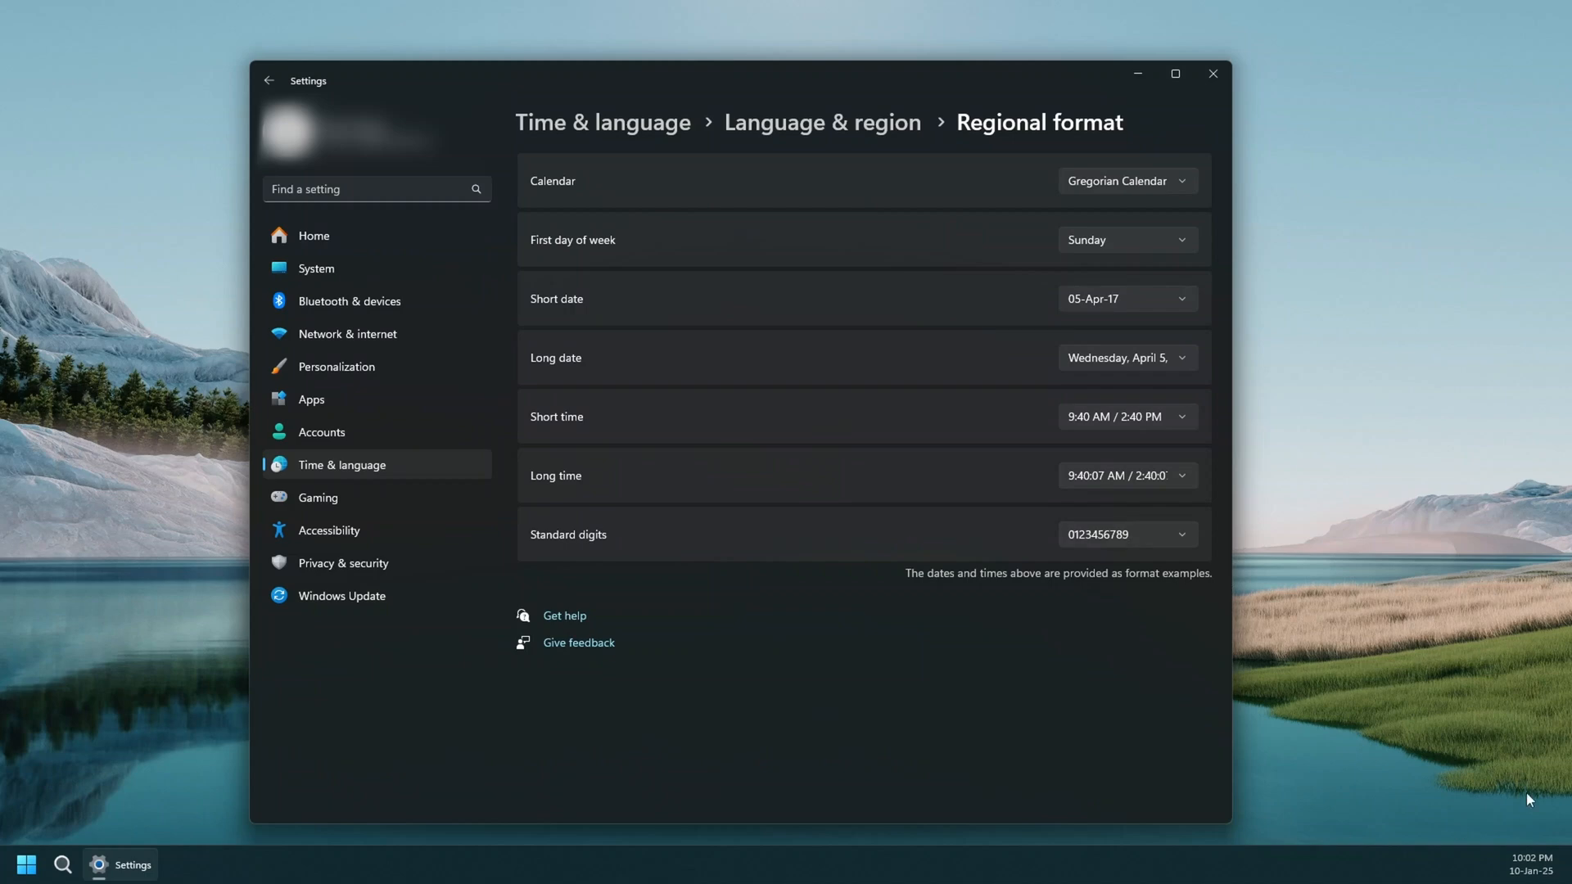
mouse_move(1126, 447)
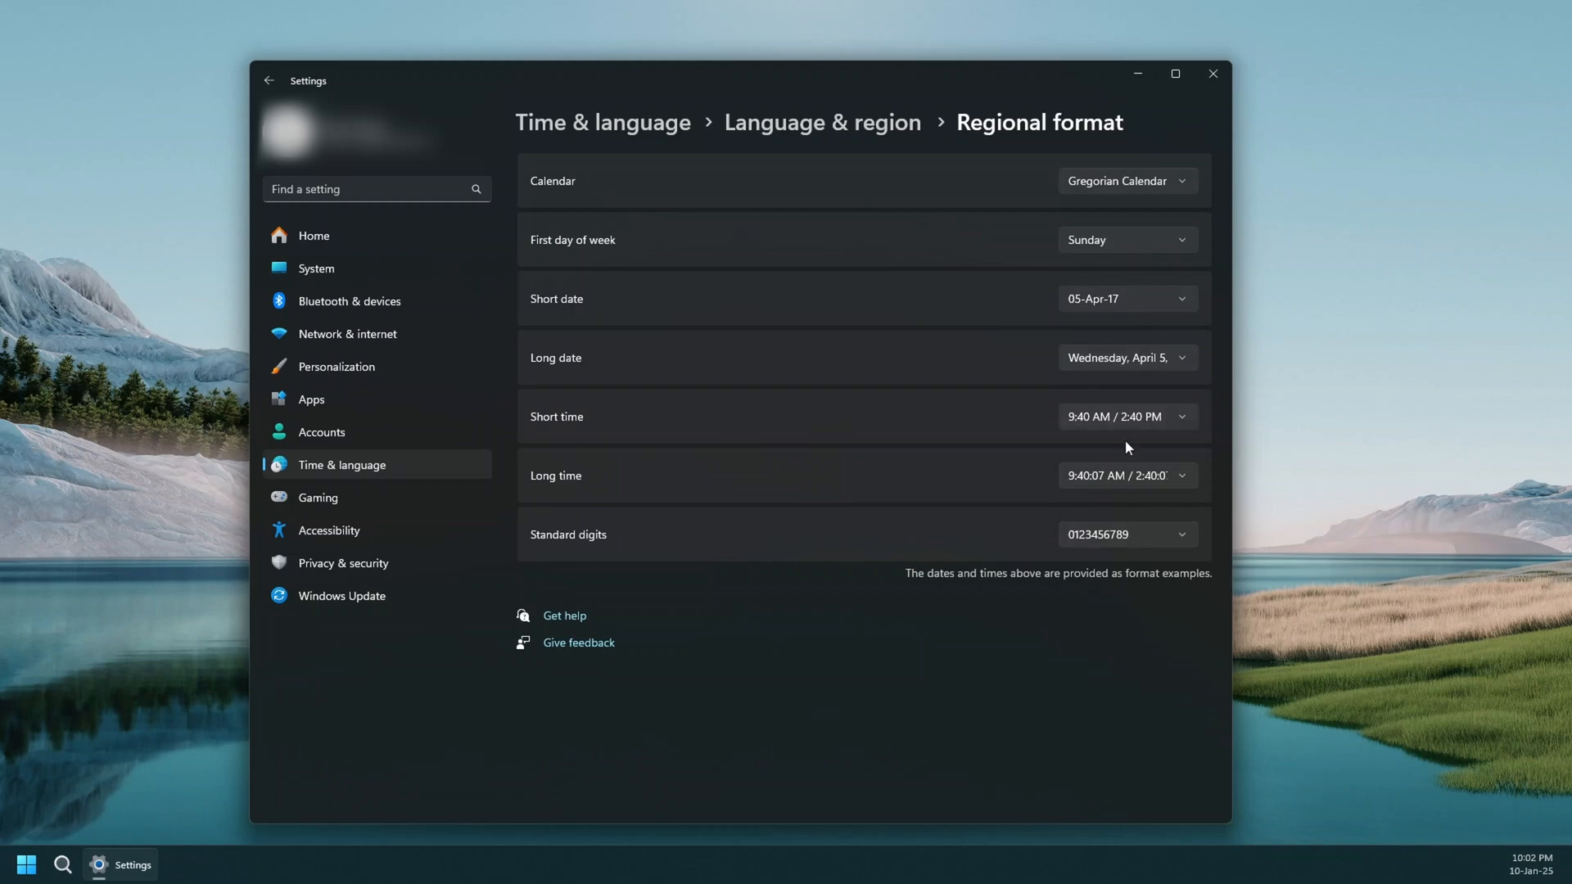
Step: Set Short time to the 24-hour 9:40 / 14:40 style so the clock reads 22:02
click(1126, 418)
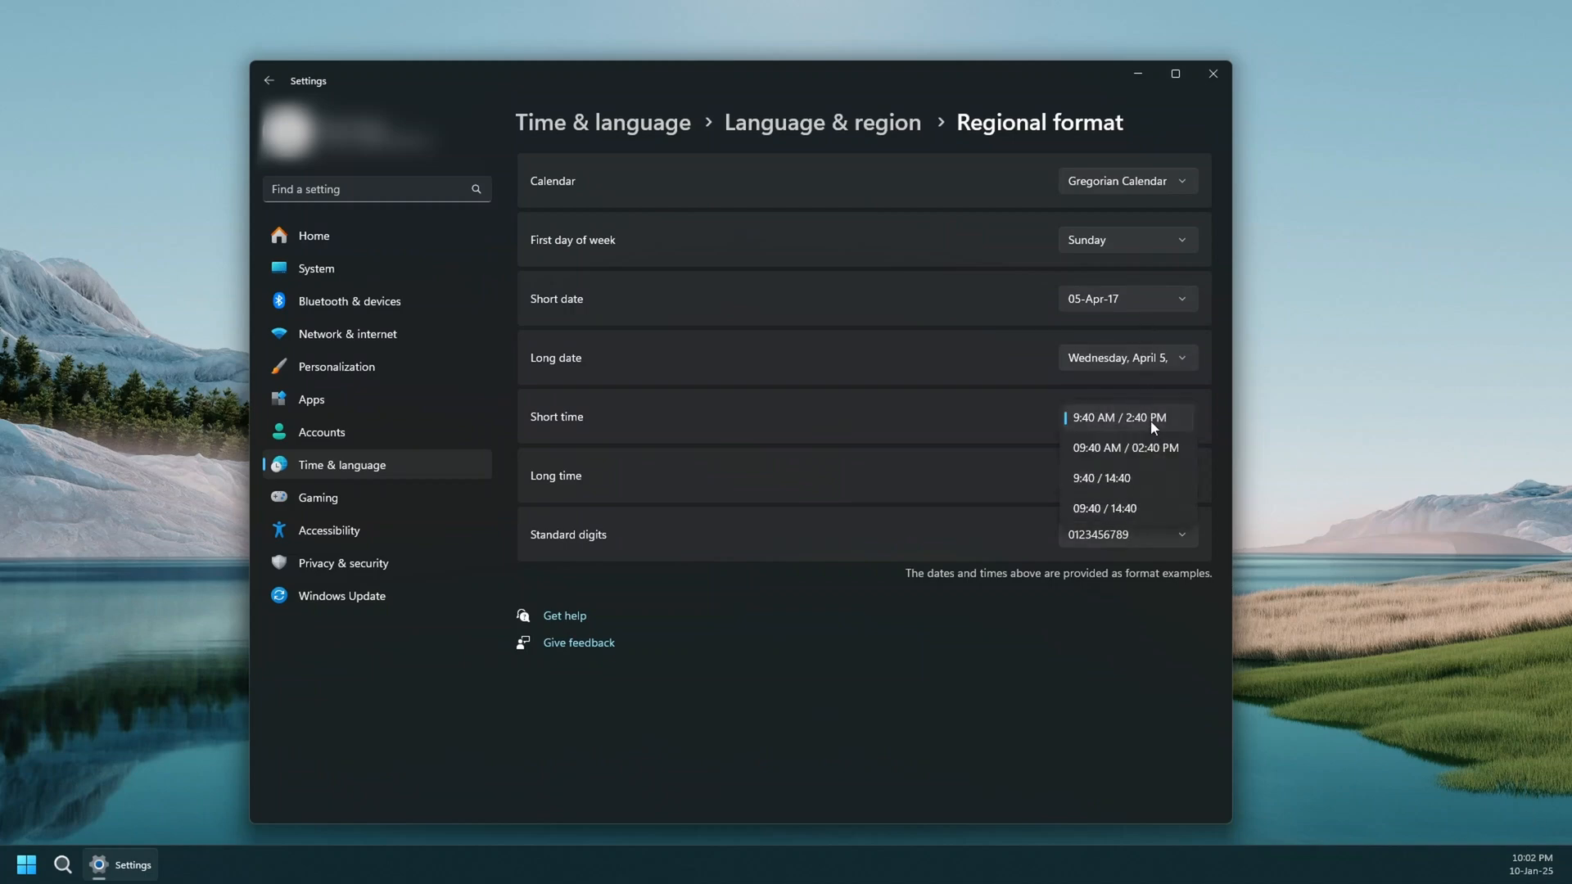
mouse_move(1159, 462)
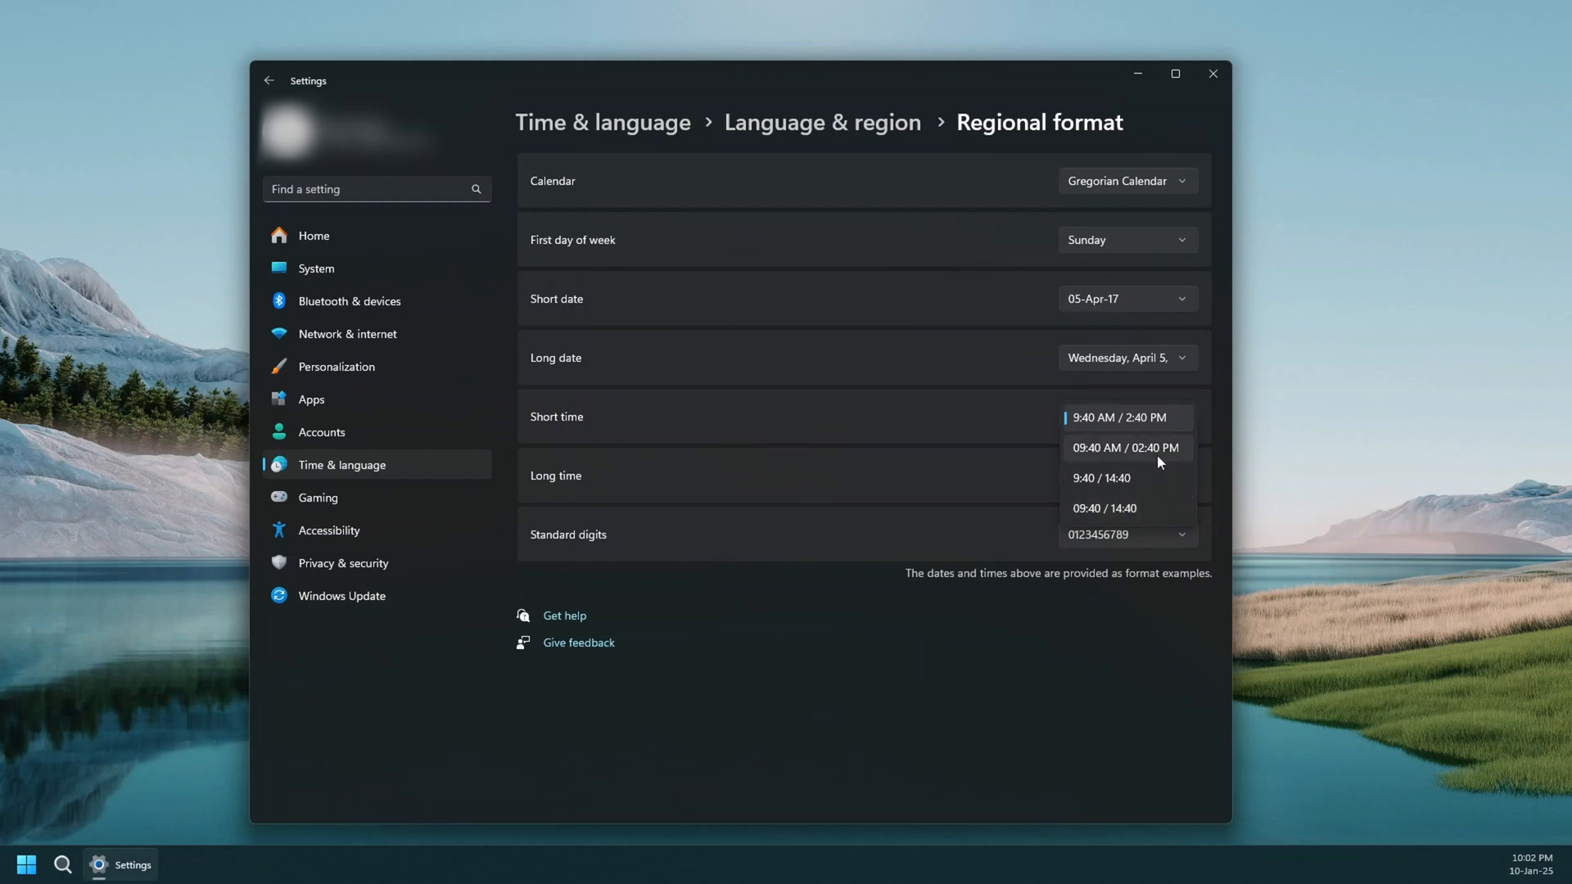
click(1101, 478)
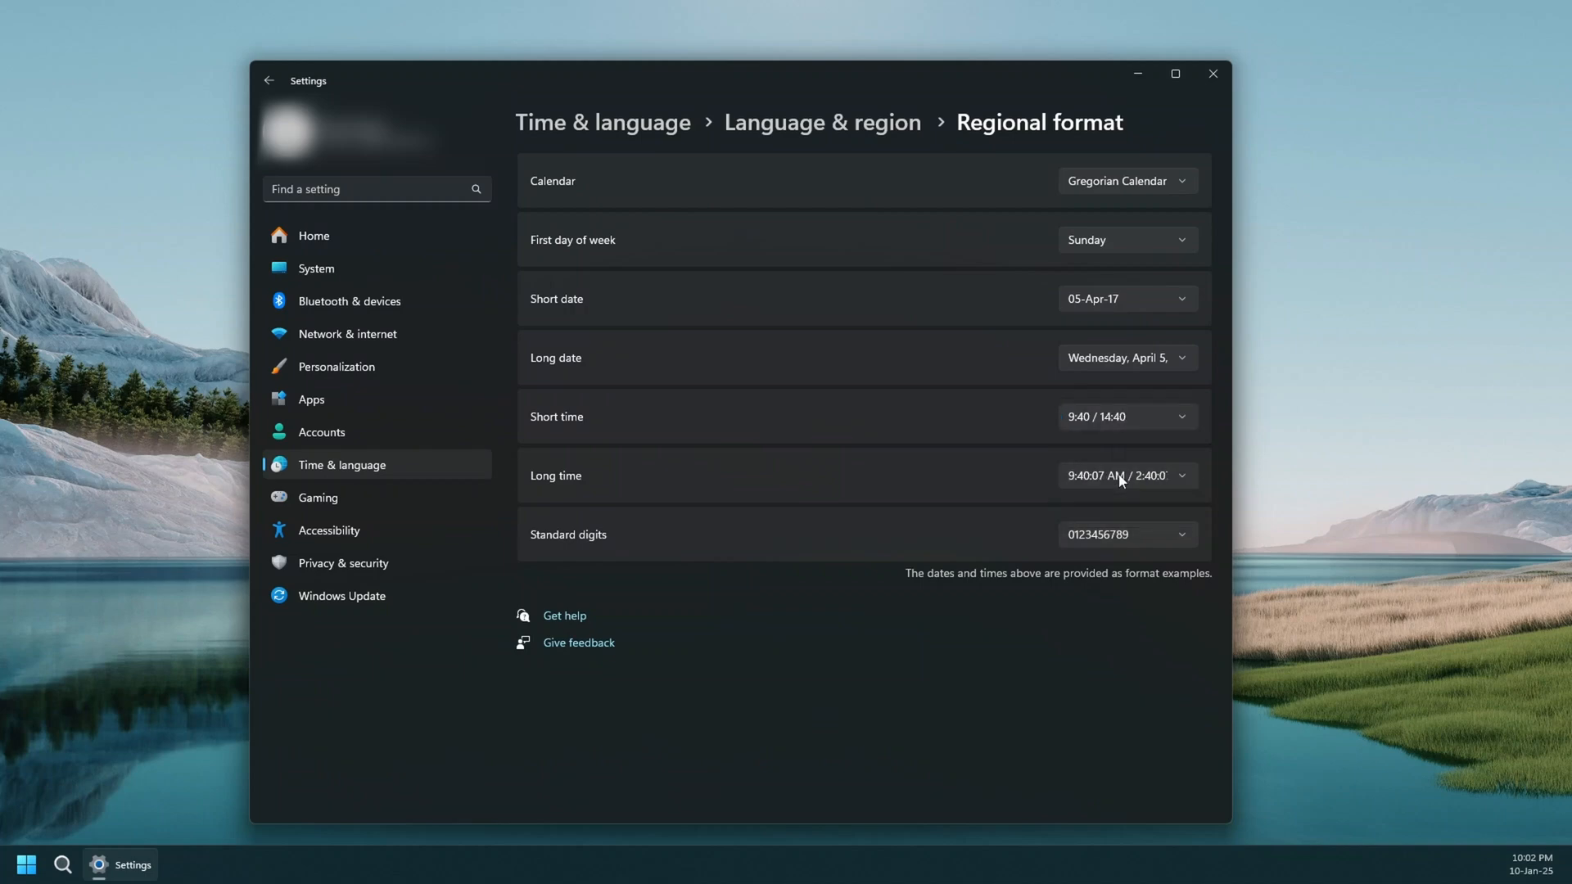
mouse_move(1099, 622)
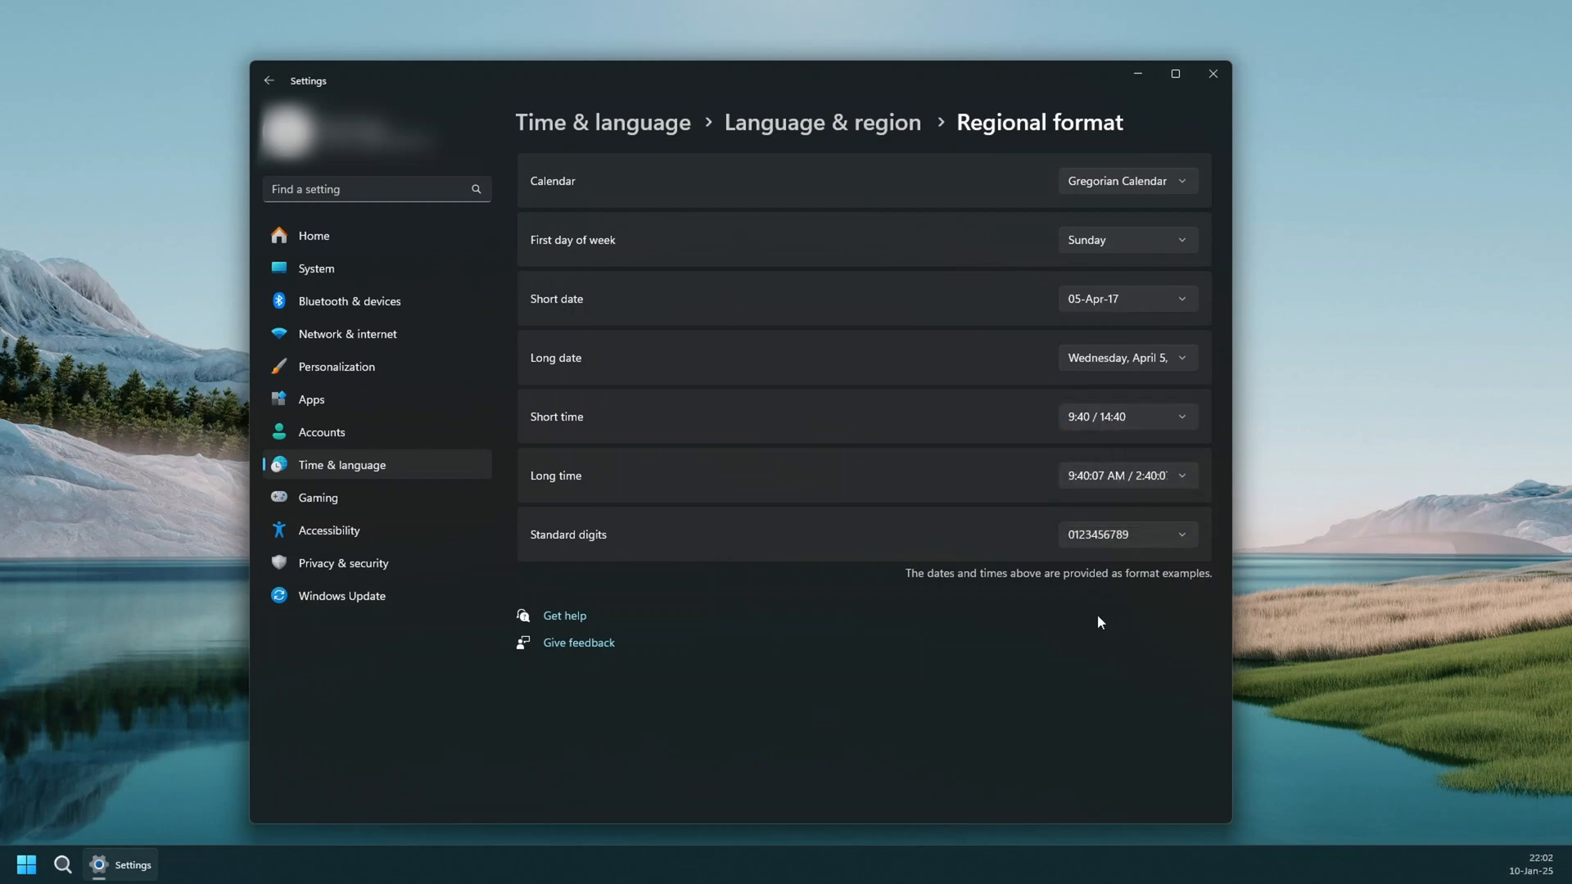
mouse_move(540, 388)
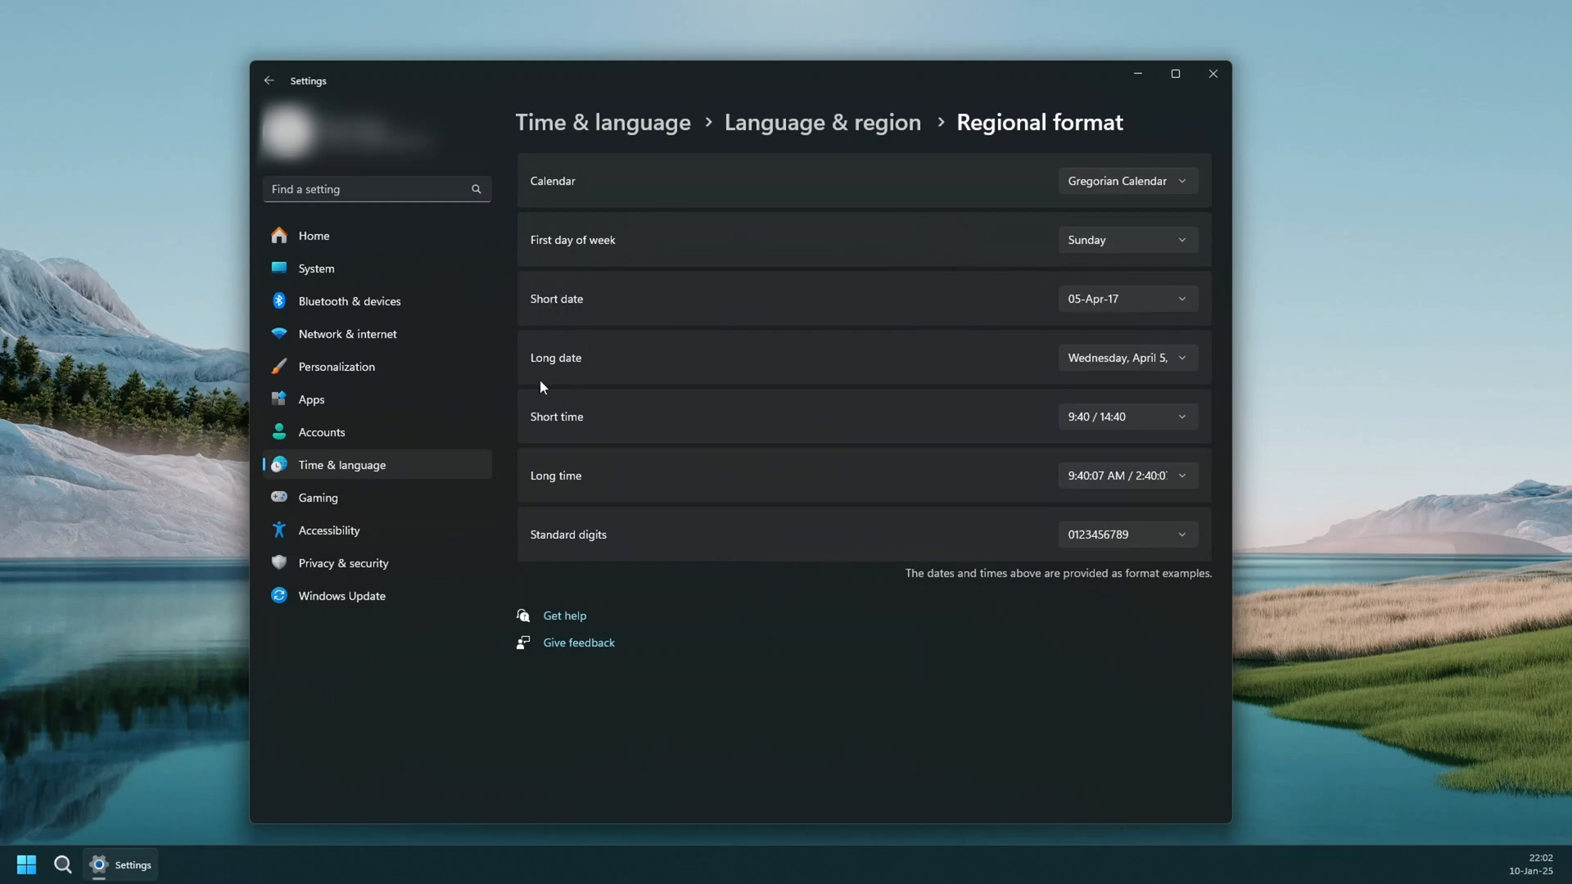
mouse_move(1552, 874)
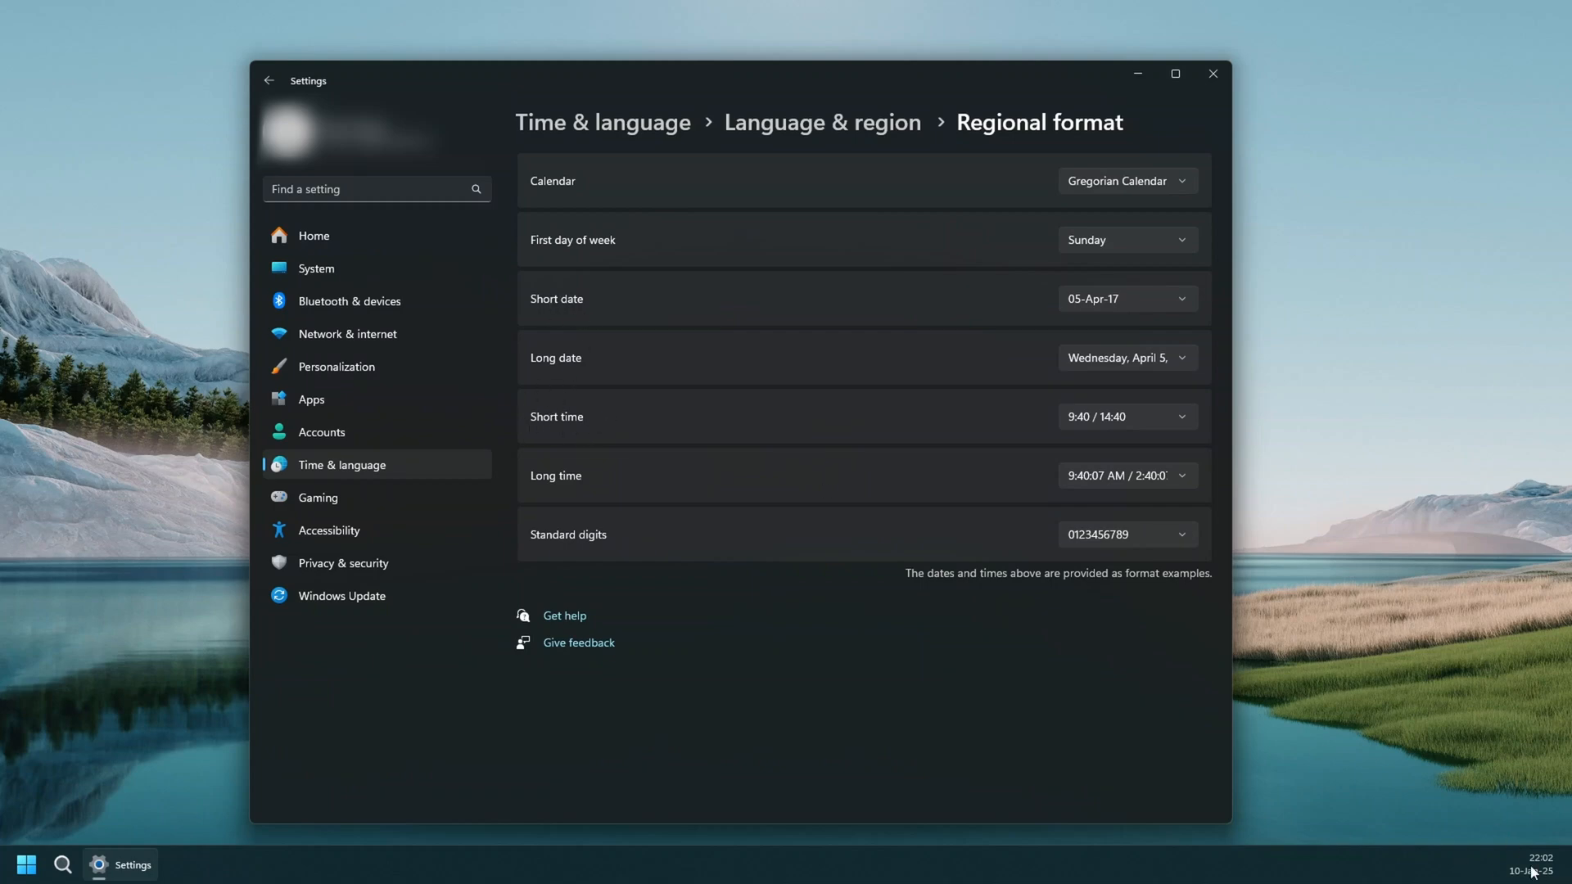
mouse_move(877, 709)
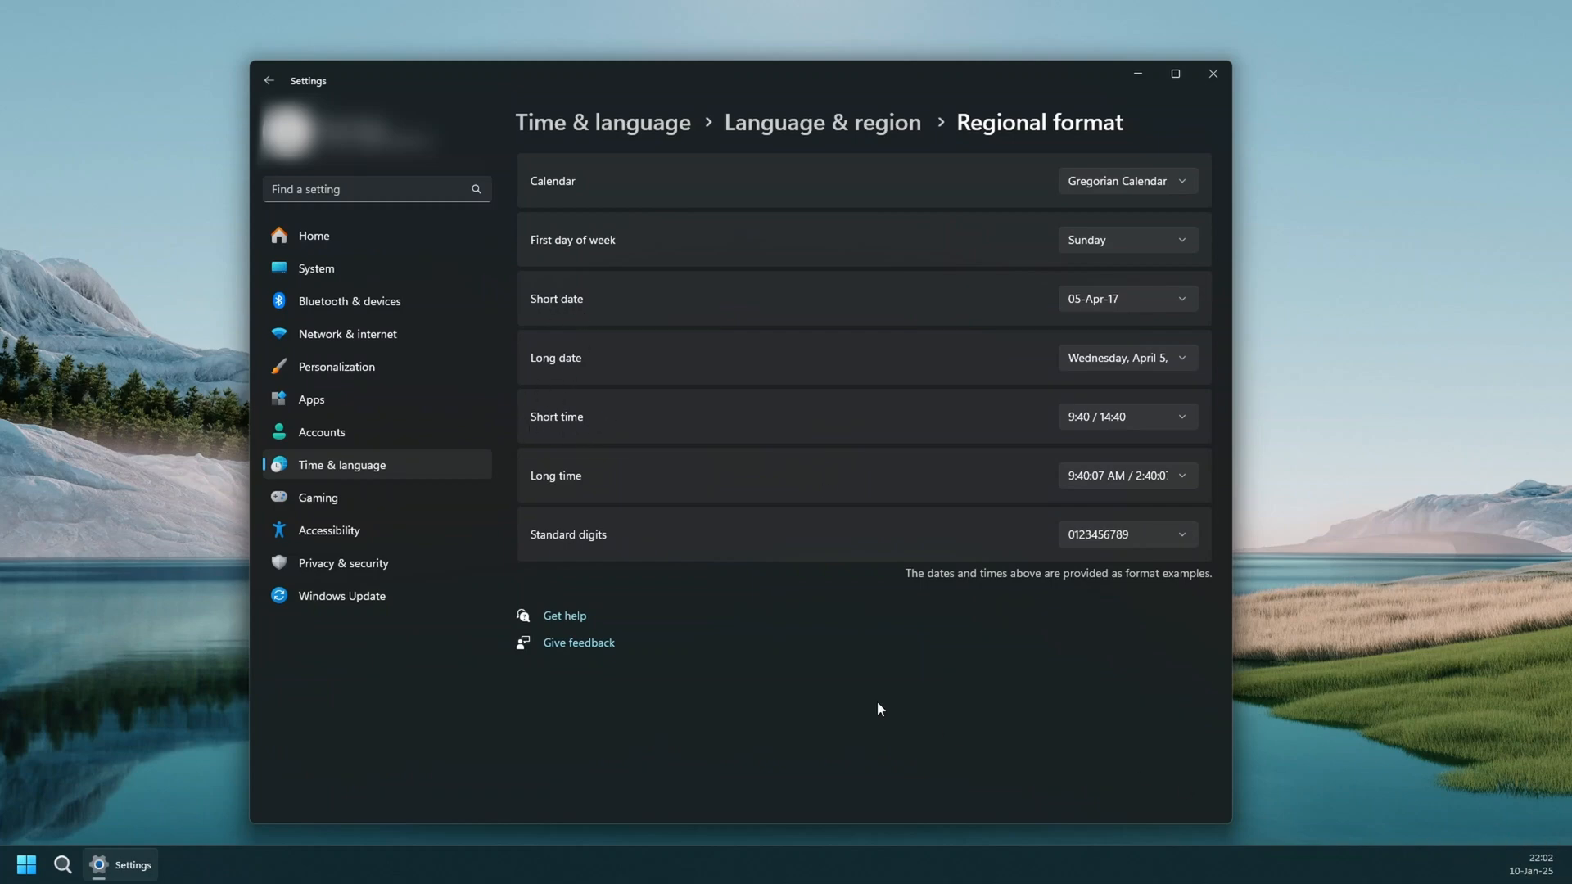
mouse_move(864, 686)
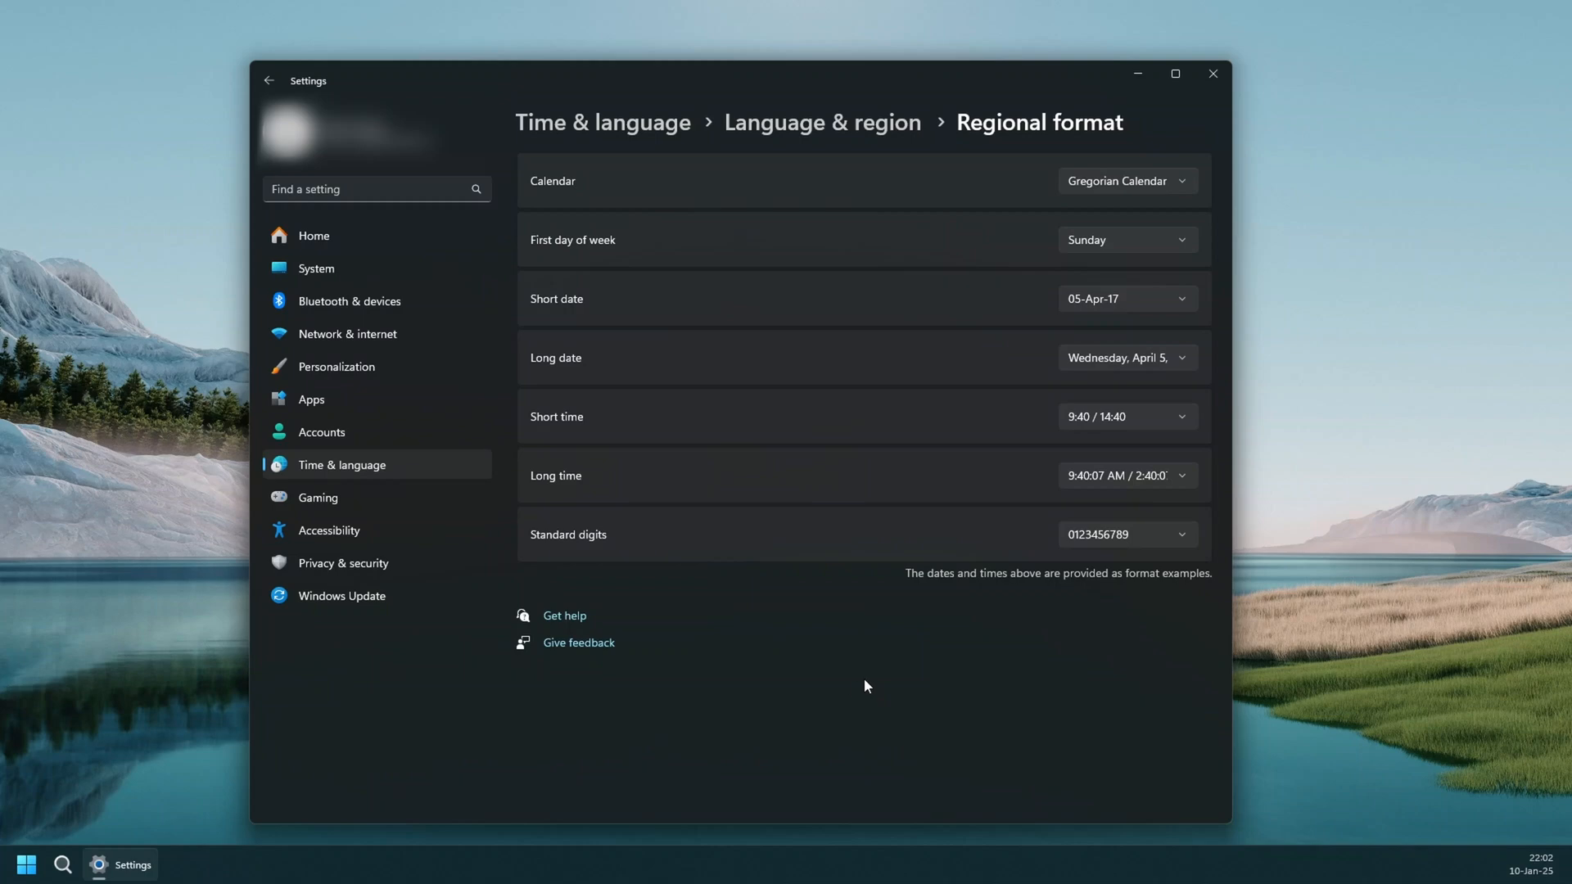
mouse_move(845, 663)
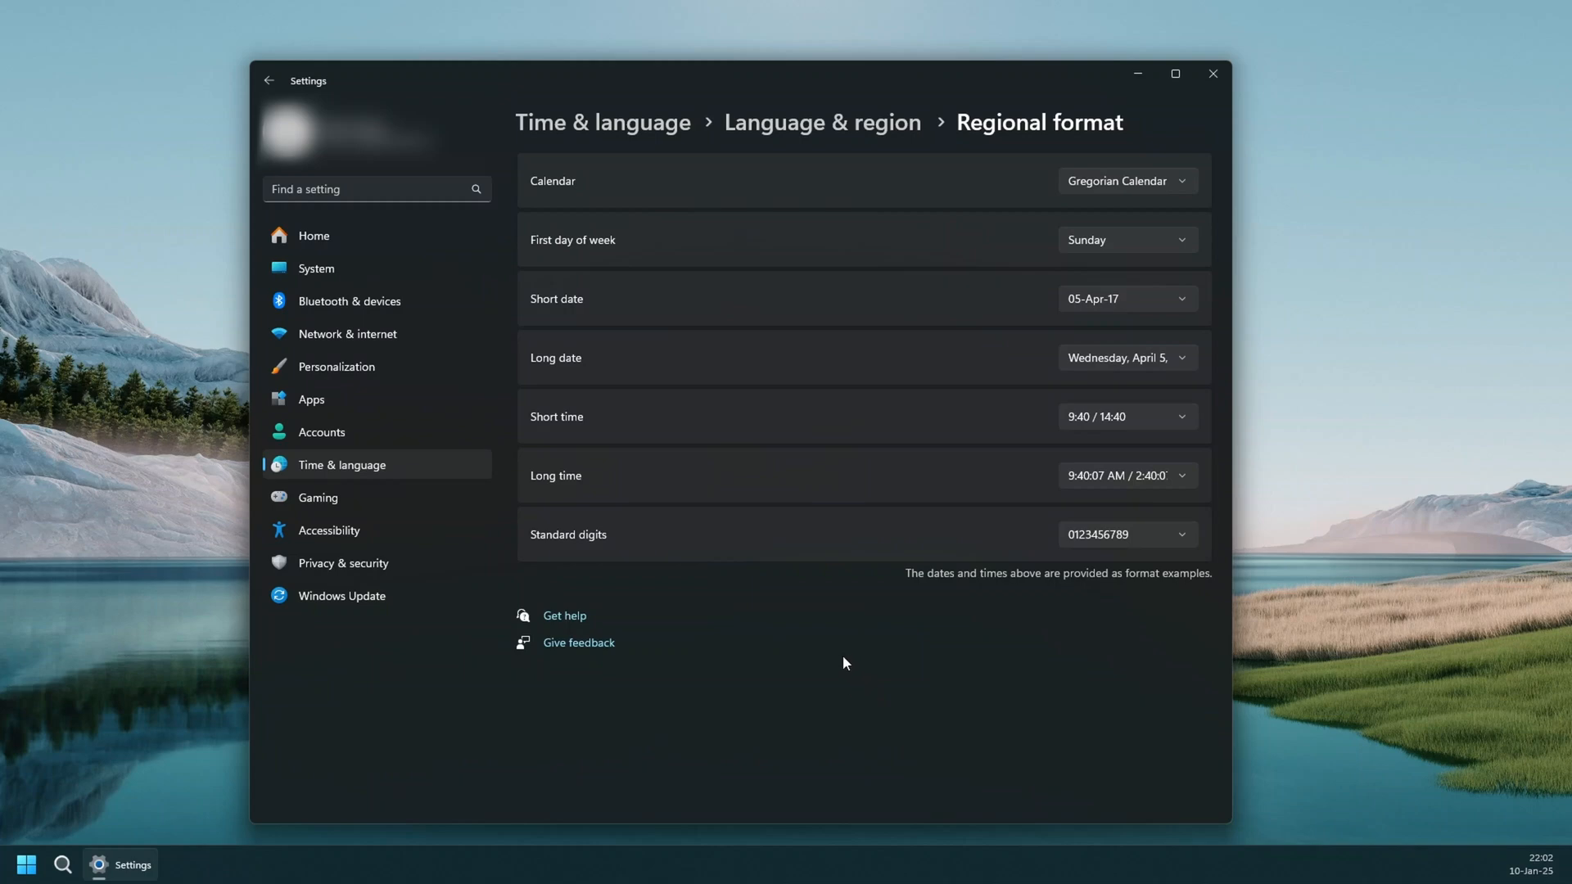
mouse_move(1559, 869)
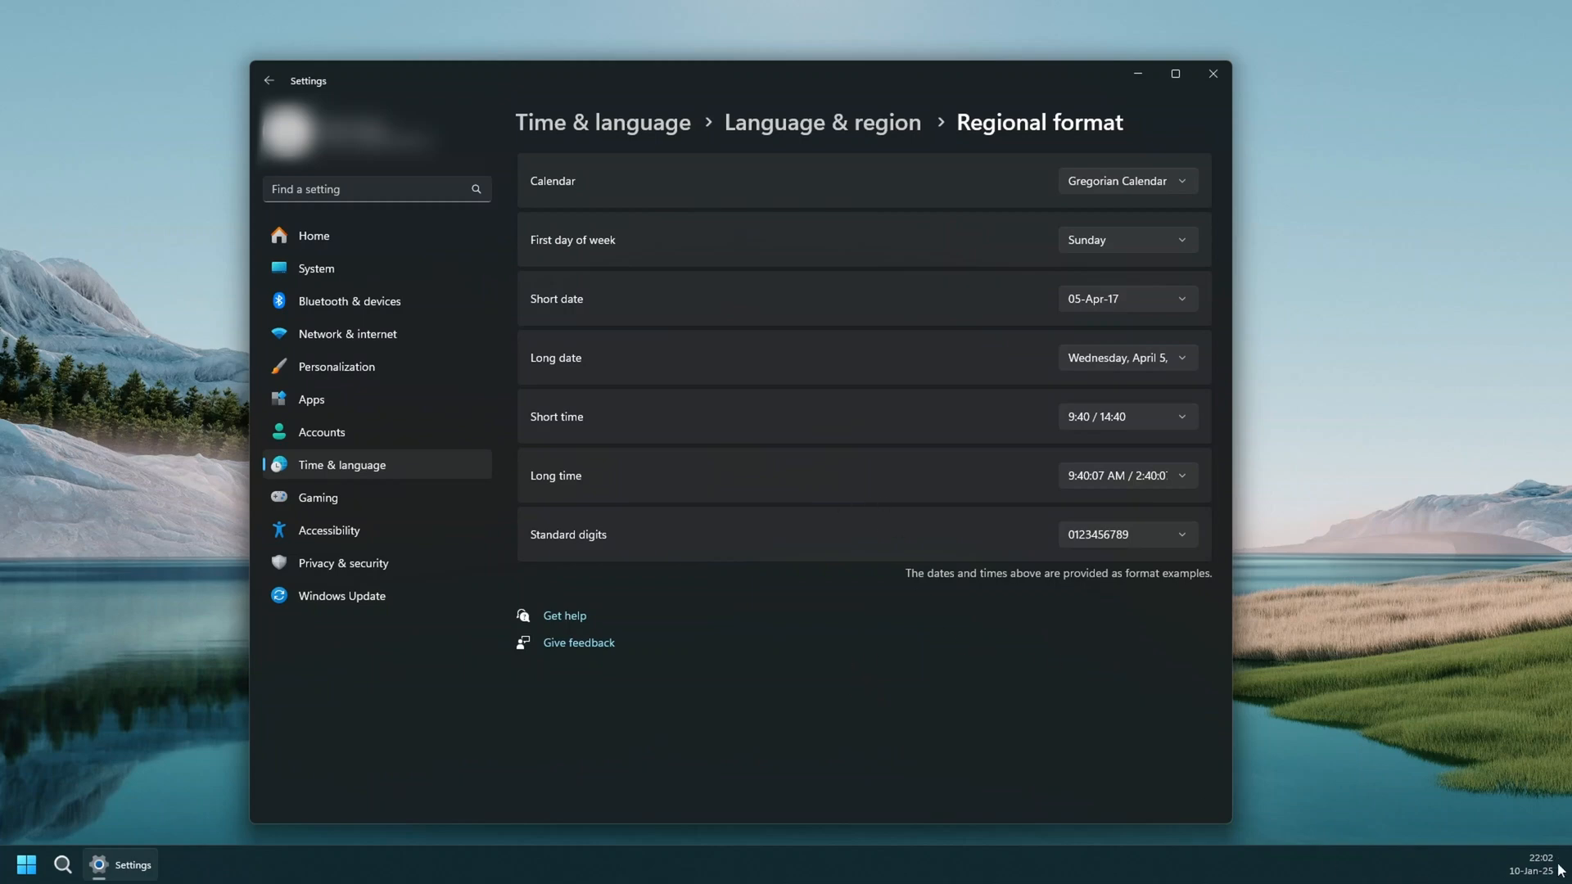
mouse_move(901, 645)
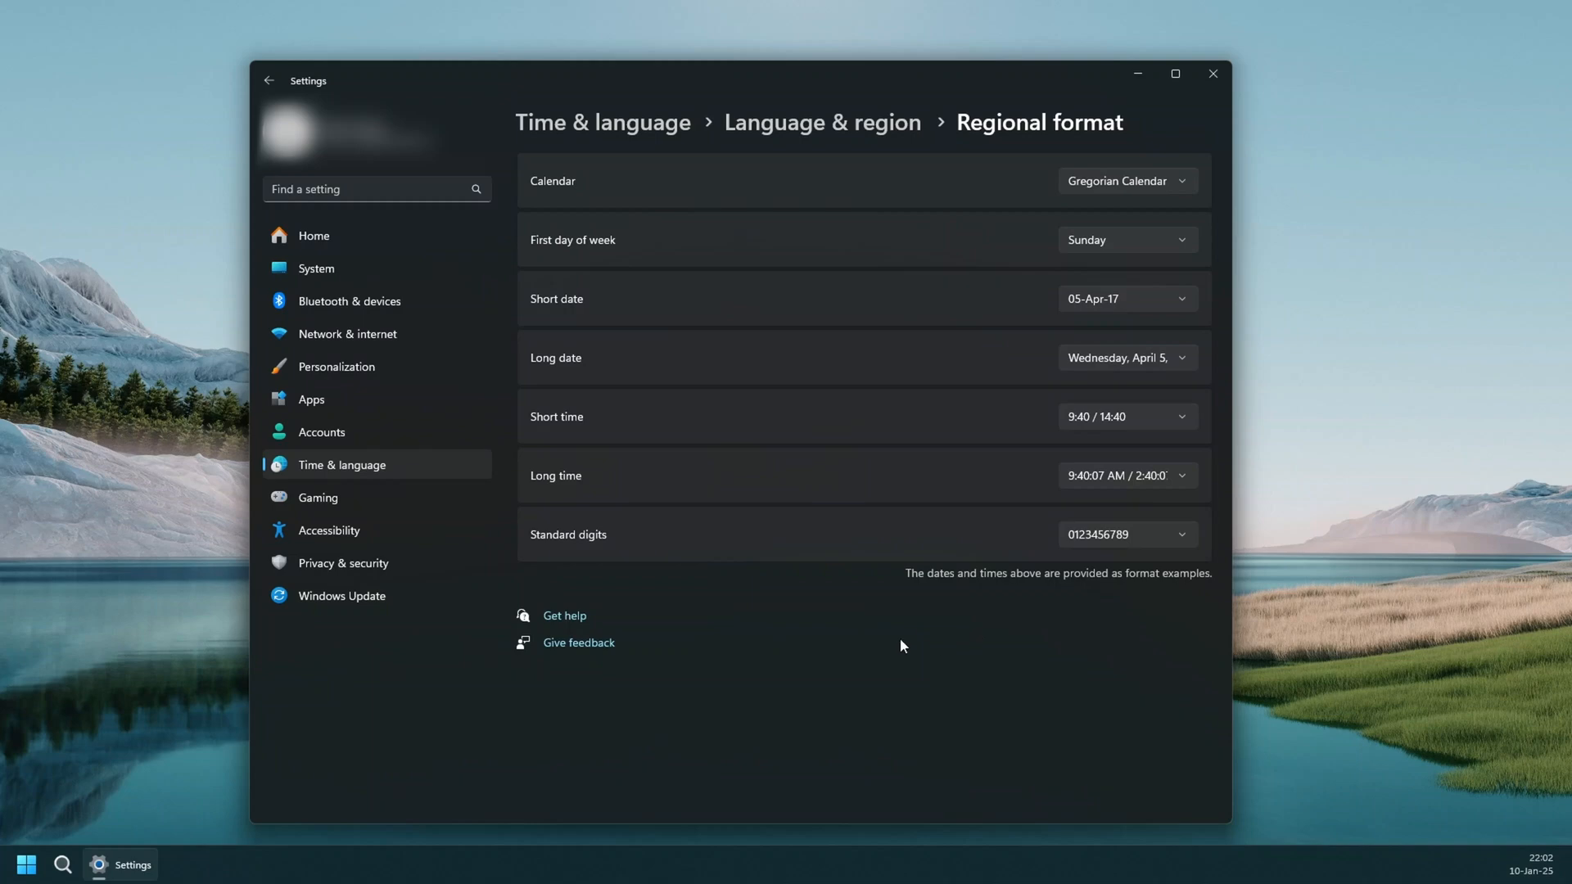